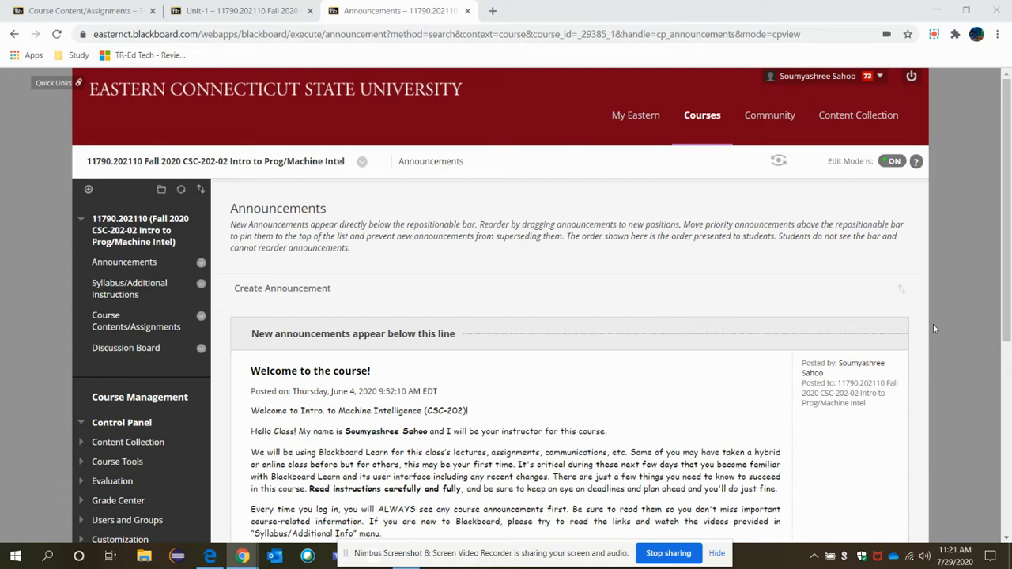
mouse_move(372, 307)
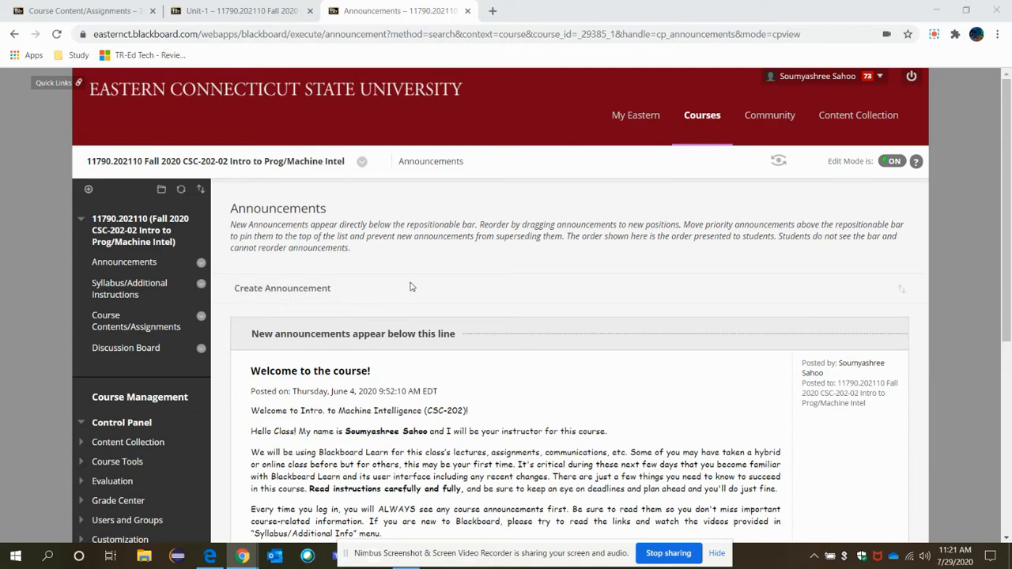
mouse_move(417, 288)
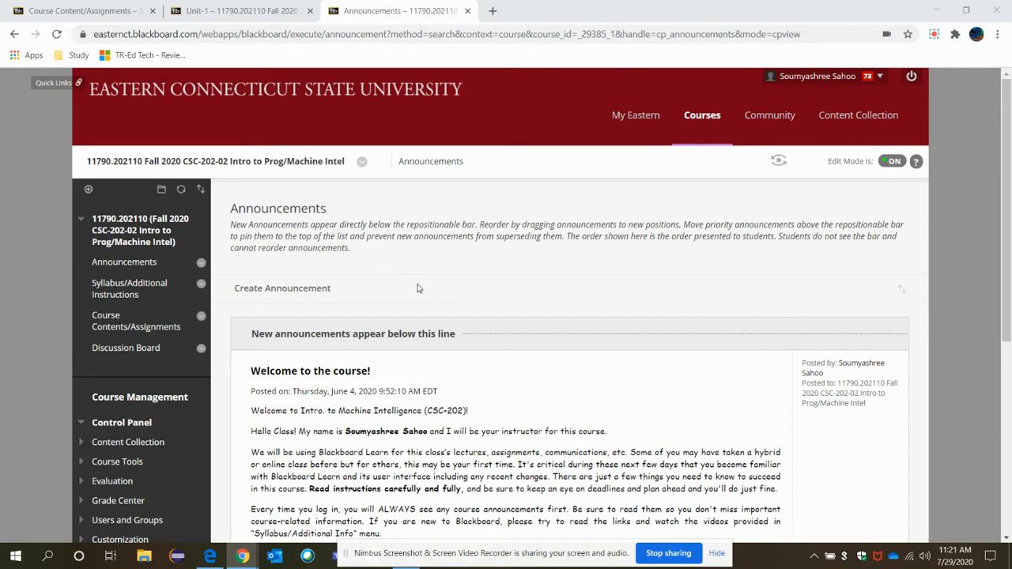
mouse_move(451, 308)
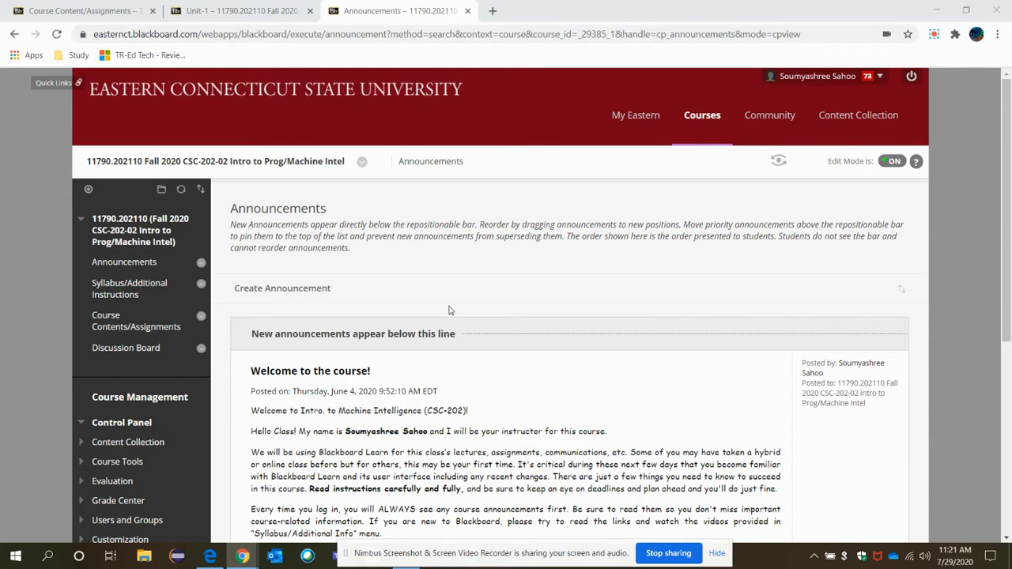
mouse_move(433, 301)
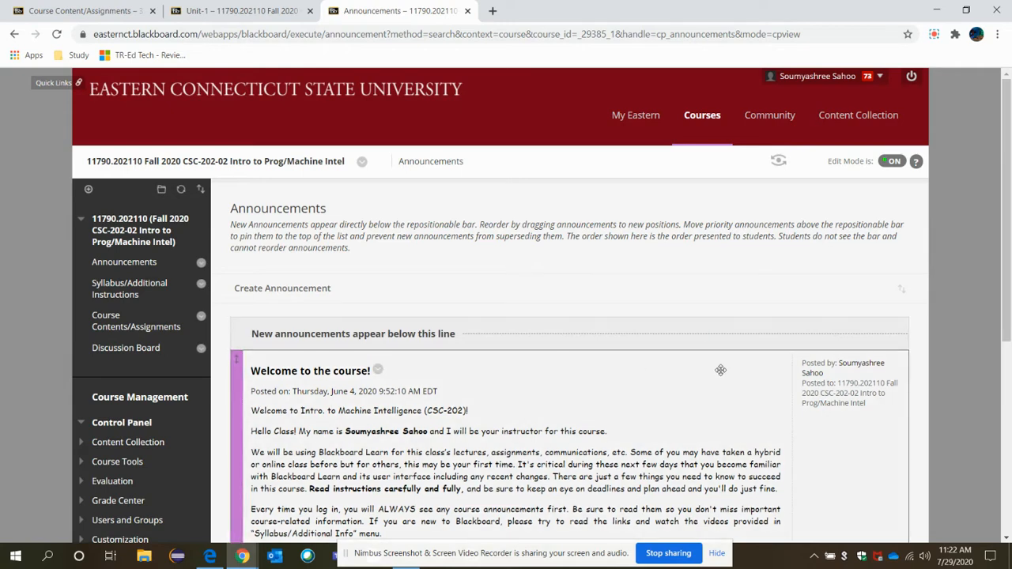
- Go to the Syllabus/Additional Instructions page from the left course menu
scroll("down", 3)
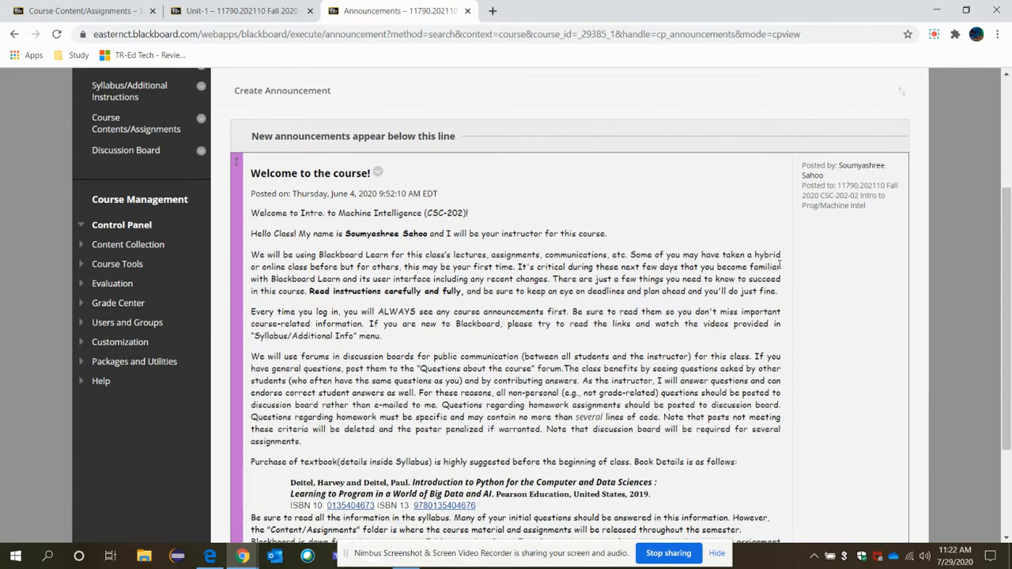
scroll("down", 3)
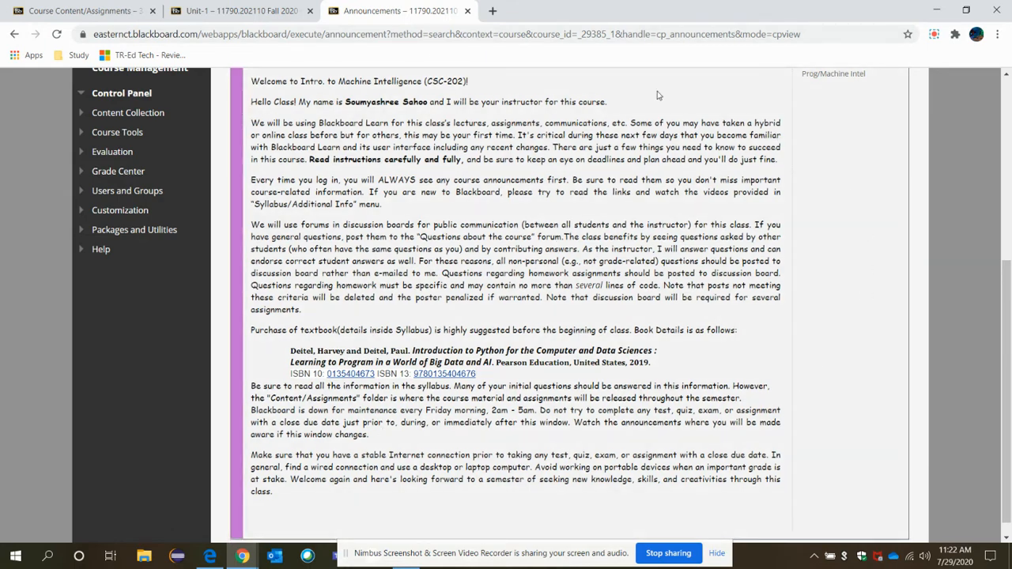
mouse_move(609, 465)
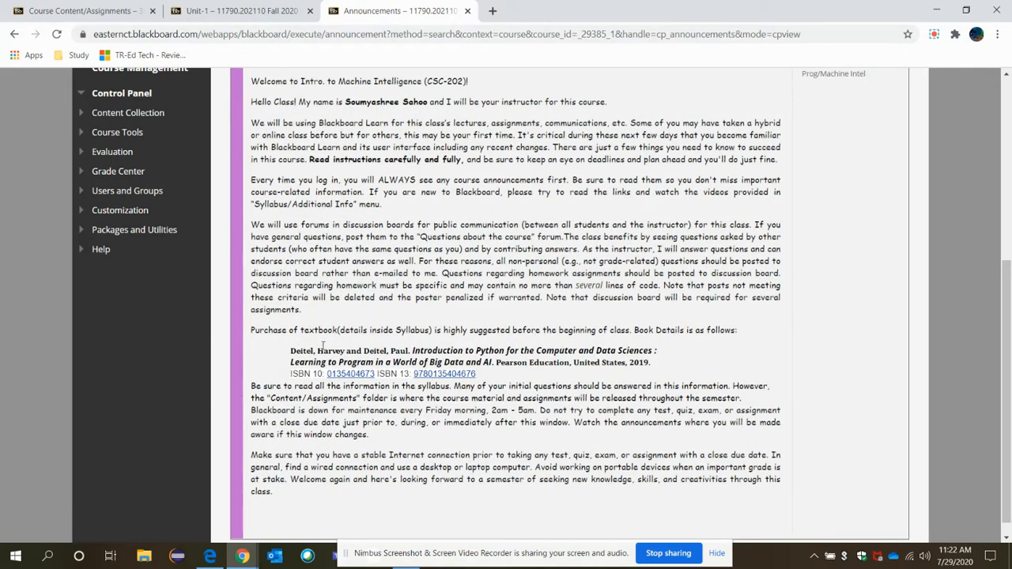
mouse_move(654, 364)
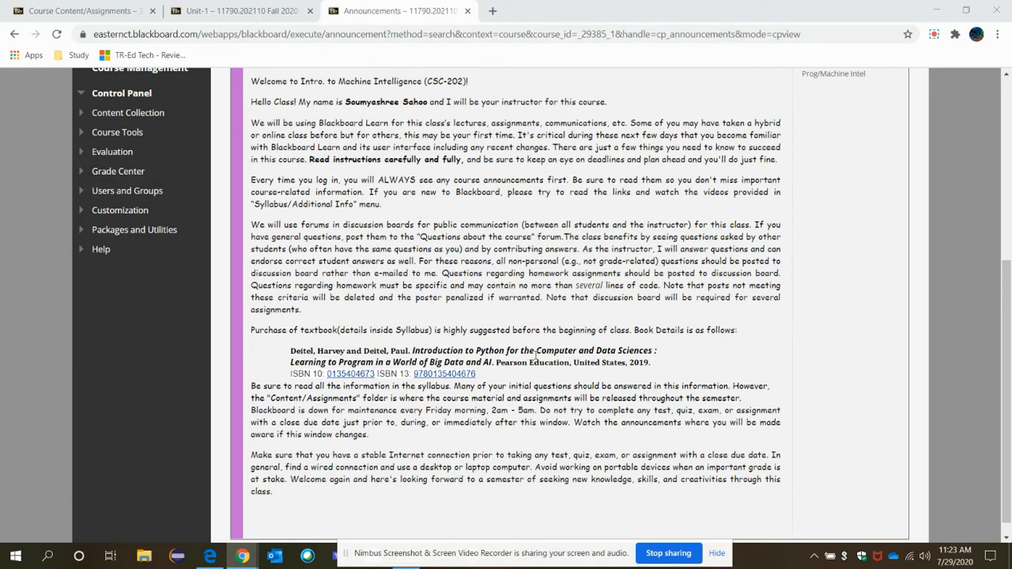
mouse_move(565, 348)
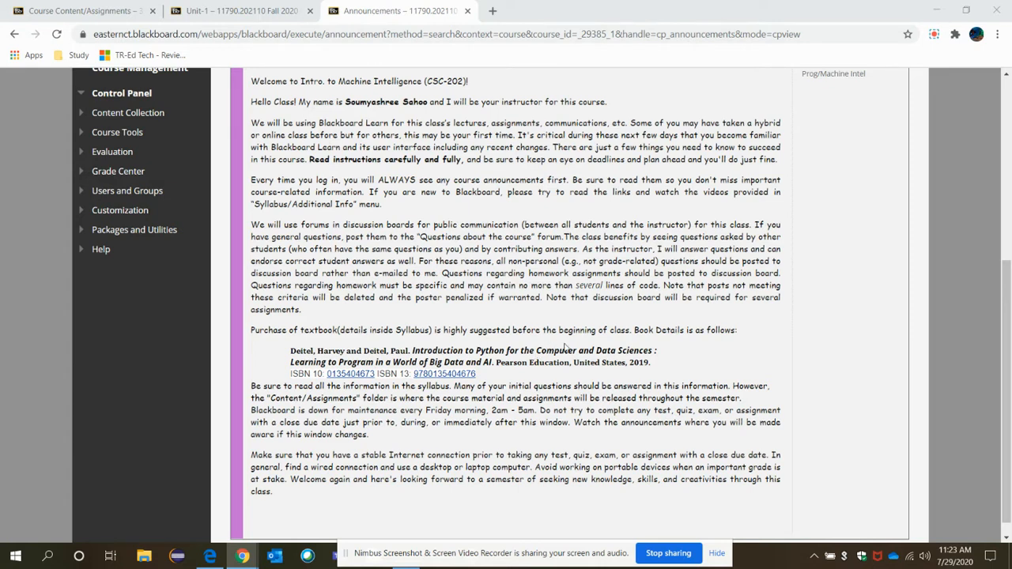
mouse_move(610, 323)
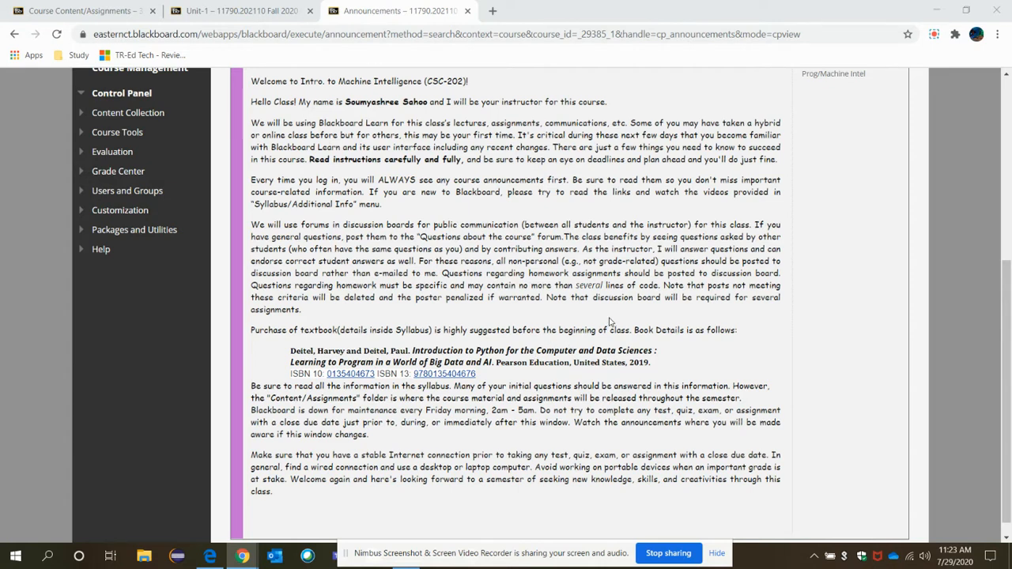
mouse_move(620, 313)
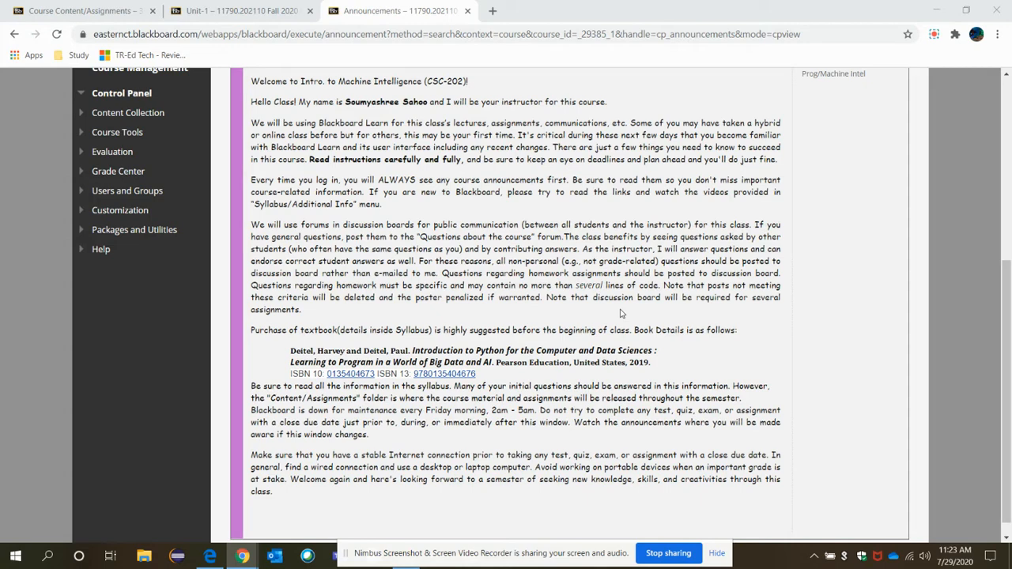
mouse_move(623, 310)
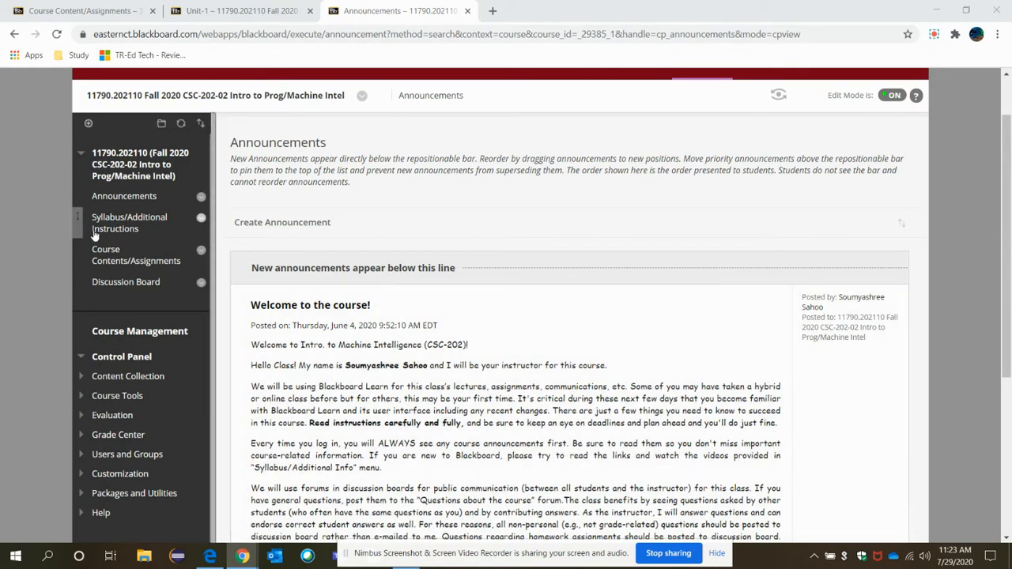
left_click(130, 223)
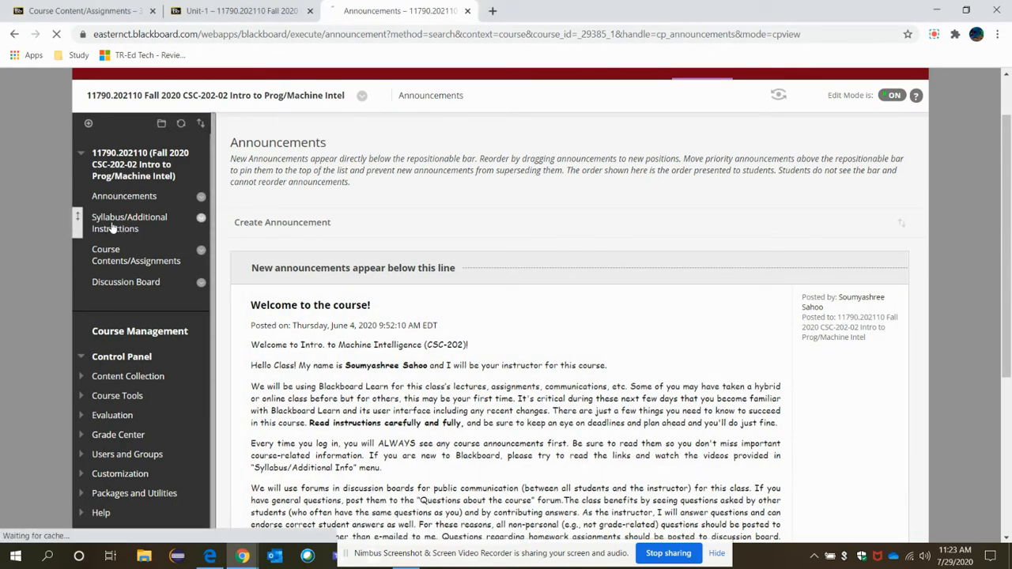
left_click(130, 221)
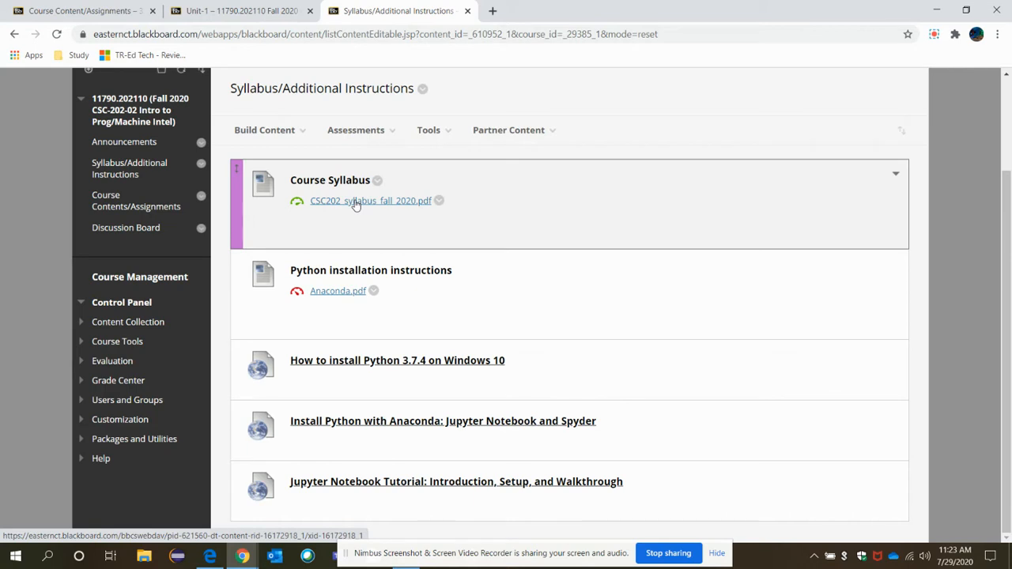
mouse_move(392, 205)
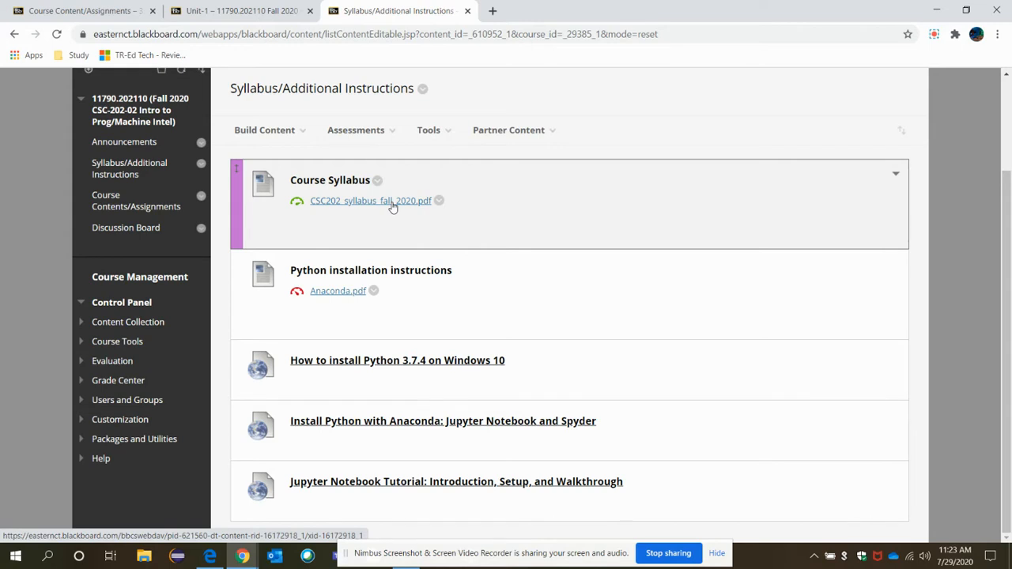
mouse_move(409, 222)
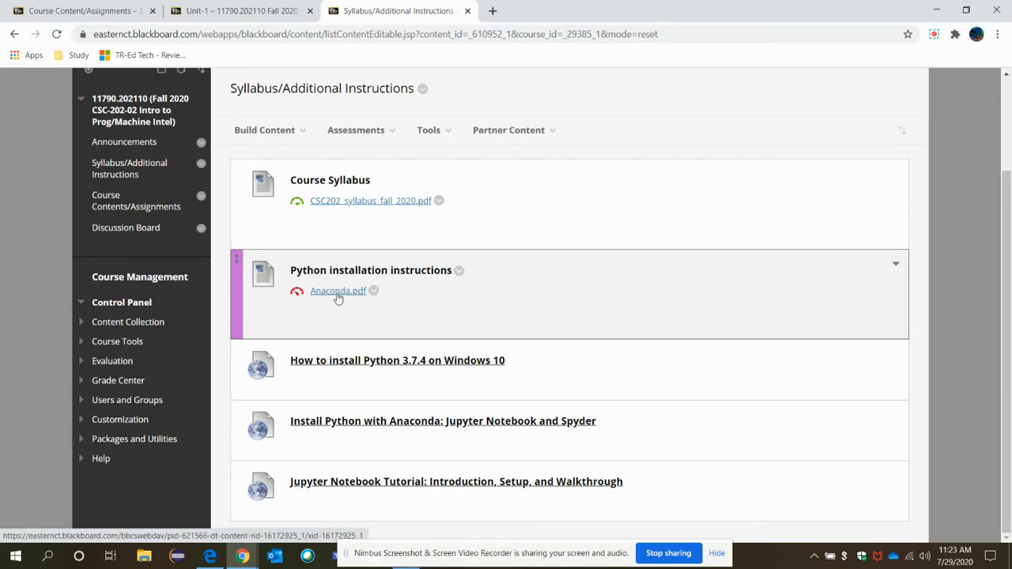
- Open Anaconda.pdf from the Python installation instructions and view its tools overview
left_click(338, 291)
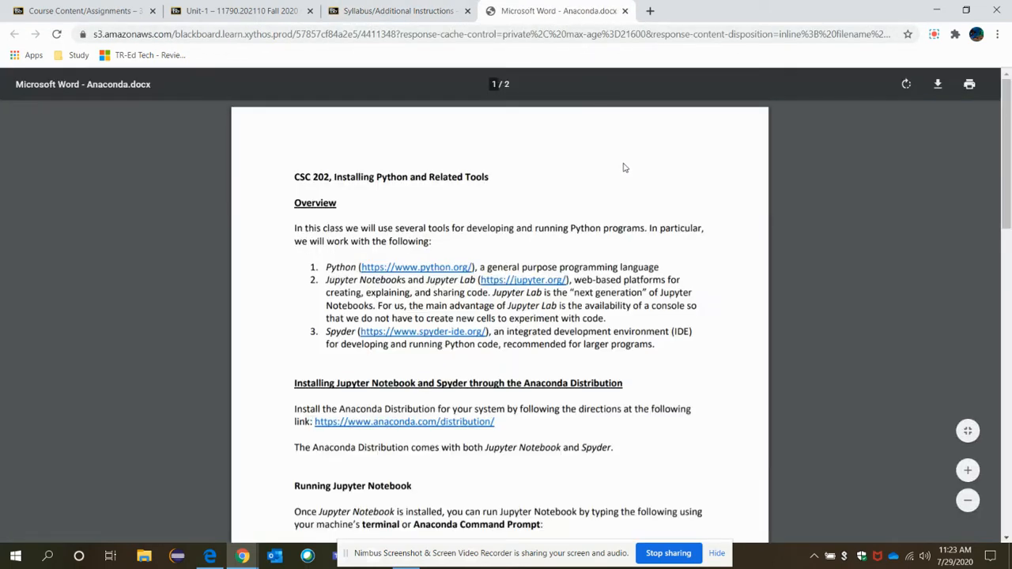
scroll("down", 3)
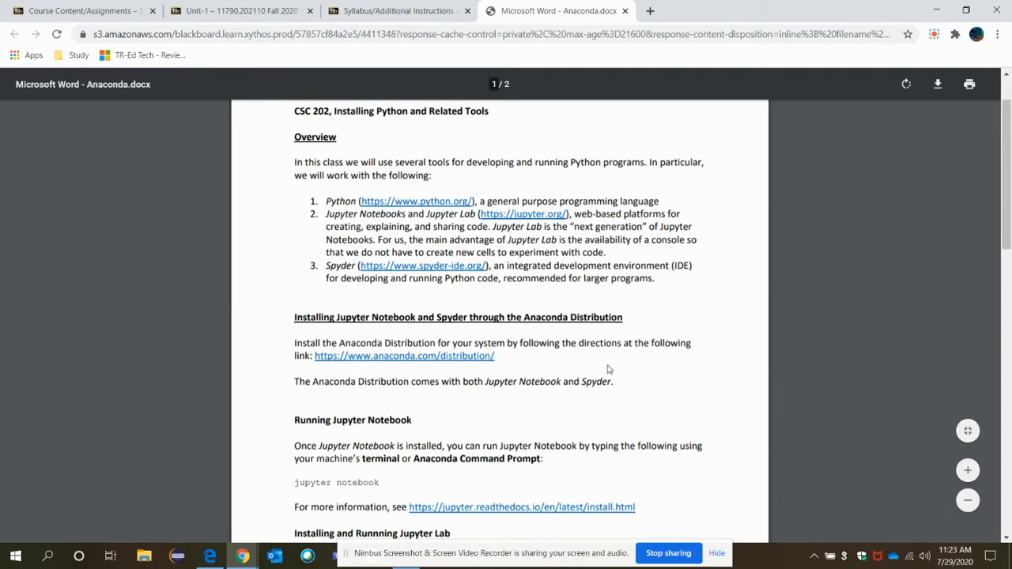
scroll("down", 3)
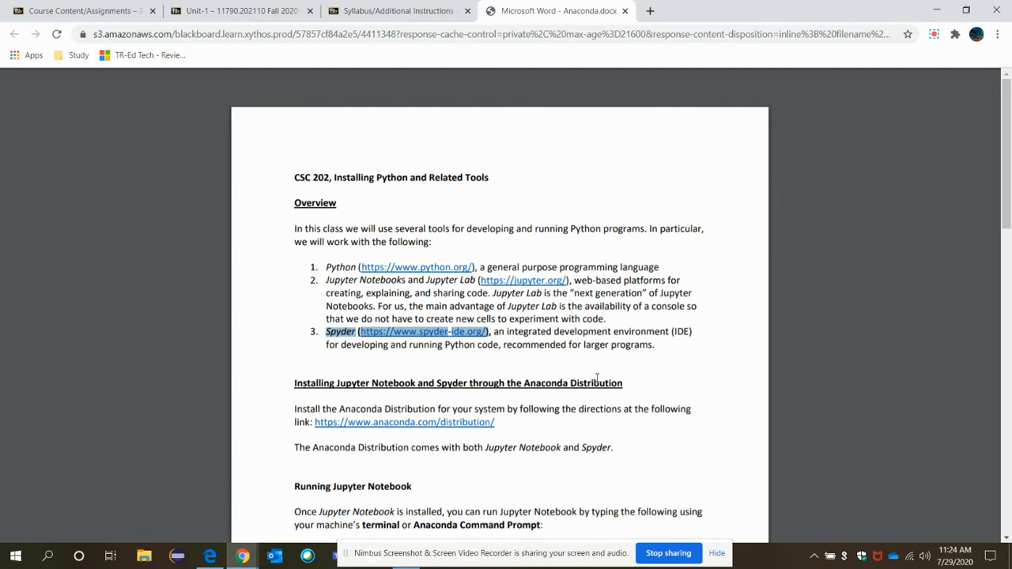
mouse_move(597, 387)
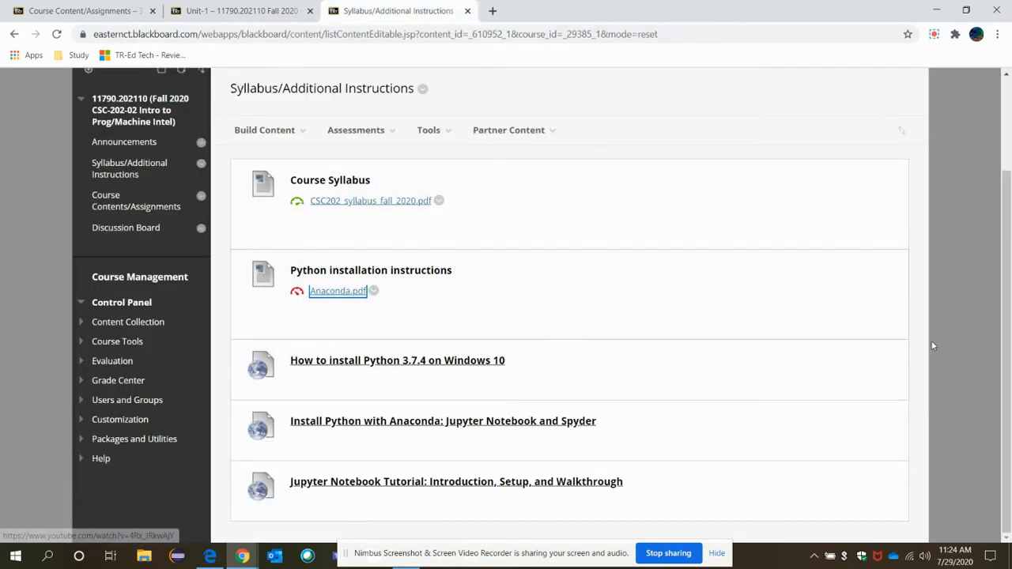
mouse_move(397, 360)
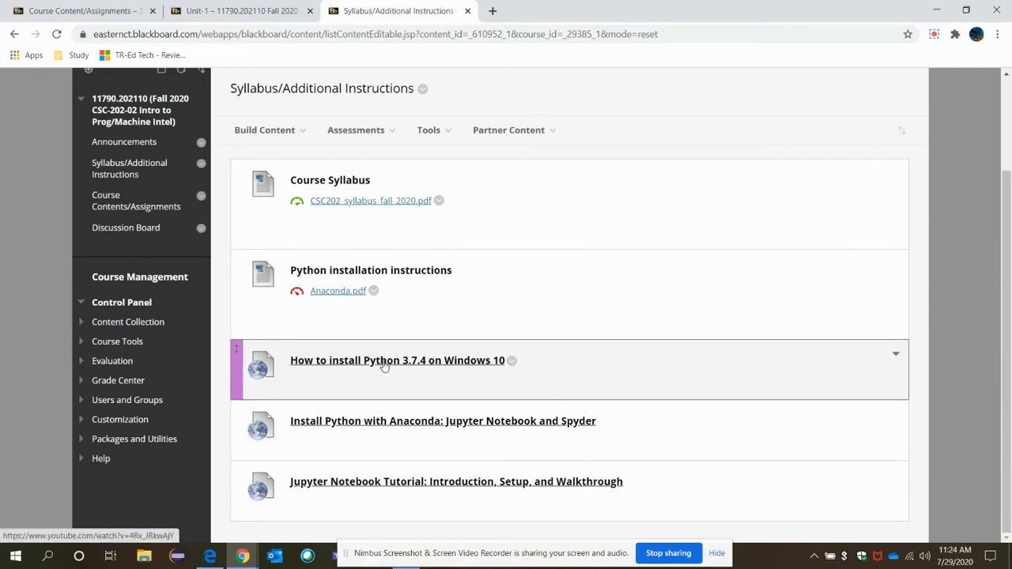
mouse_move(414, 370)
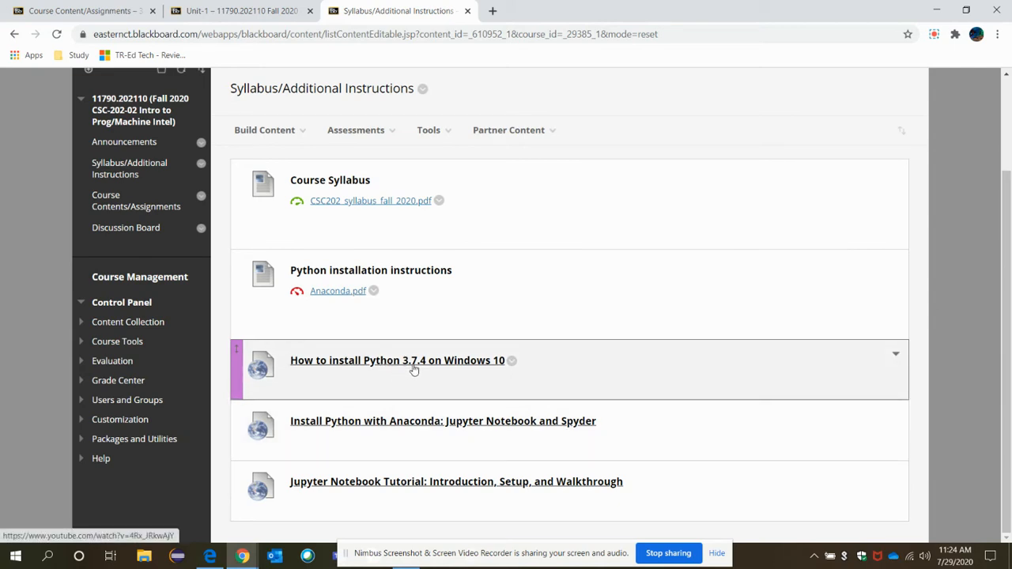
mouse_move(500, 381)
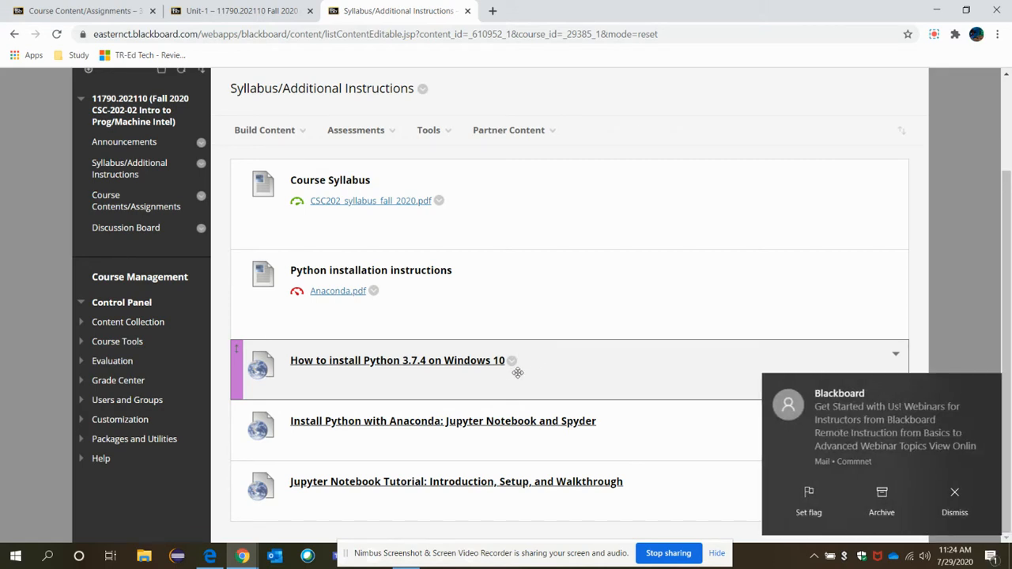
left_click(955, 498)
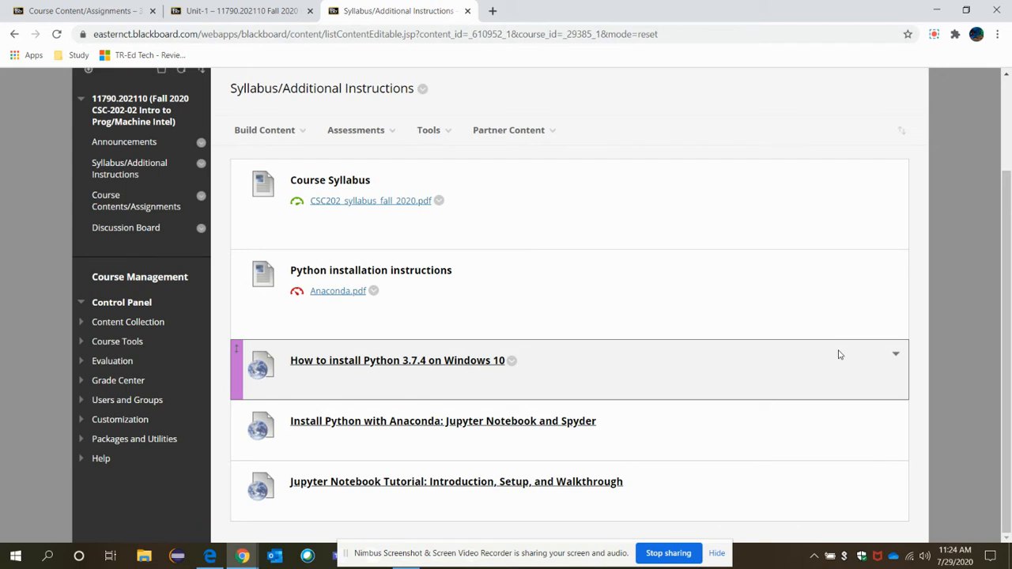
mouse_move(446, 368)
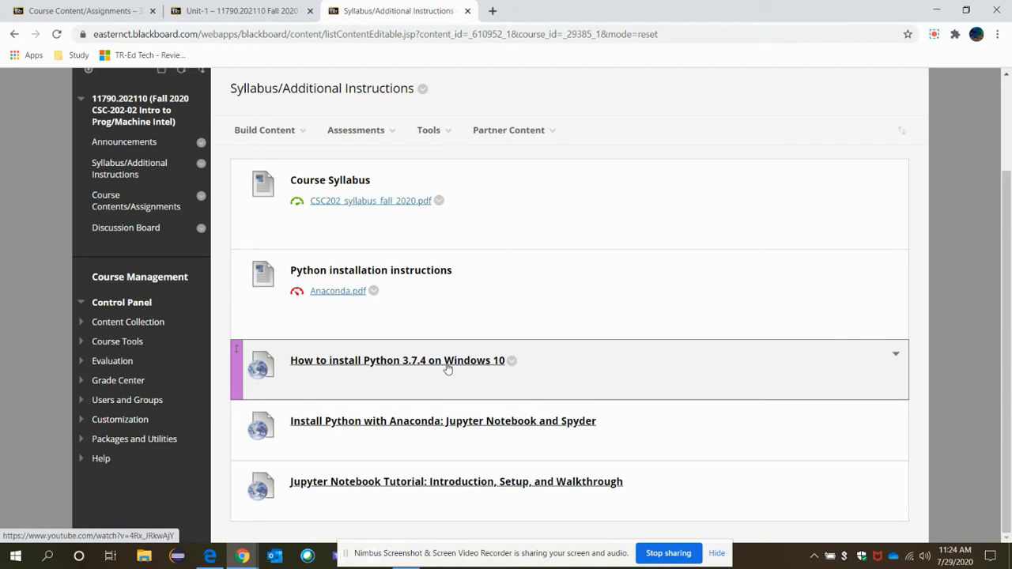
mouse_move(459, 370)
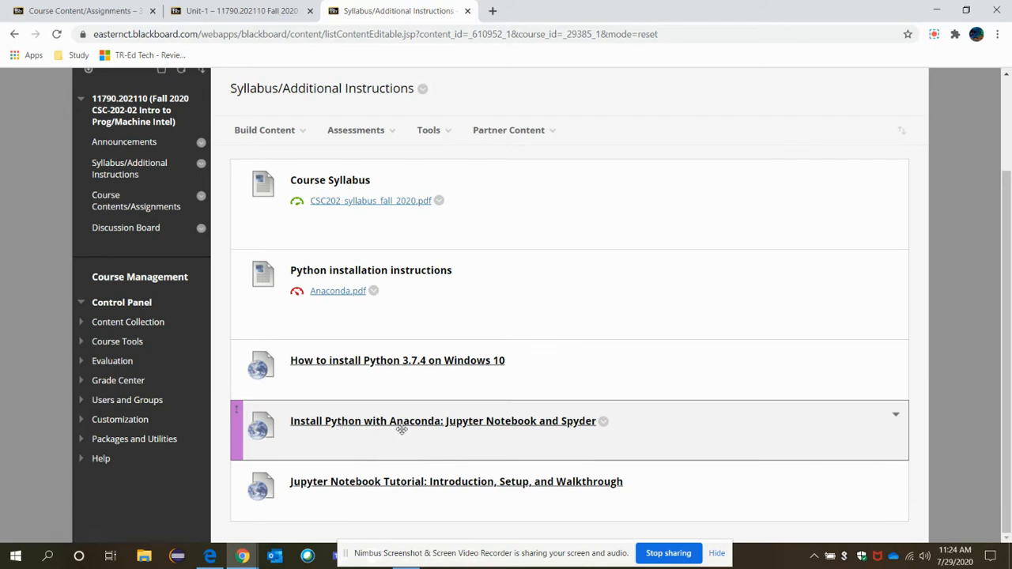
mouse_move(672, 484)
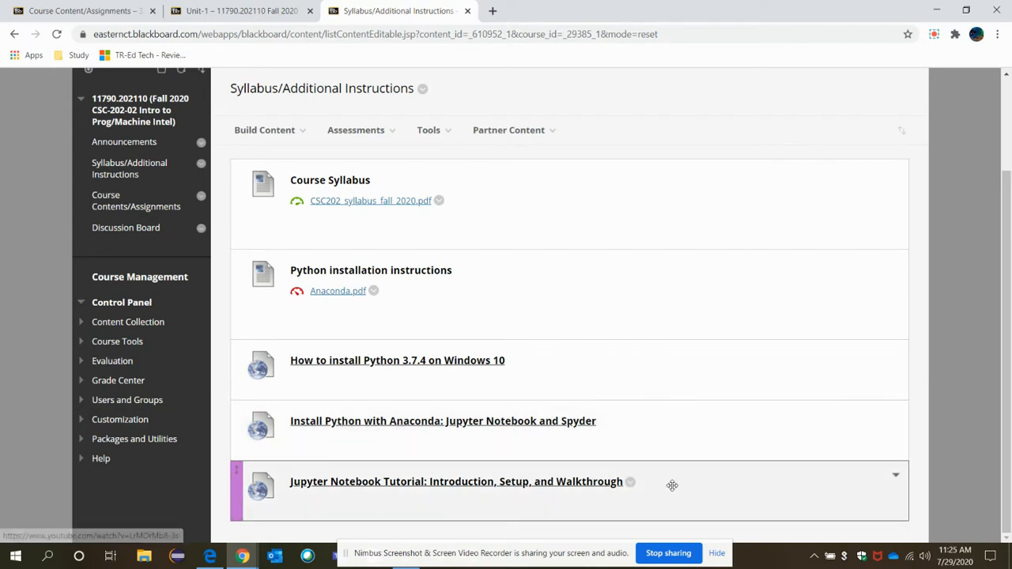
mouse_move(944, 454)
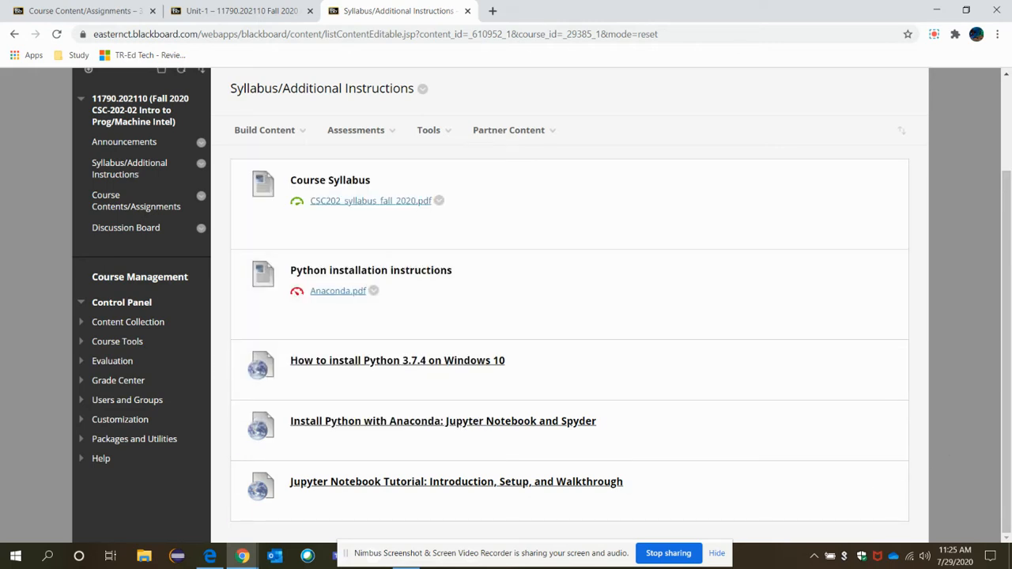
mouse_move(63, 487)
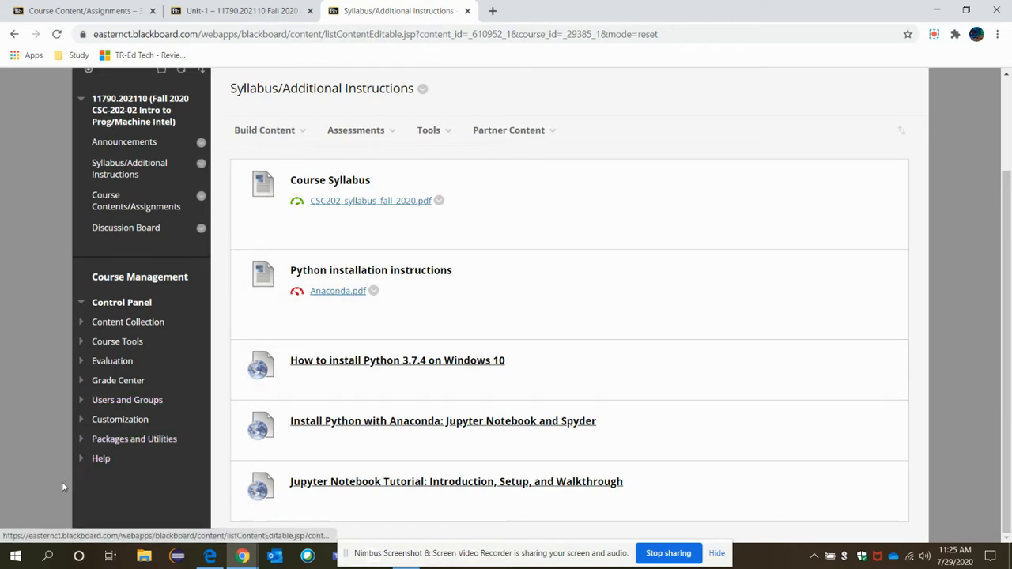
- Bring up the Windows Start menu listing installed programs
left_click(14, 556)
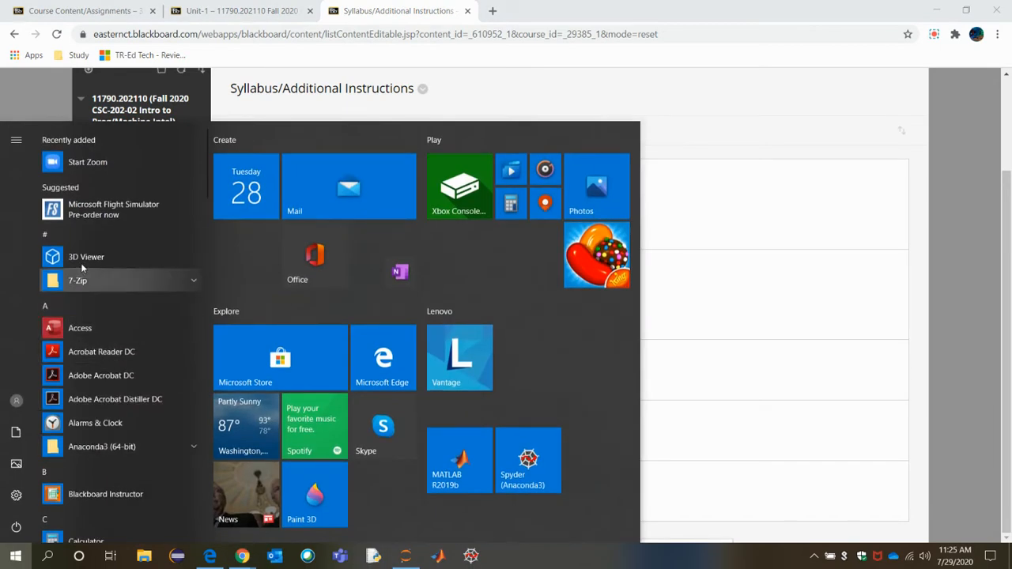
mouse_move(119, 446)
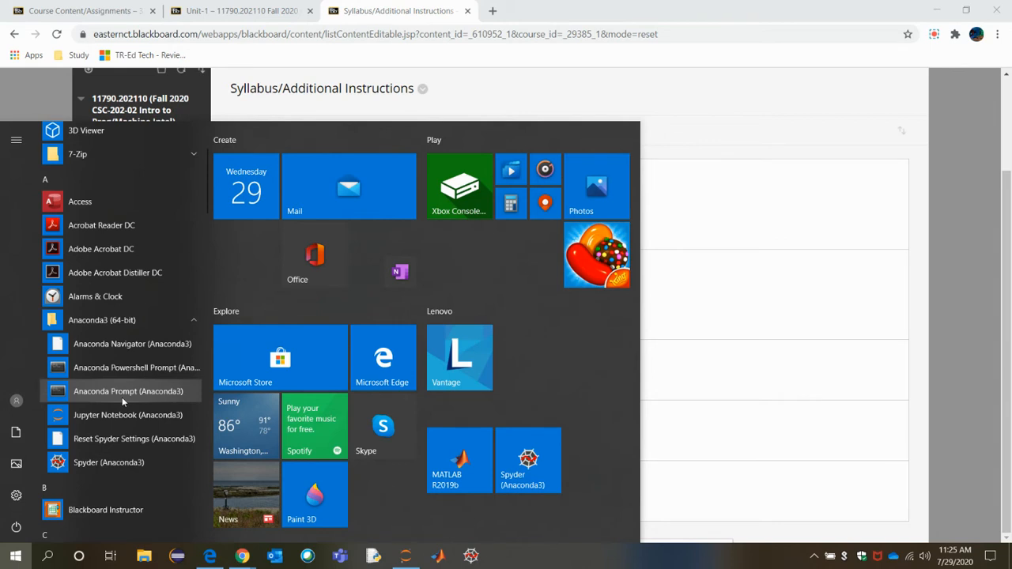
mouse_move(124, 414)
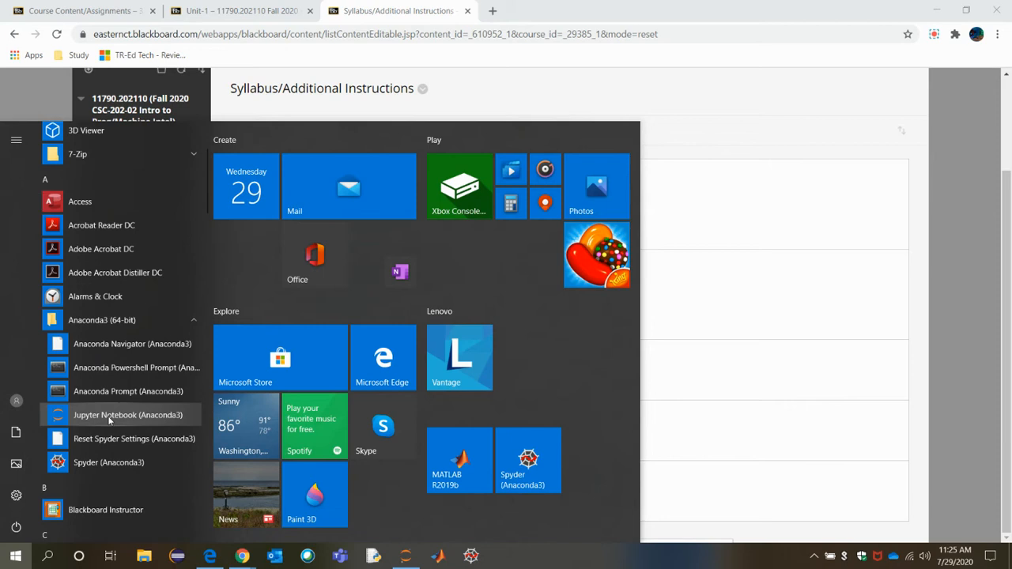
mouse_move(133, 441)
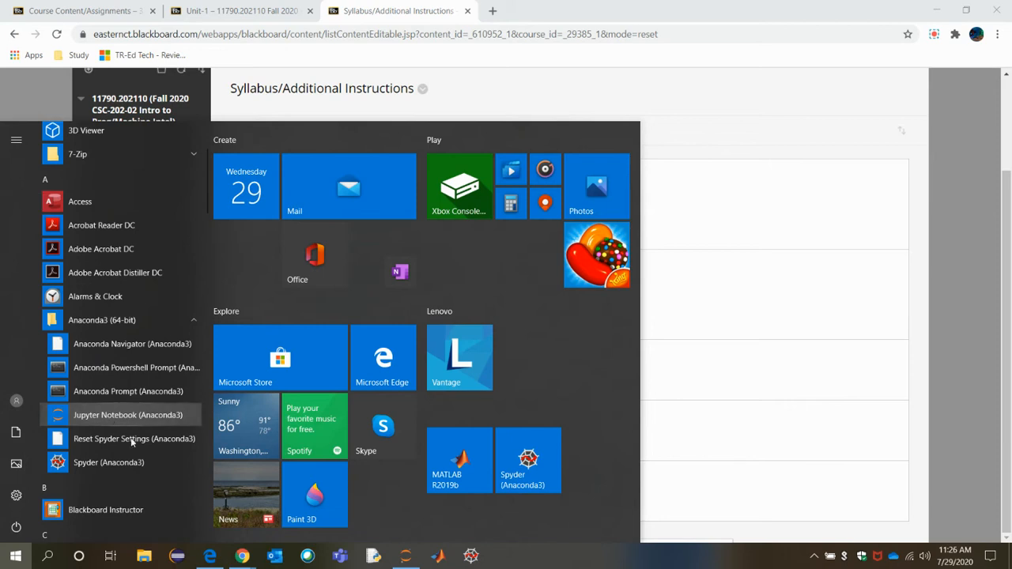
mouse_move(108, 462)
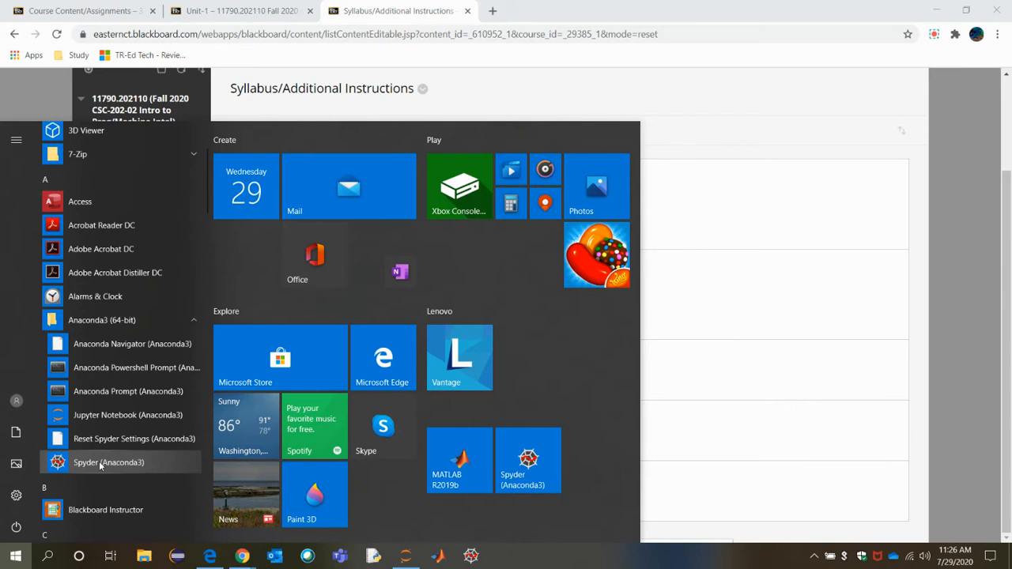
mouse_move(127, 415)
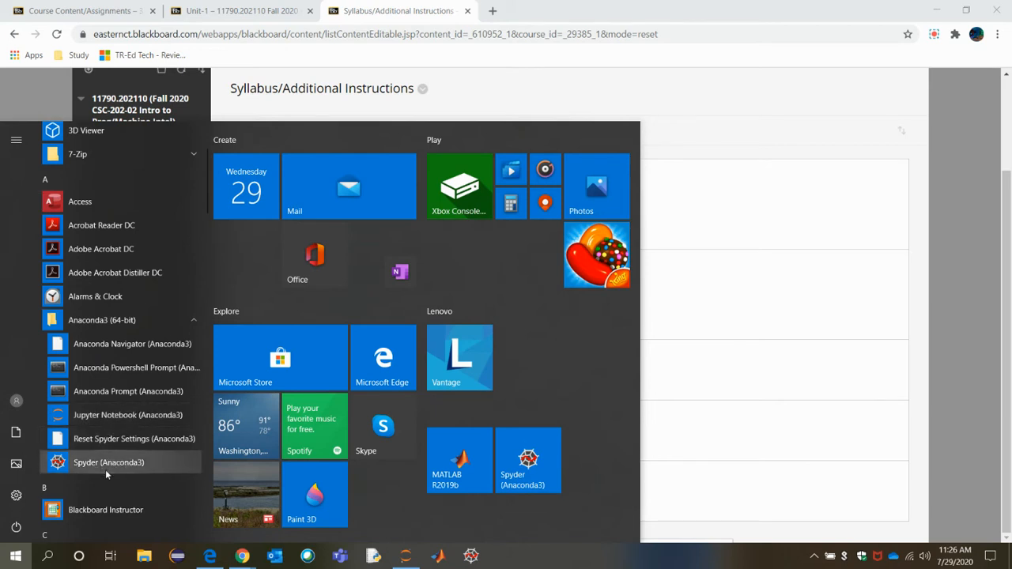
mouse_move(111, 468)
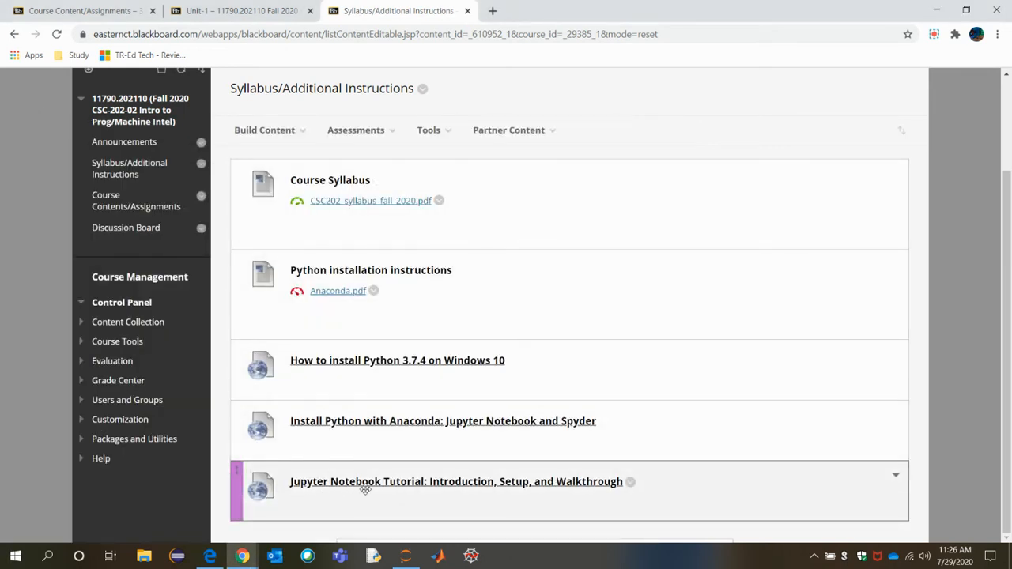
mouse_move(478, 495)
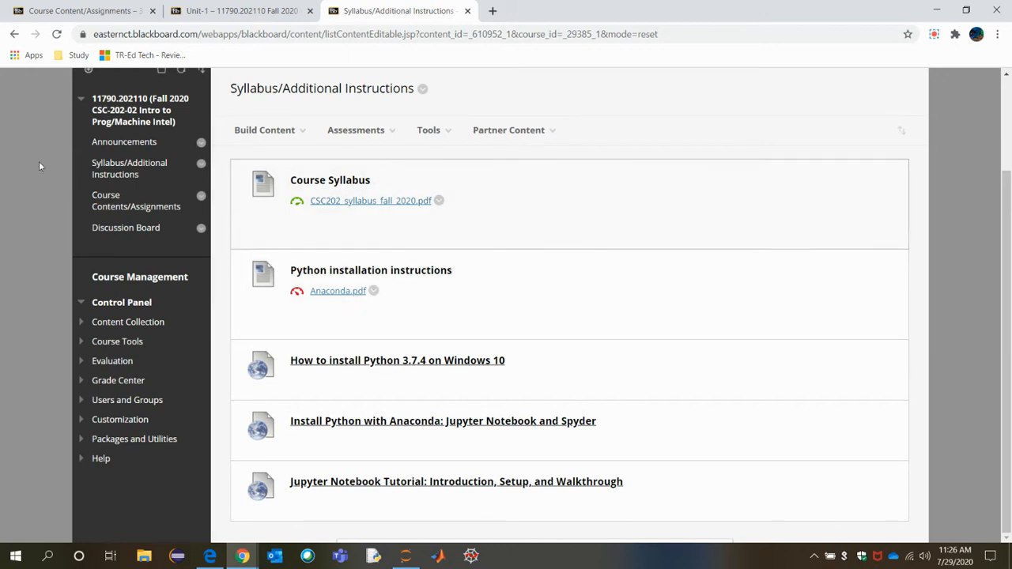
mouse_move(136, 199)
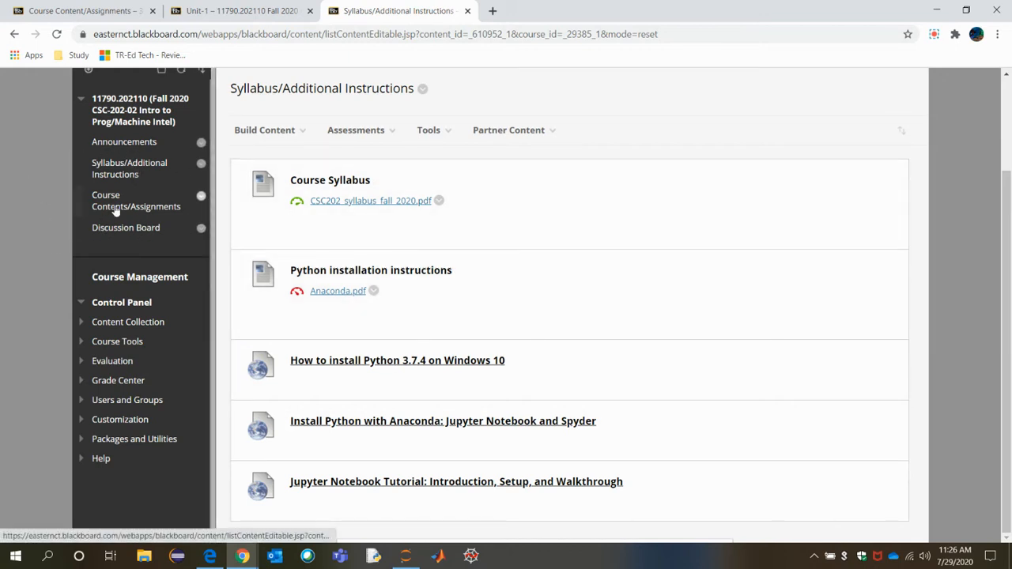
- Go to Course Contents/Assignments showing the Machine Intelligence introduction materials
left_click(136, 201)
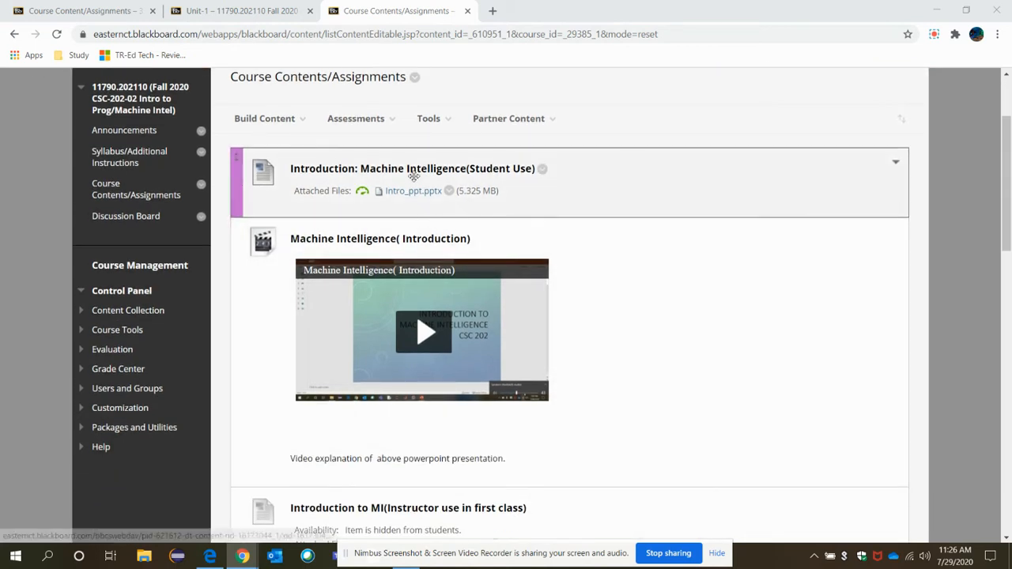
mouse_move(433, 203)
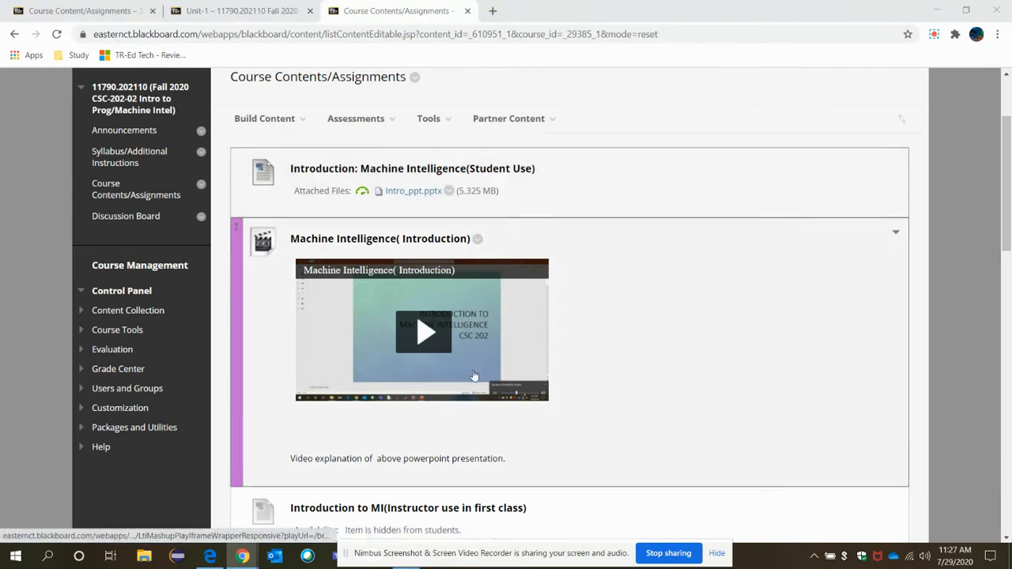
mouse_move(386, 397)
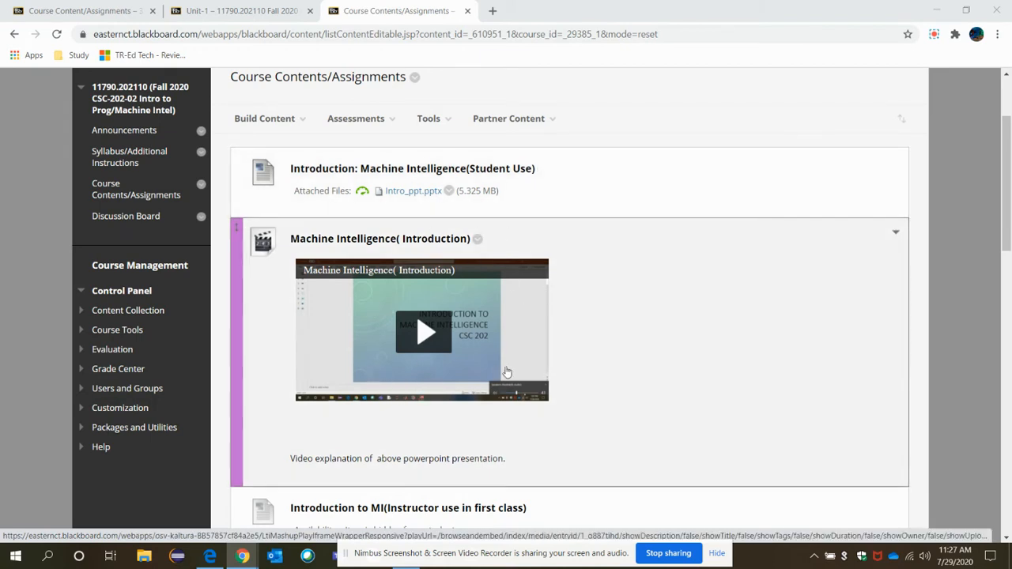
mouse_move(498, 370)
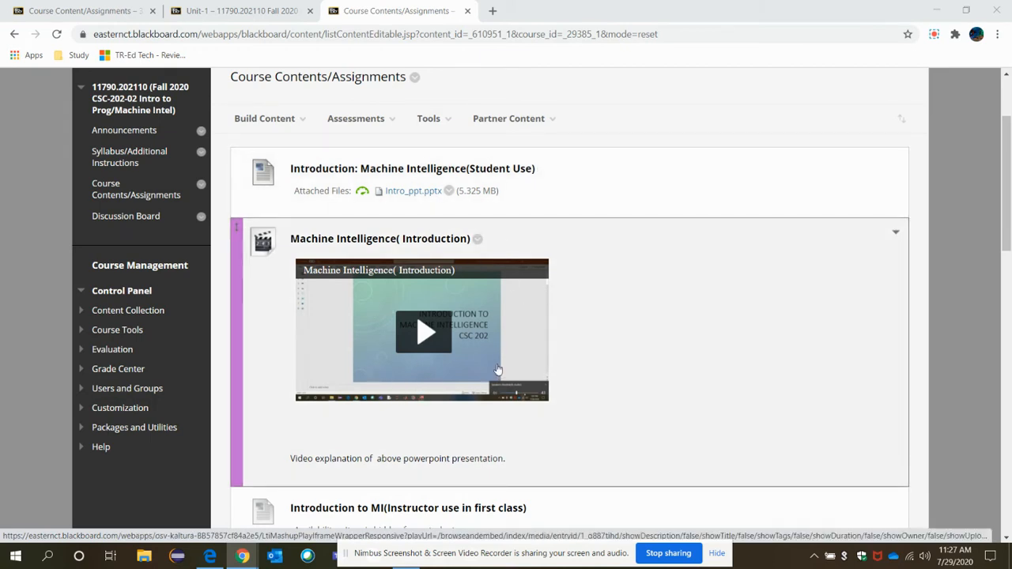
scroll("down", 3)
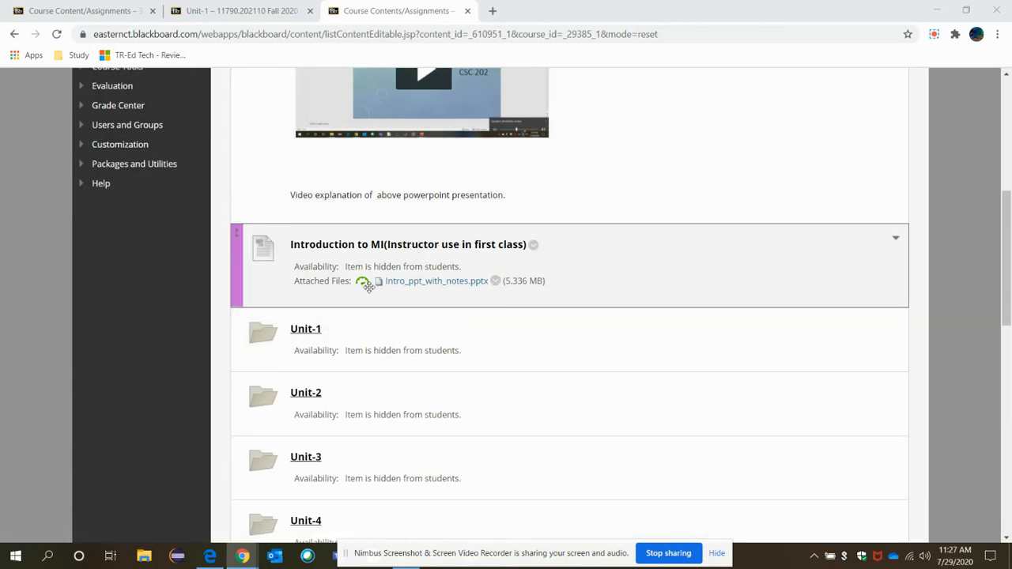
- Open the Unit-1 folder with its notebook files, video lectures and Test-1
scroll("down", 3)
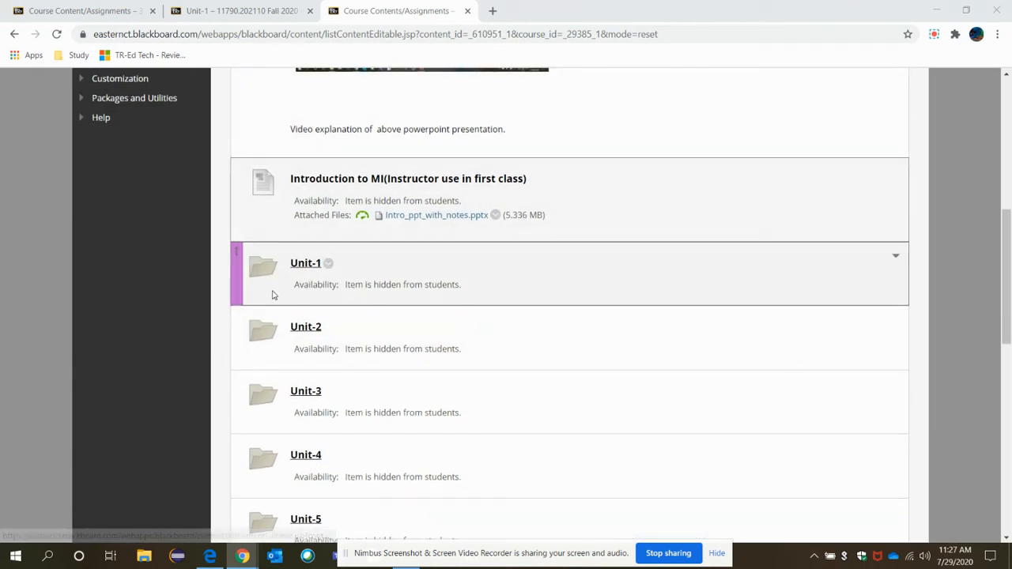
left_click(305, 262)
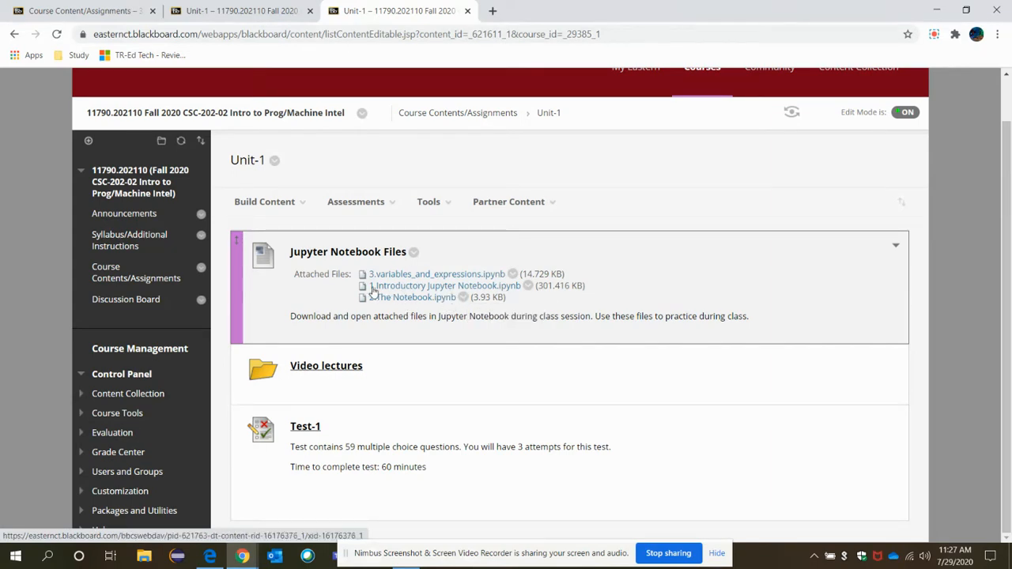
mouse_move(471, 292)
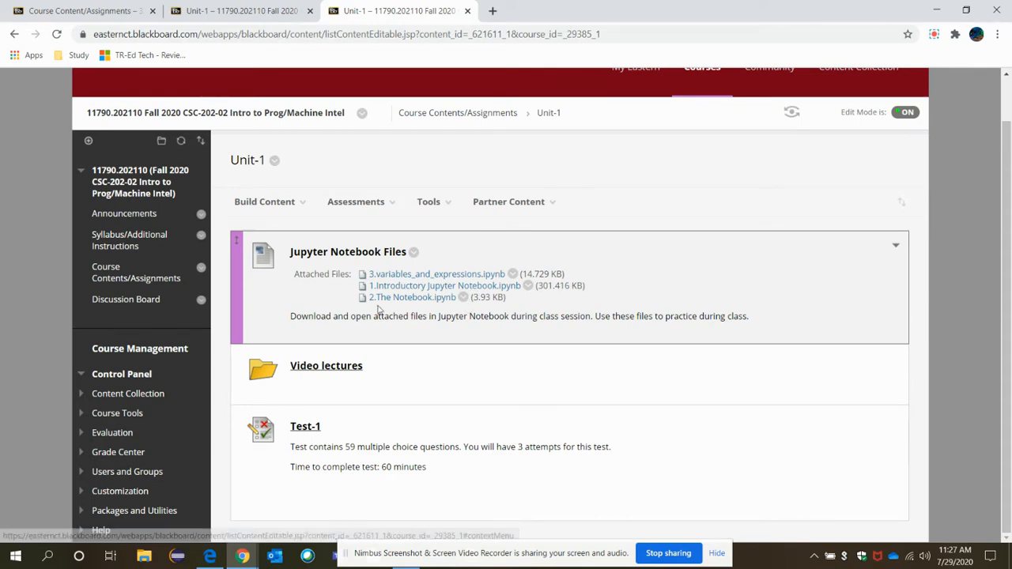
mouse_move(426, 310)
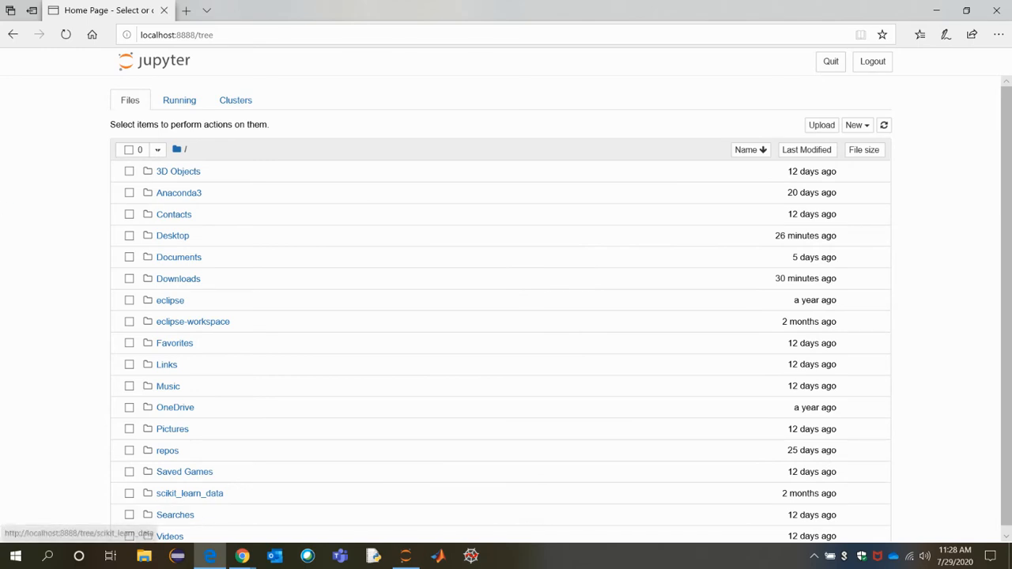
- Navigate the Jupyter file browser through Documents > CODE > TRCC_Eastern_Code_Files
left_click(240, 9)
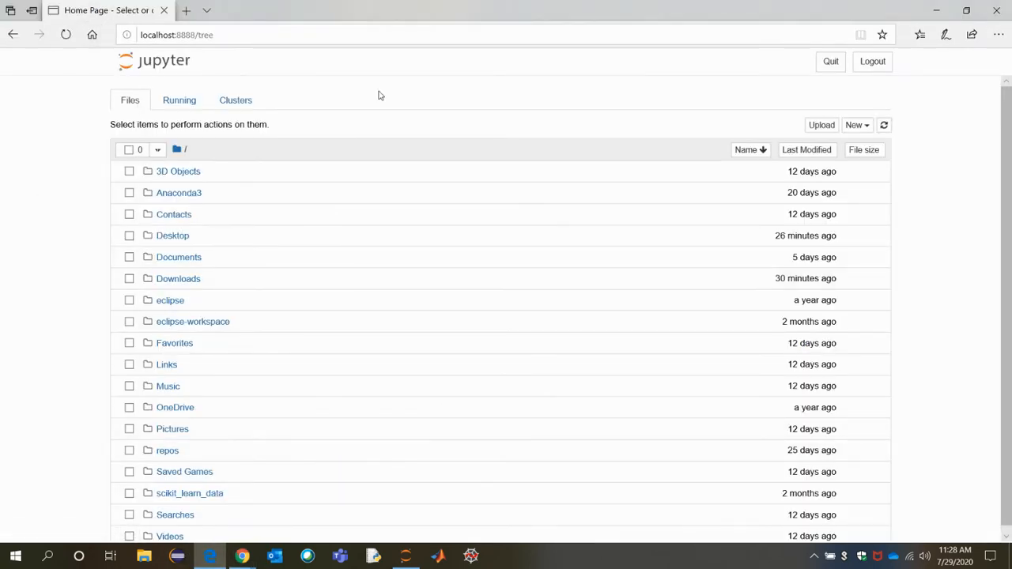
mouse_move(174, 335)
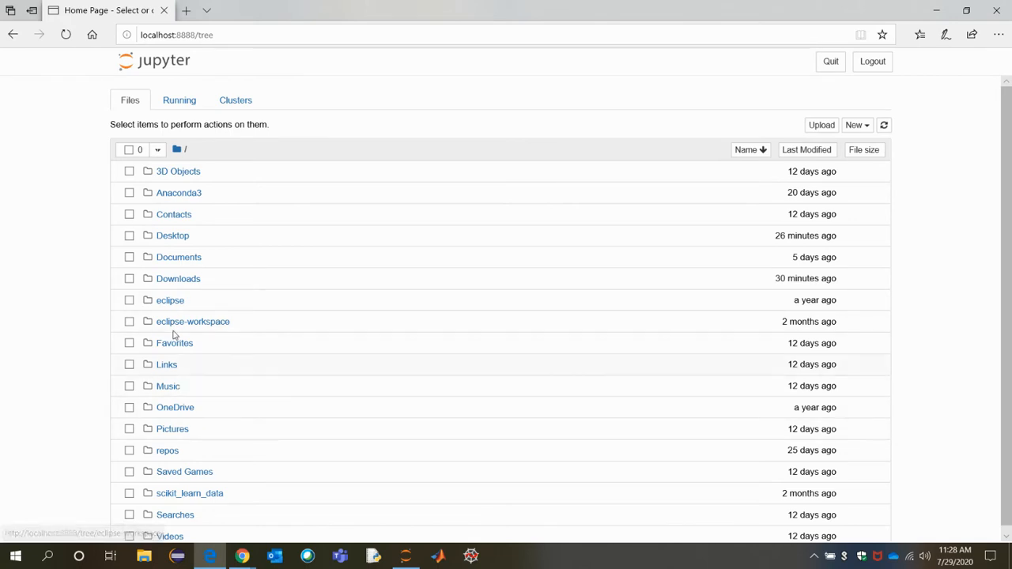
mouse_move(225, 392)
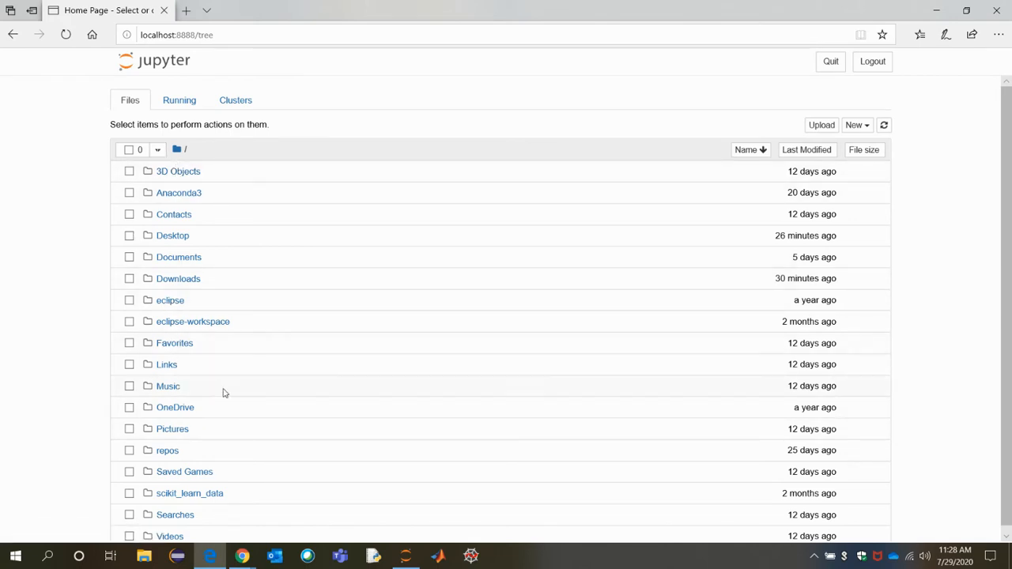
mouse_move(237, 395)
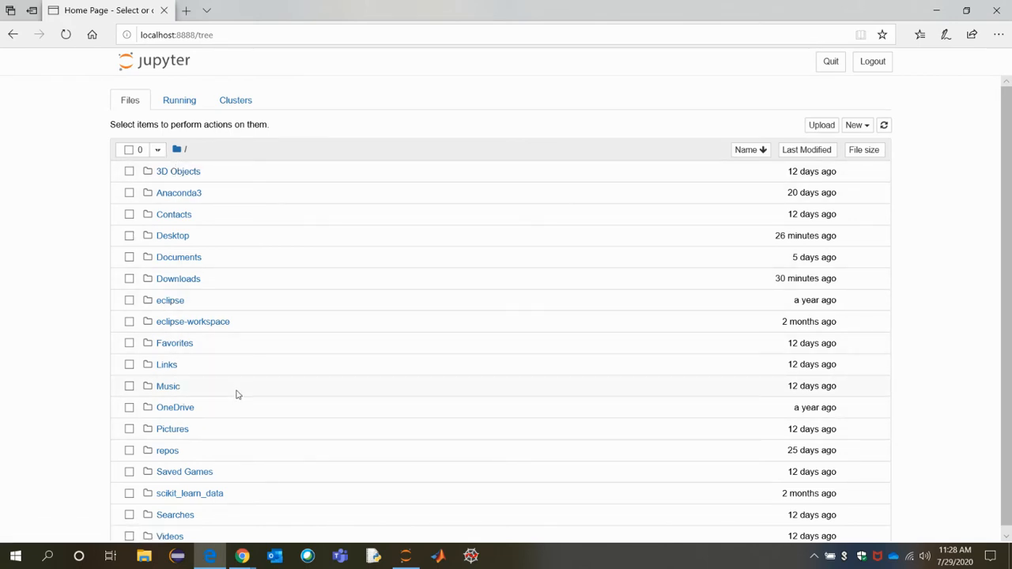
mouse_move(202, 453)
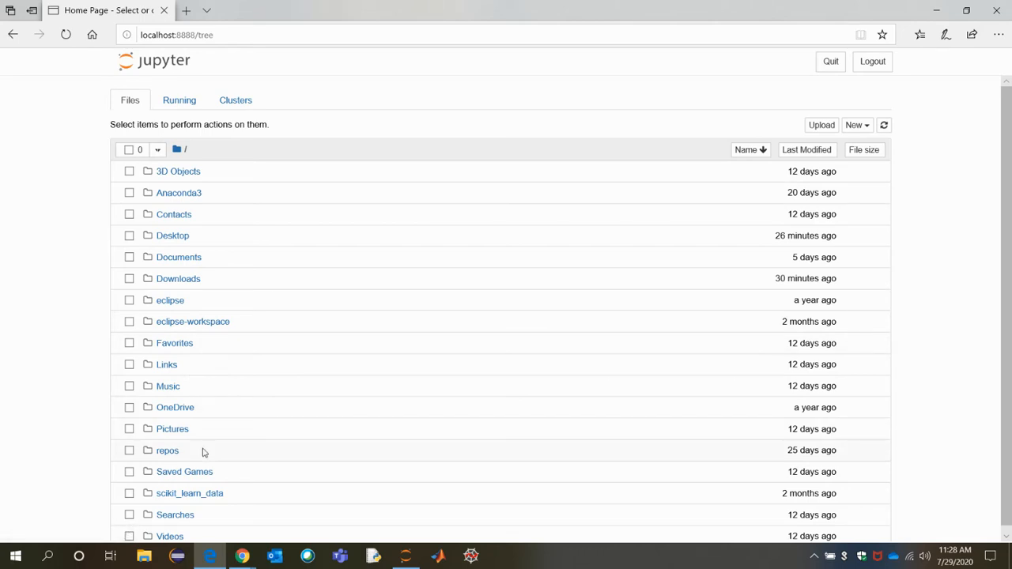
mouse_move(177, 257)
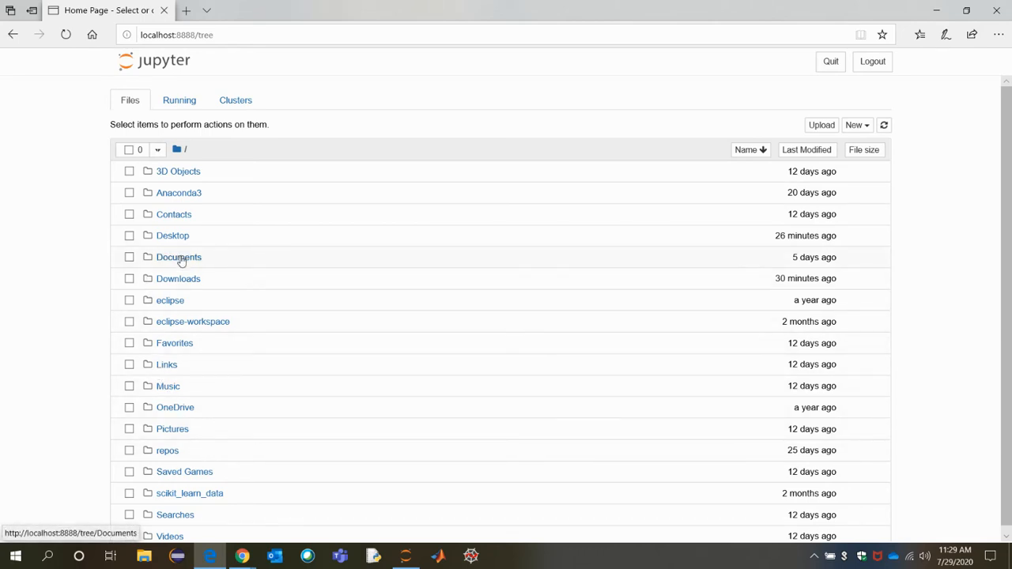
left_click(179, 256)
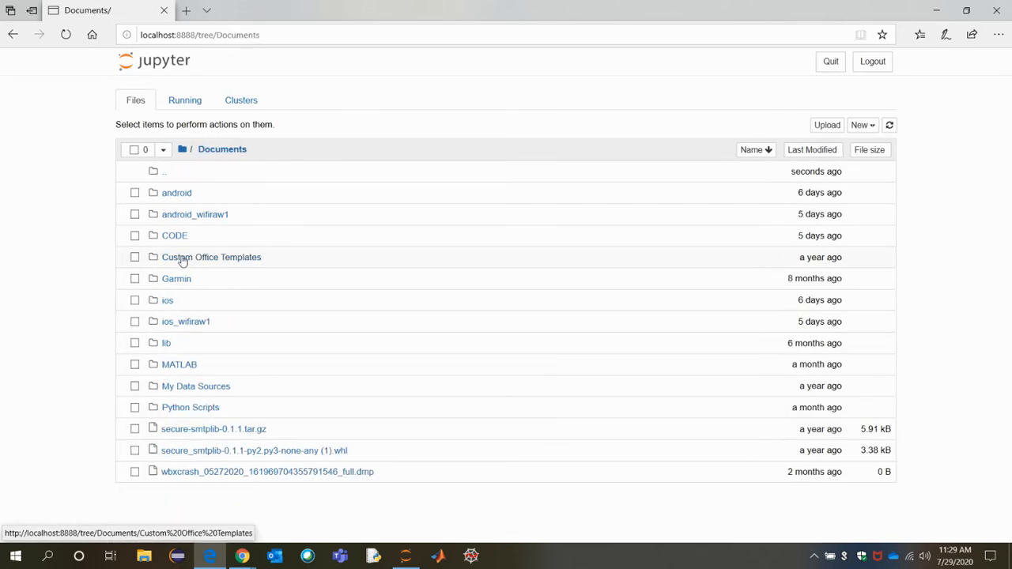
left_click(174, 234)
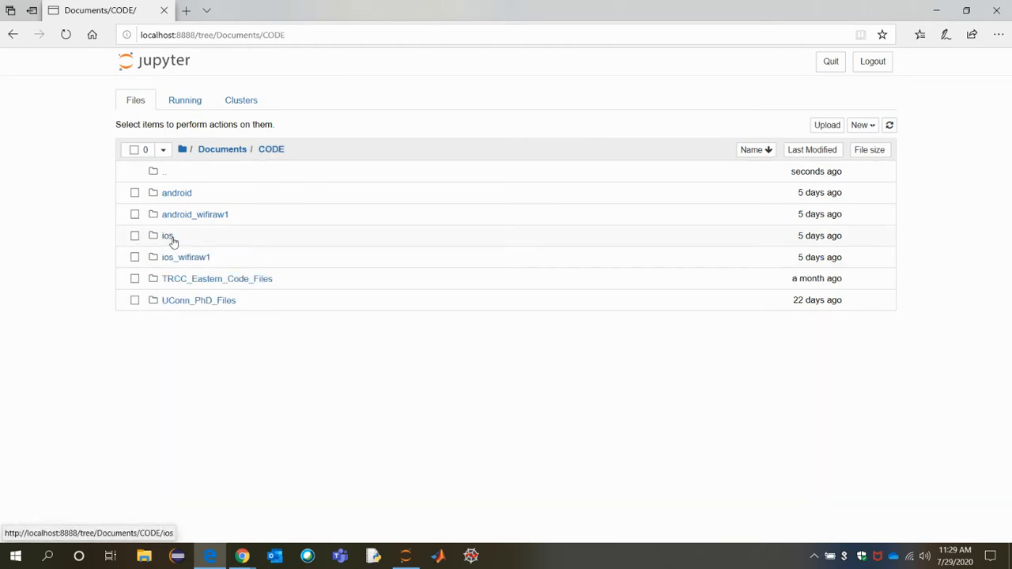
left_click(217, 278)
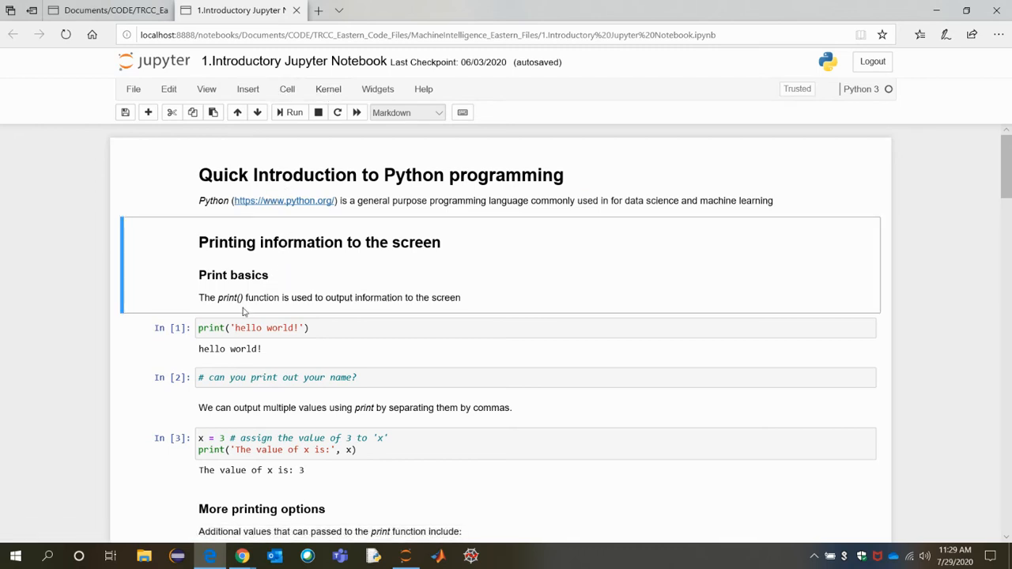
left_click(294, 112)
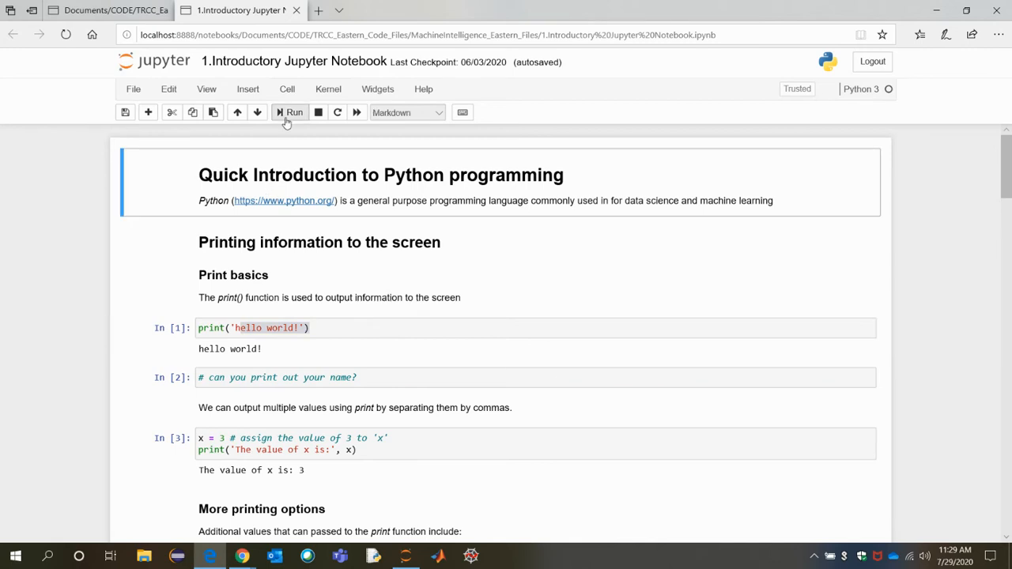
left_click(294, 111)
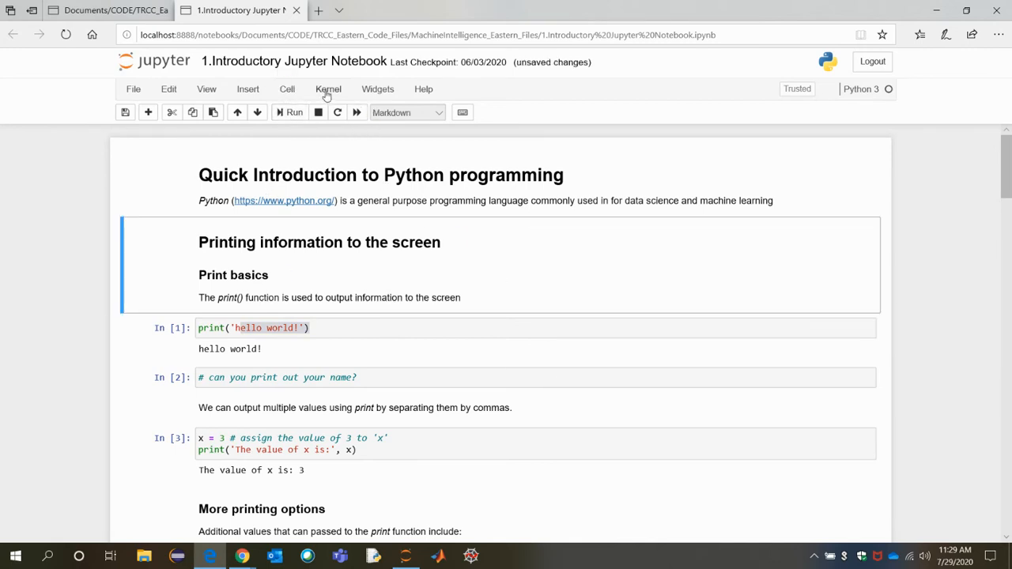
left_click(328, 88)
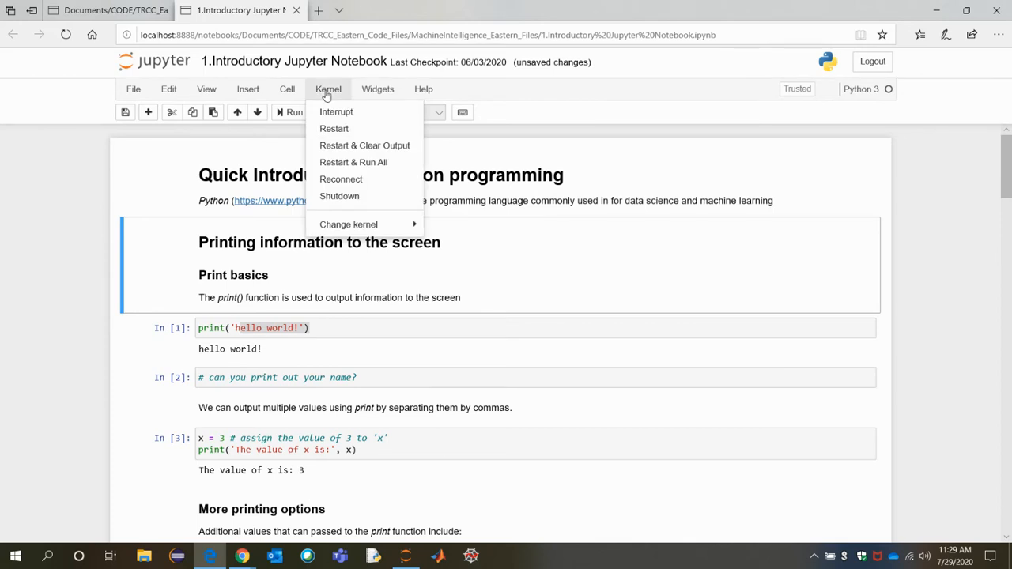
mouse_move(364, 145)
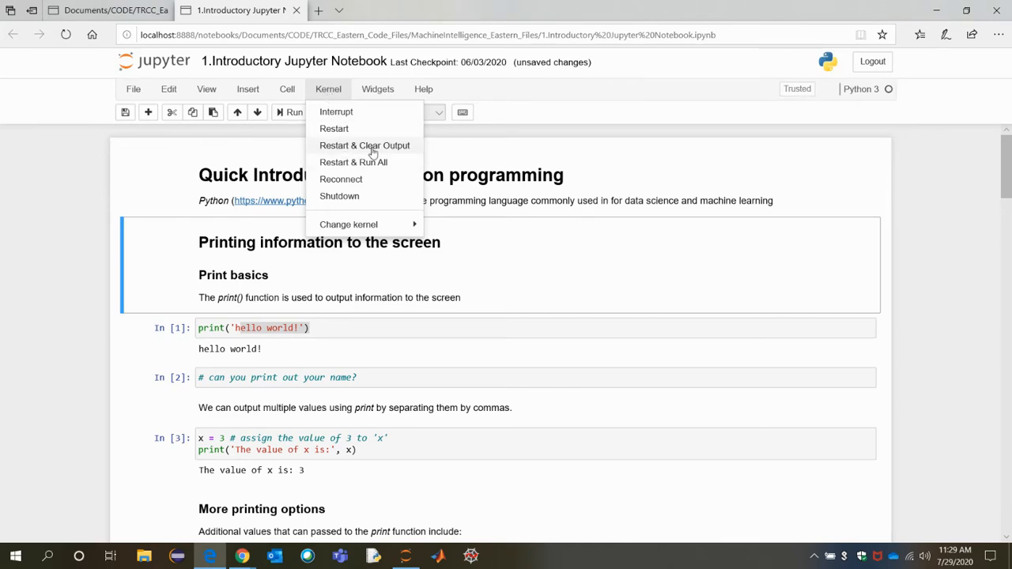
left_click(353, 161)
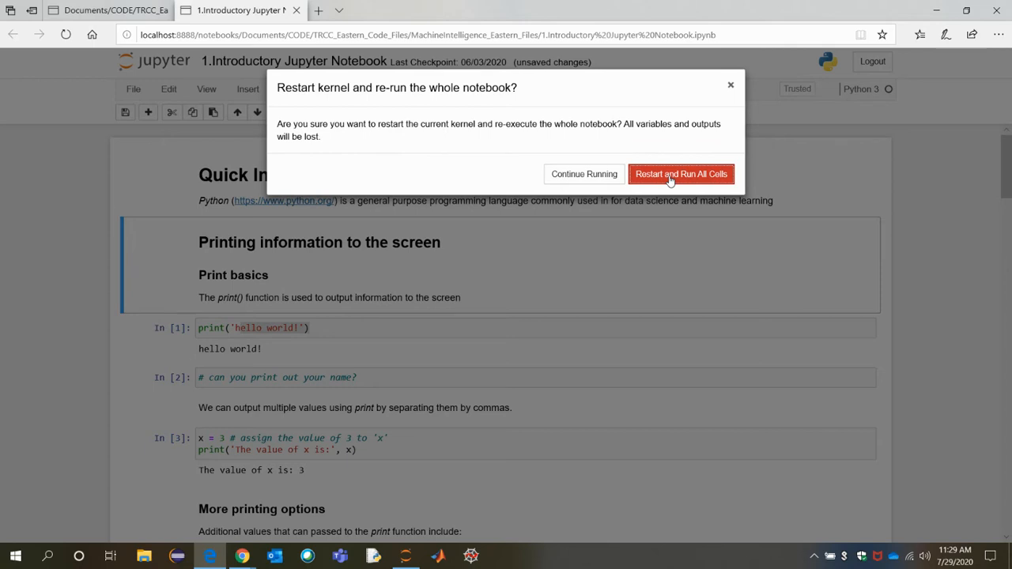
mouse_move(730, 86)
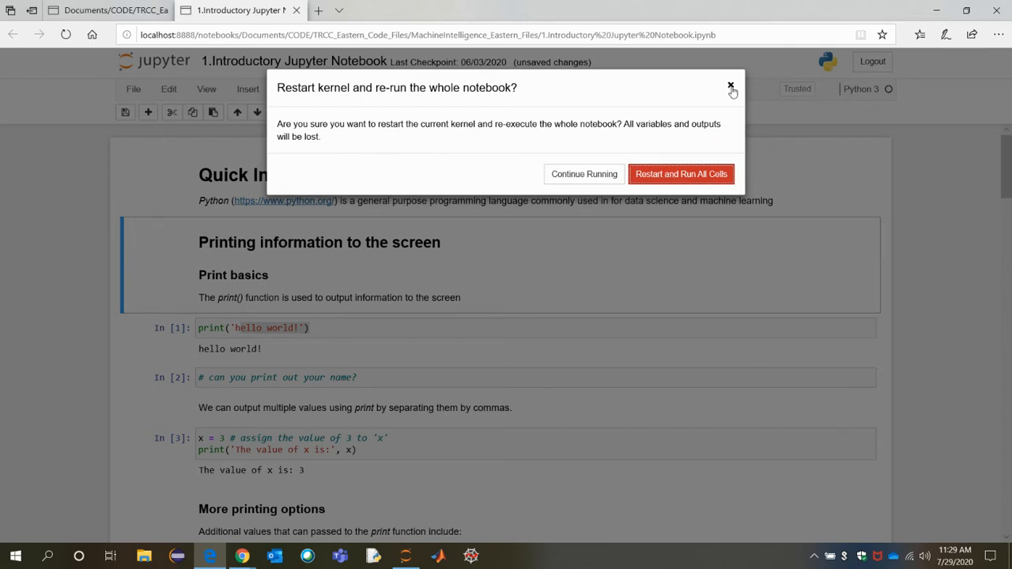
left_click(730, 85)
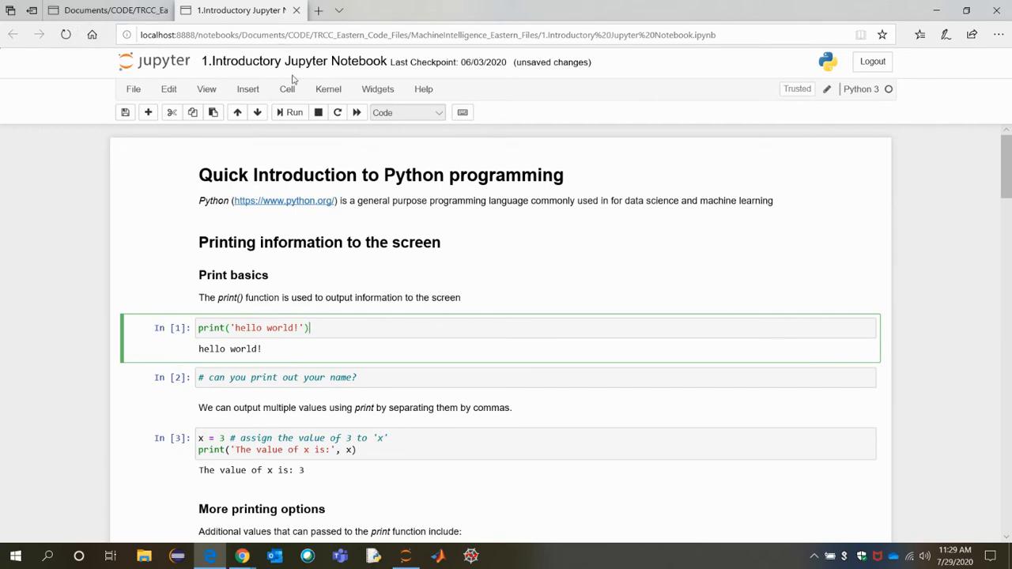
- Restart & Clear Output, then Restart & Run All to regenerate every cell's output
left_click(329, 89)
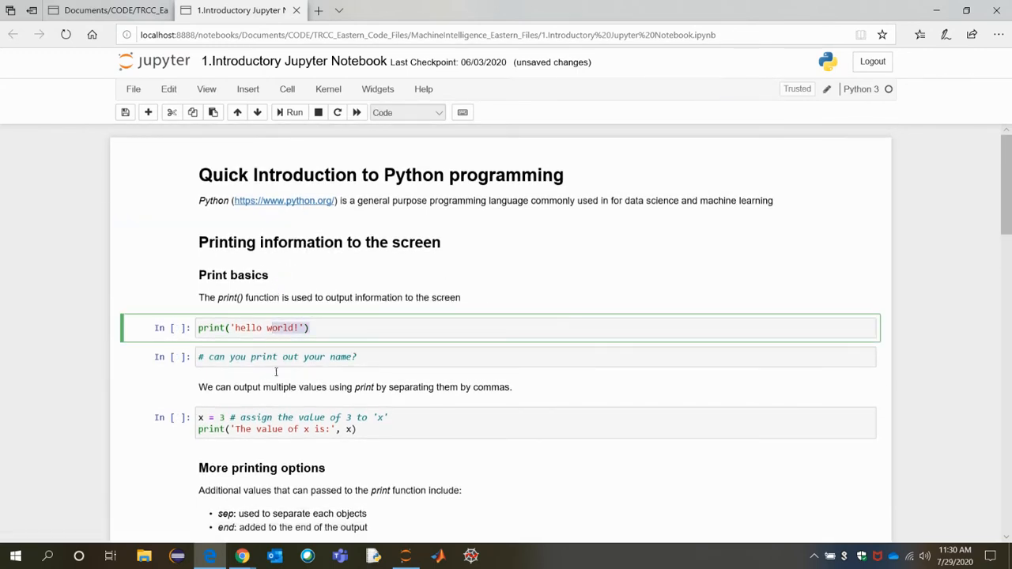
left_click(292, 357)
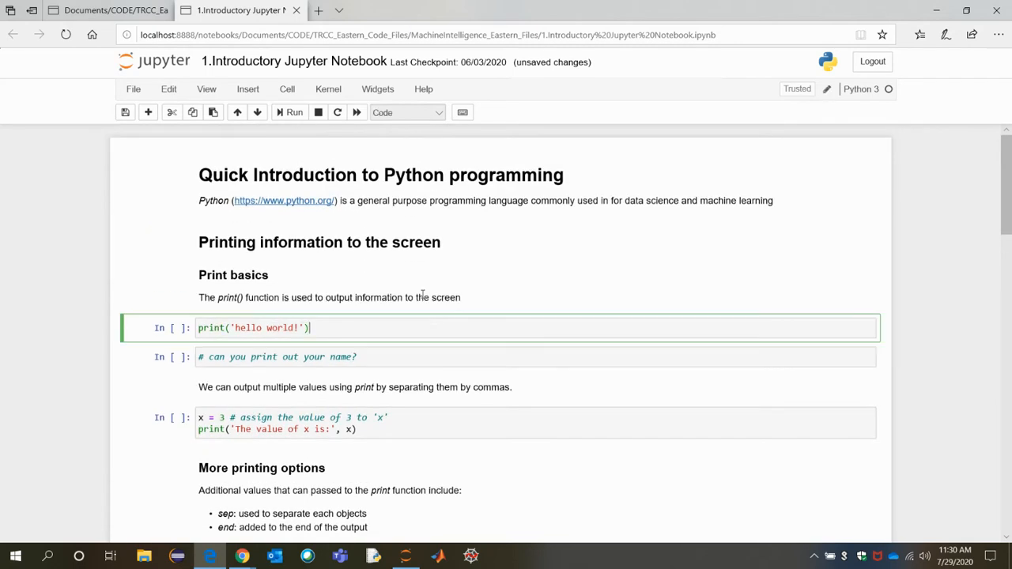
mouse_move(286, 111)
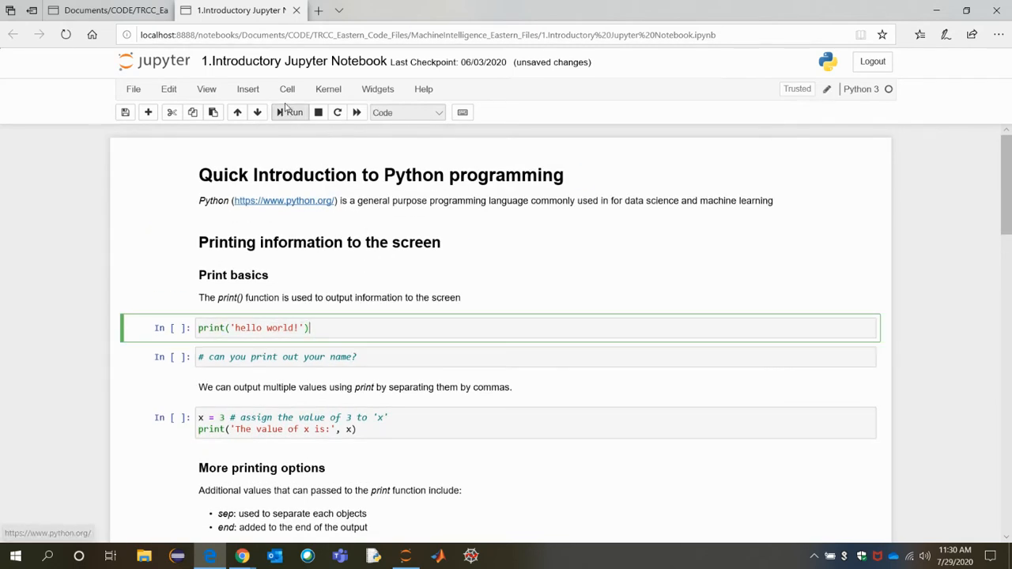
left_click(329, 89)
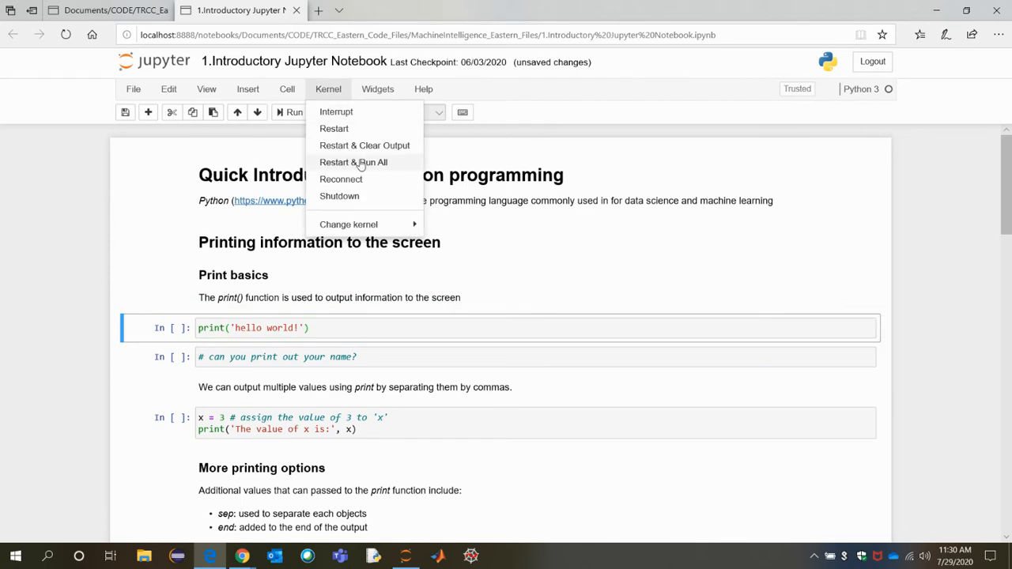
left_click(354, 161)
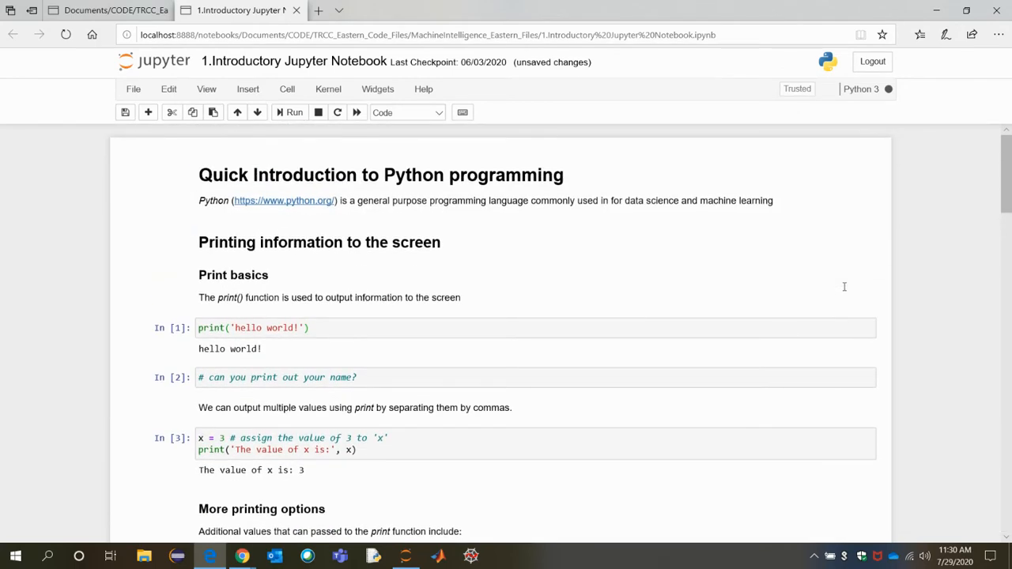
mouse_move(462, 234)
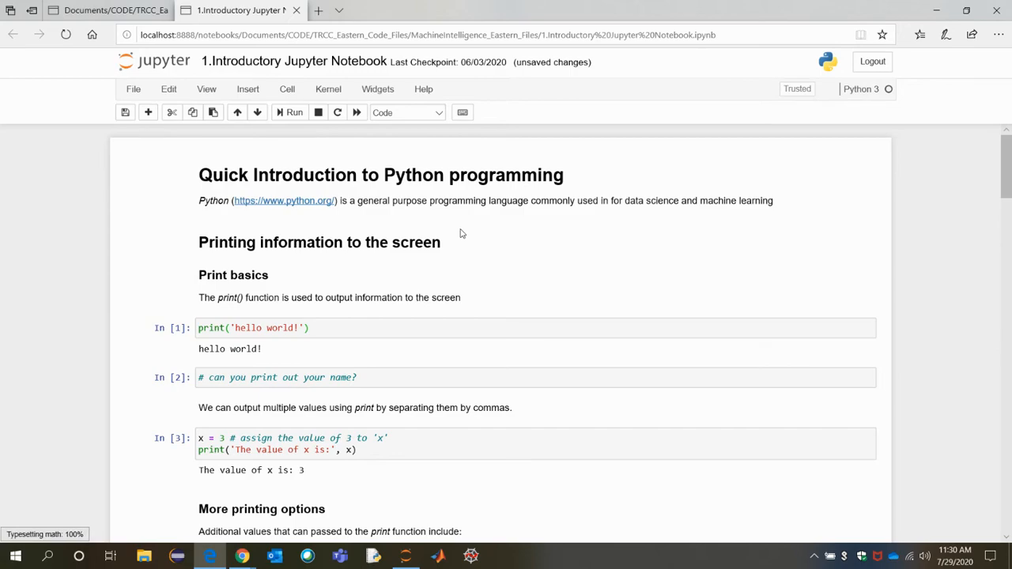
mouse_move(264, 551)
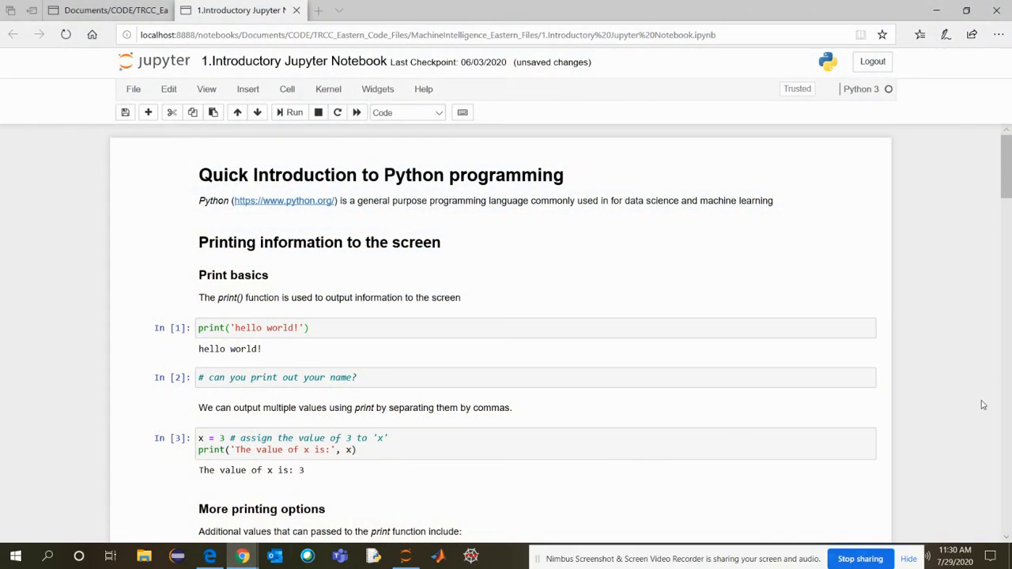
mouse_move(963, 408)
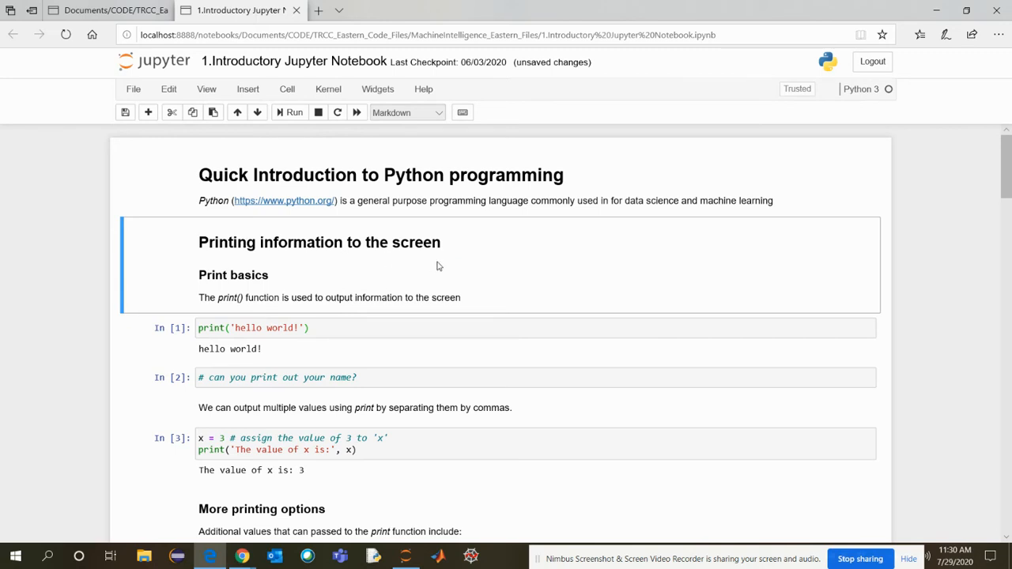
left_click(316, 327)
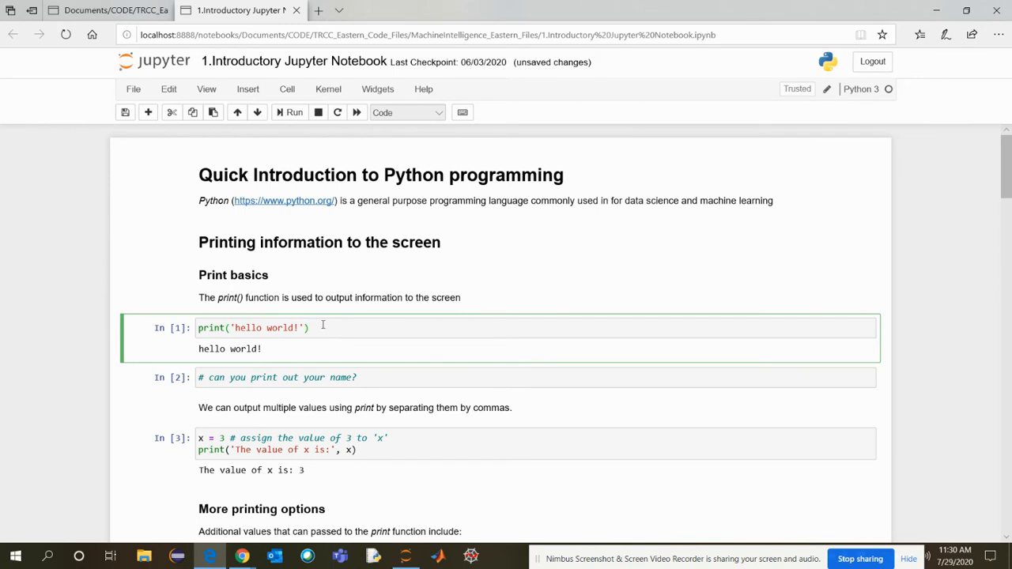
double_click(253, 327)
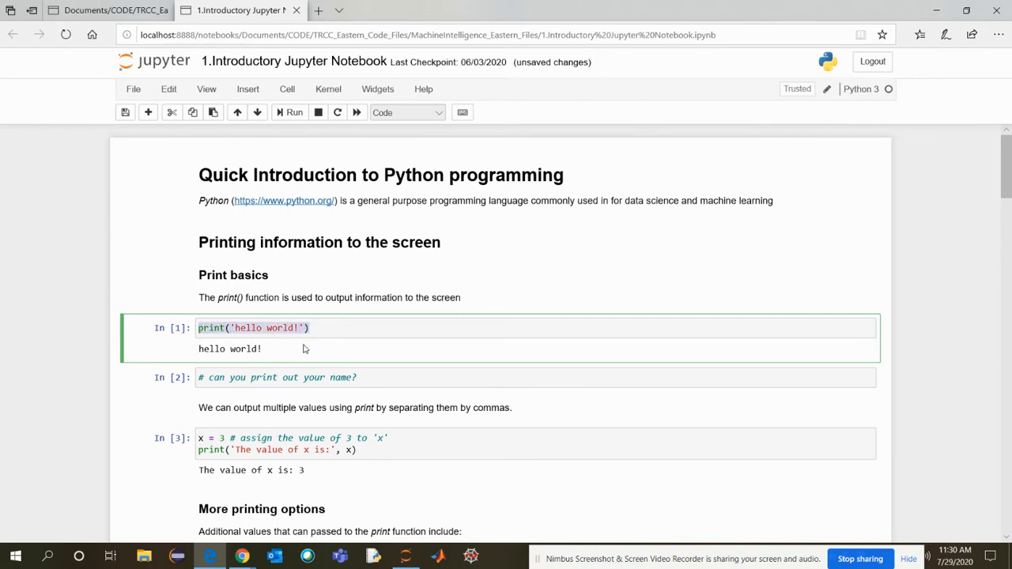
left_click(254, 327)
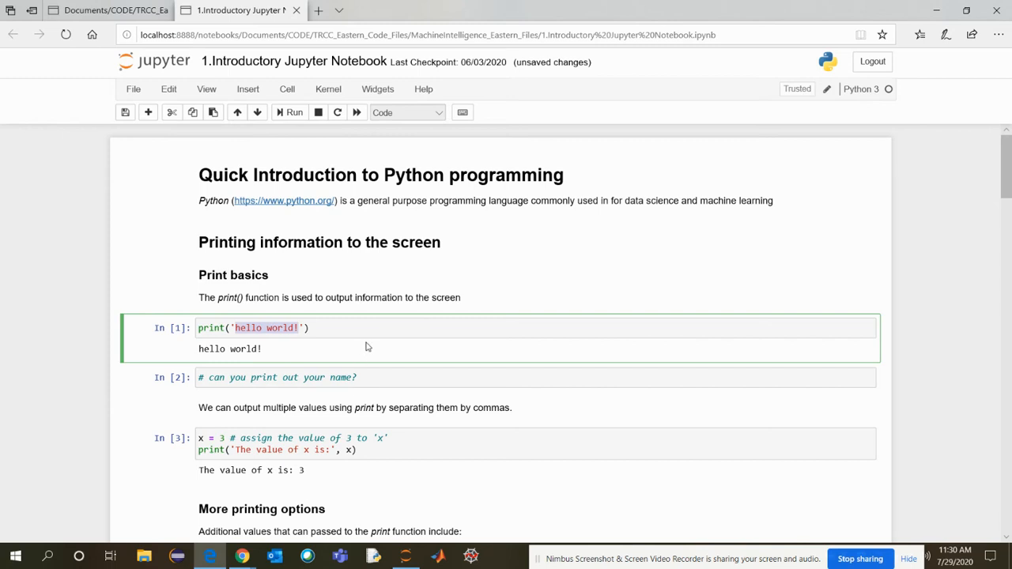
mouse_move(285, 348)
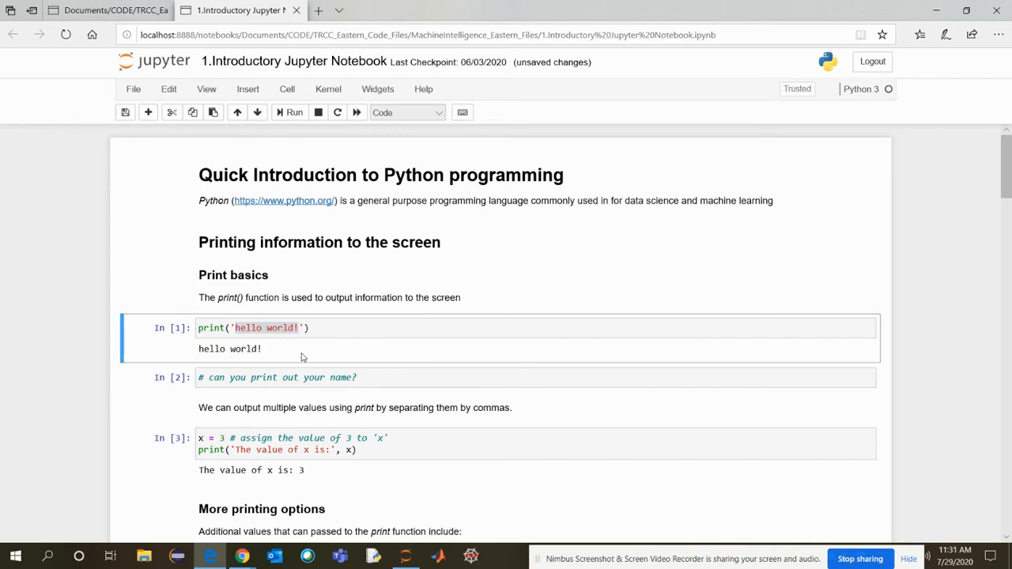
mouse_move(403, 350)
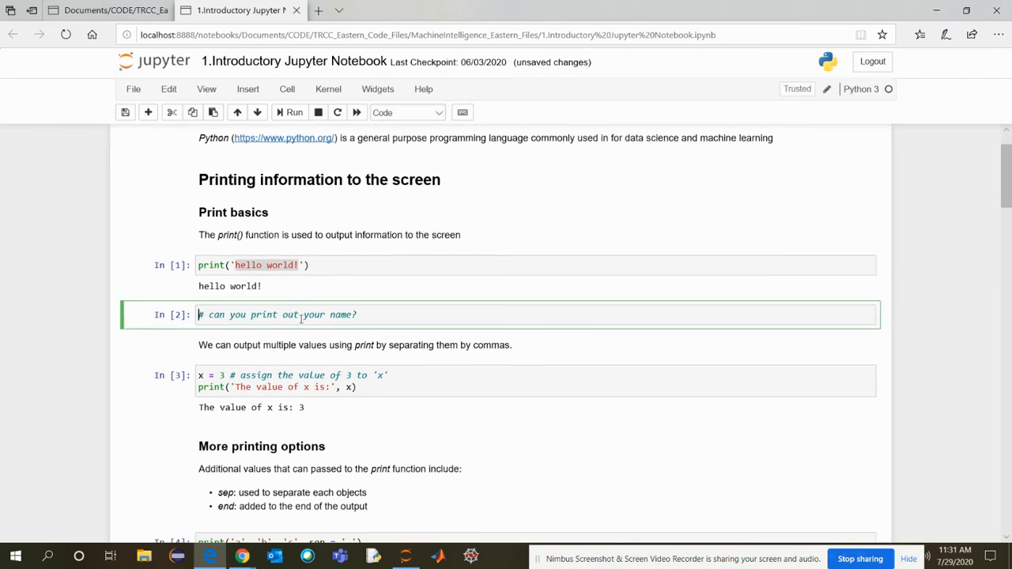
mouse_move(421, 322)
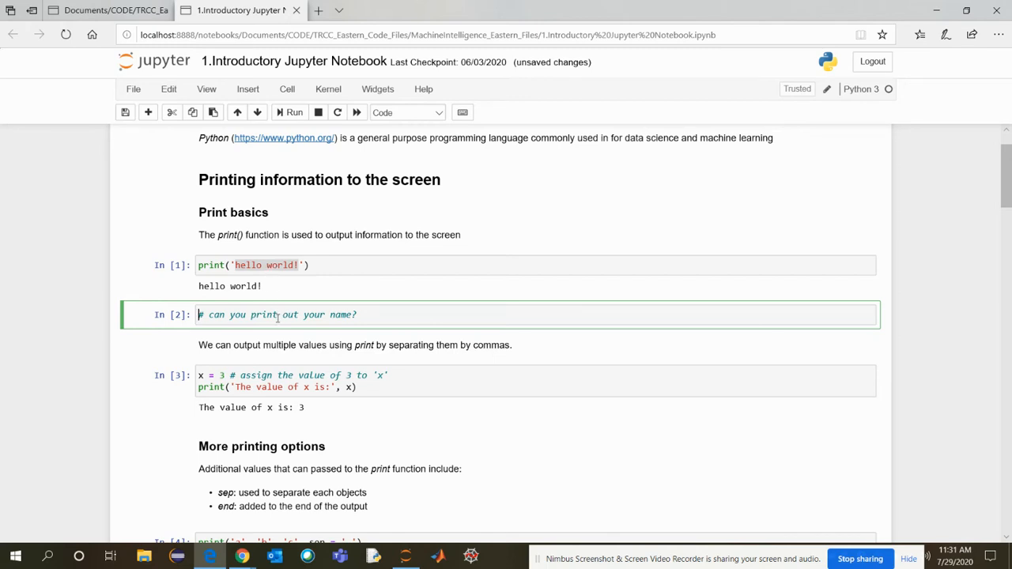
left_click(253, 266)
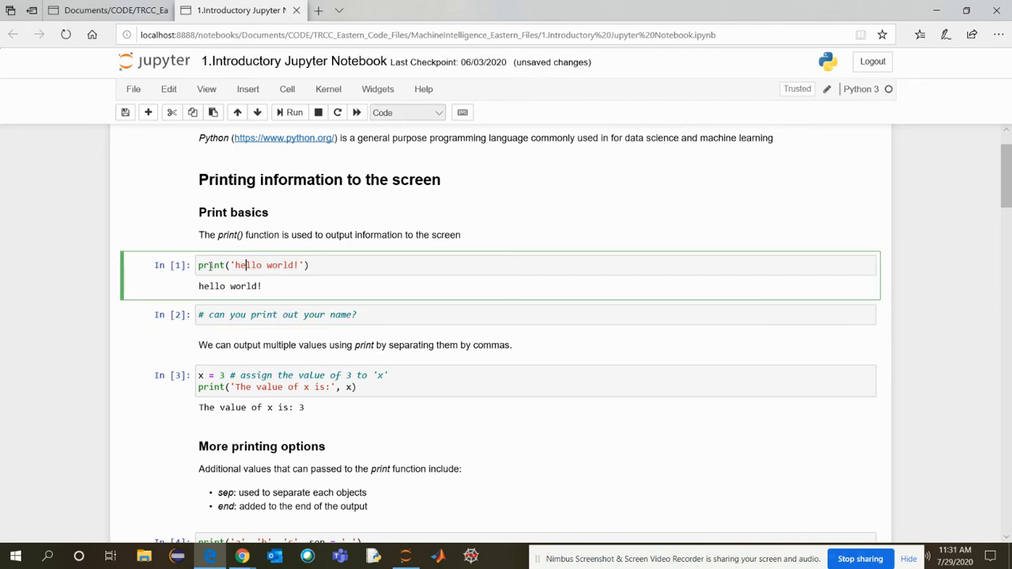
double_click(247, 265)
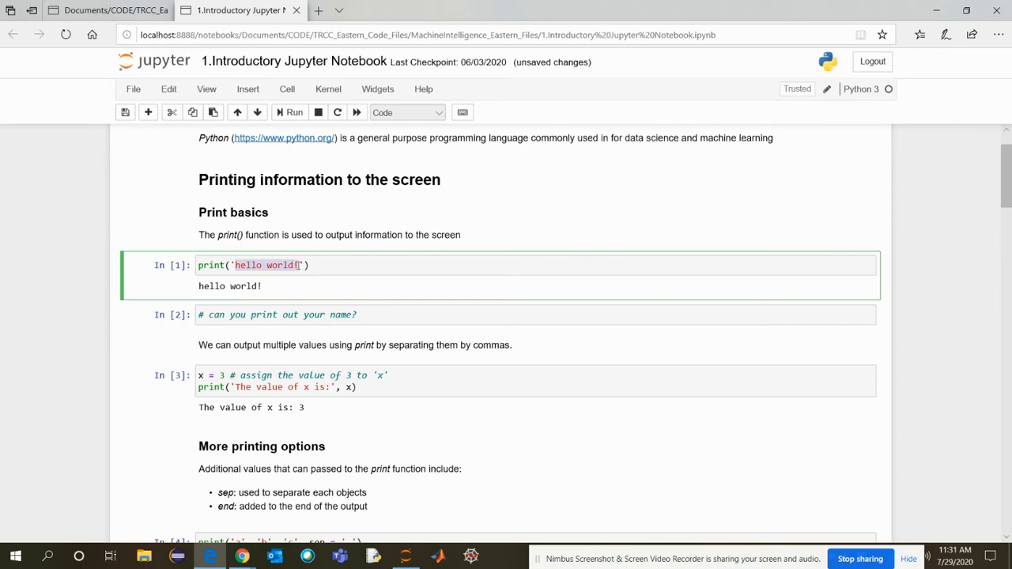
left_click(430, 314)
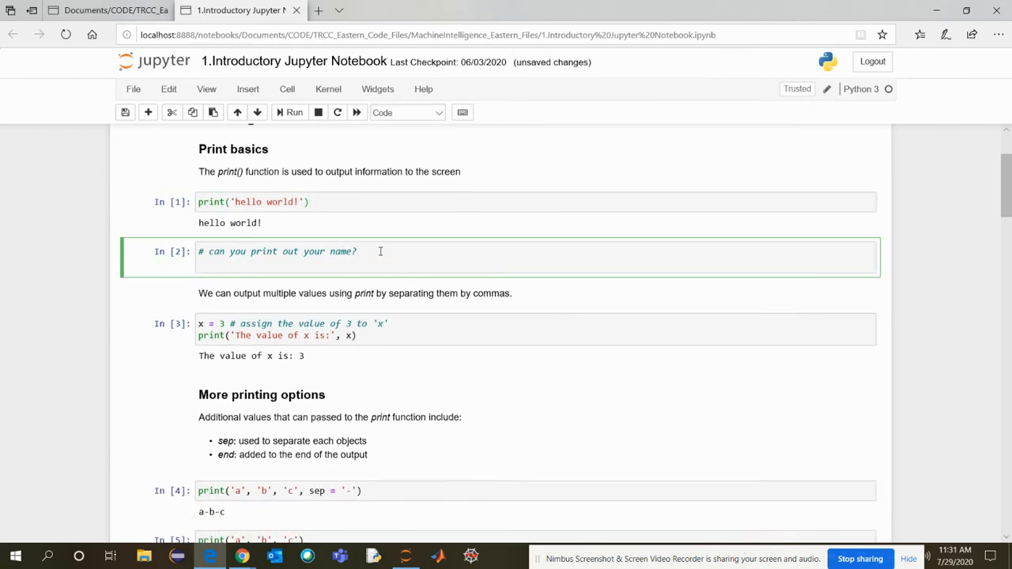
- Run print('soumy') in the name exercise cell, then select the line for removal
type("print()")
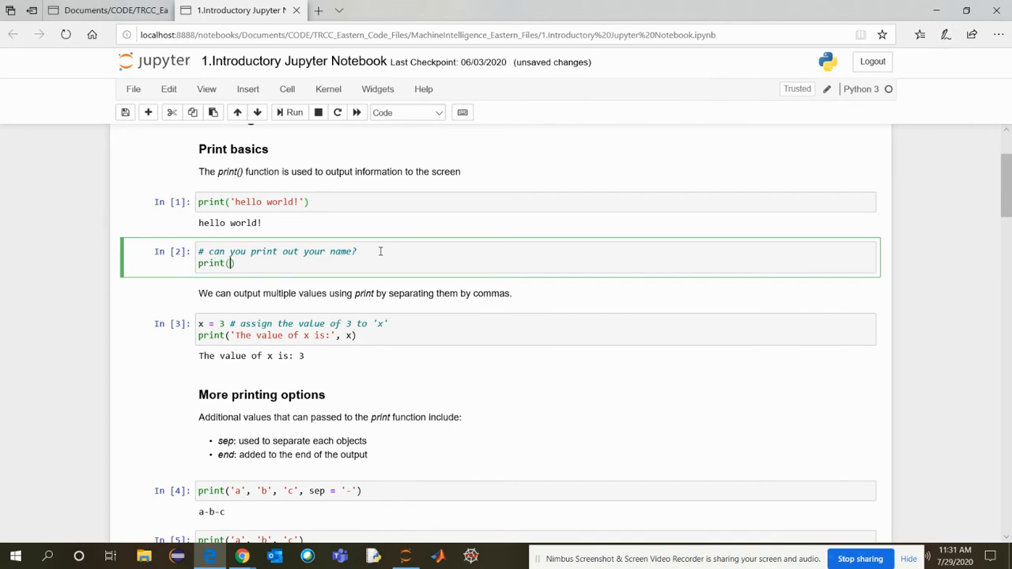
type("'soumy'")
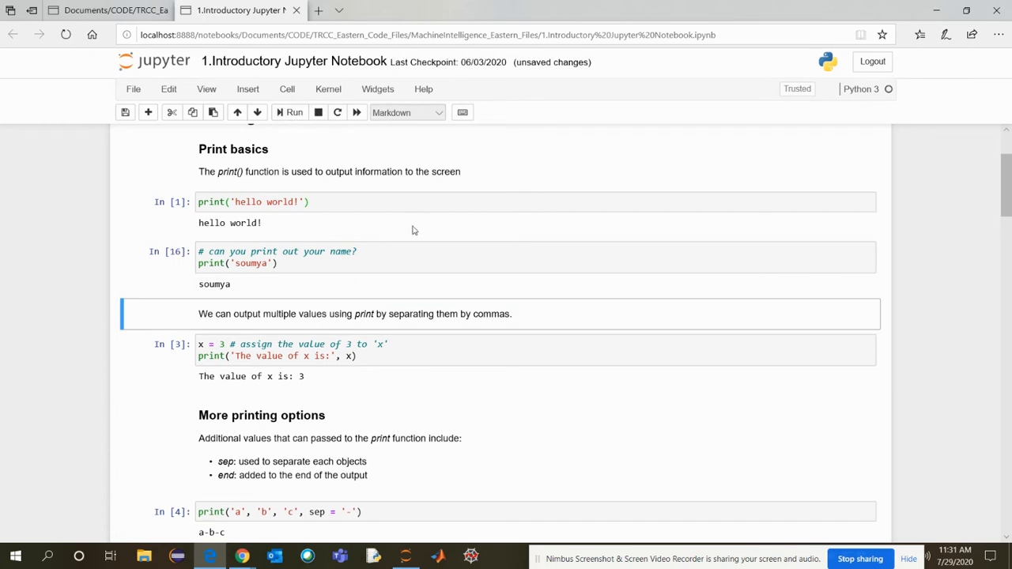
mouse_move(272, 279)
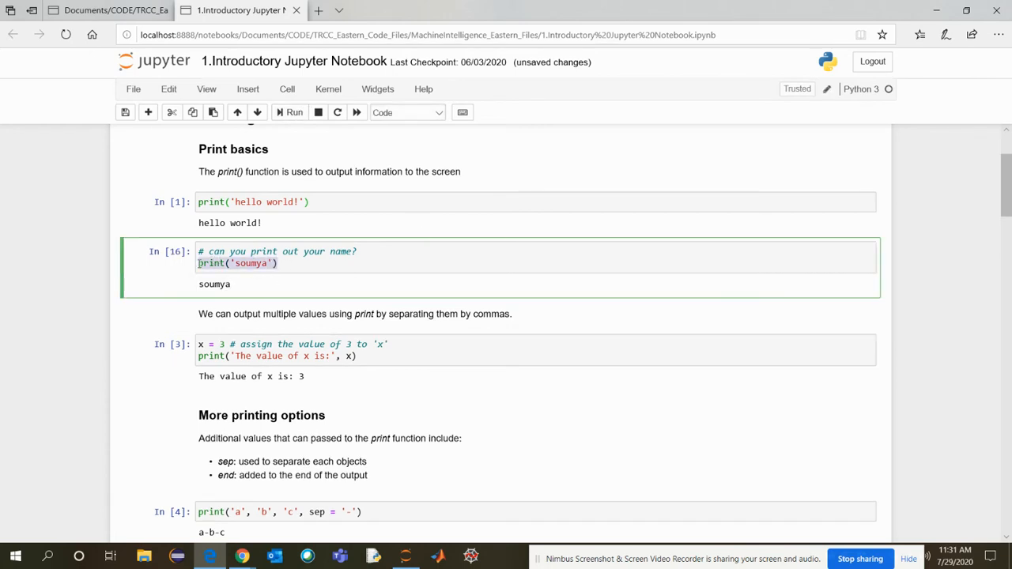
left_click(294, 111)
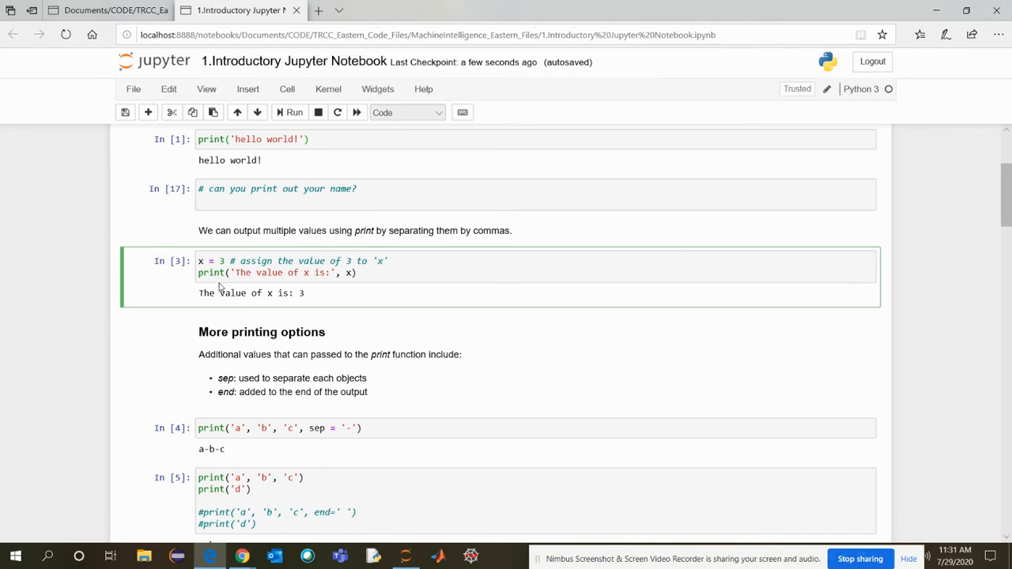
double_click(212, 261)
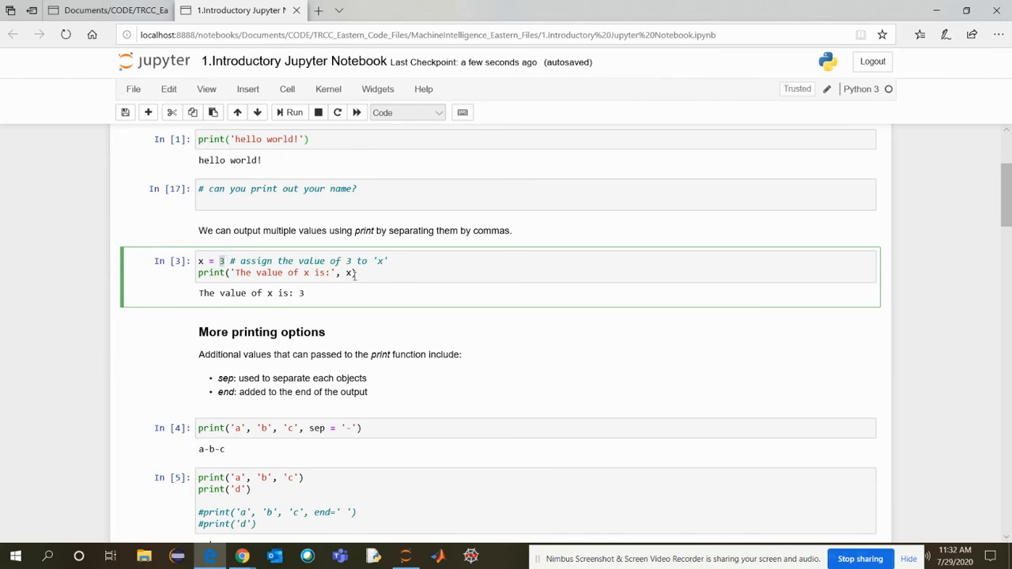
double_click(284, 272)
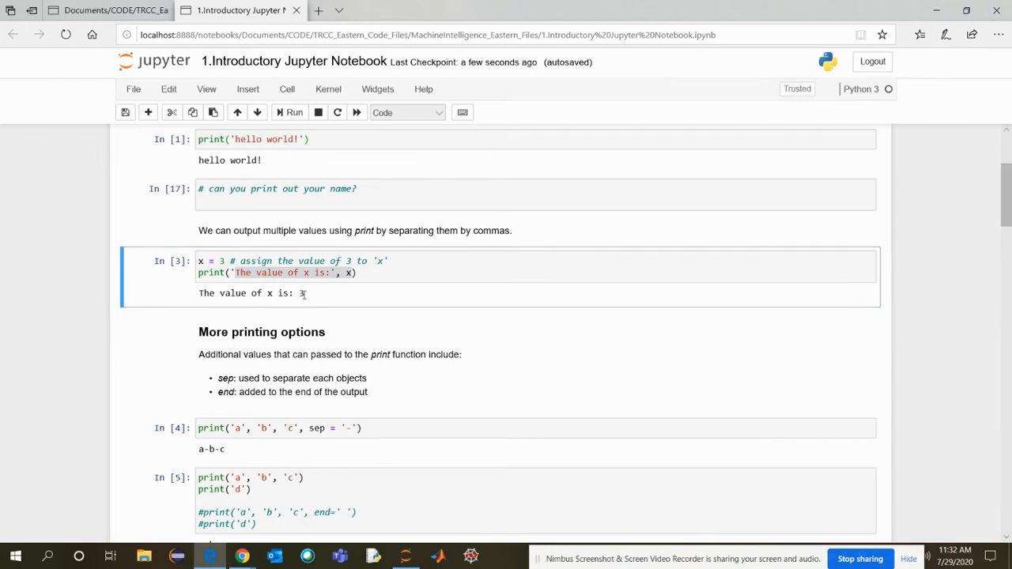
double_click(250, 292)
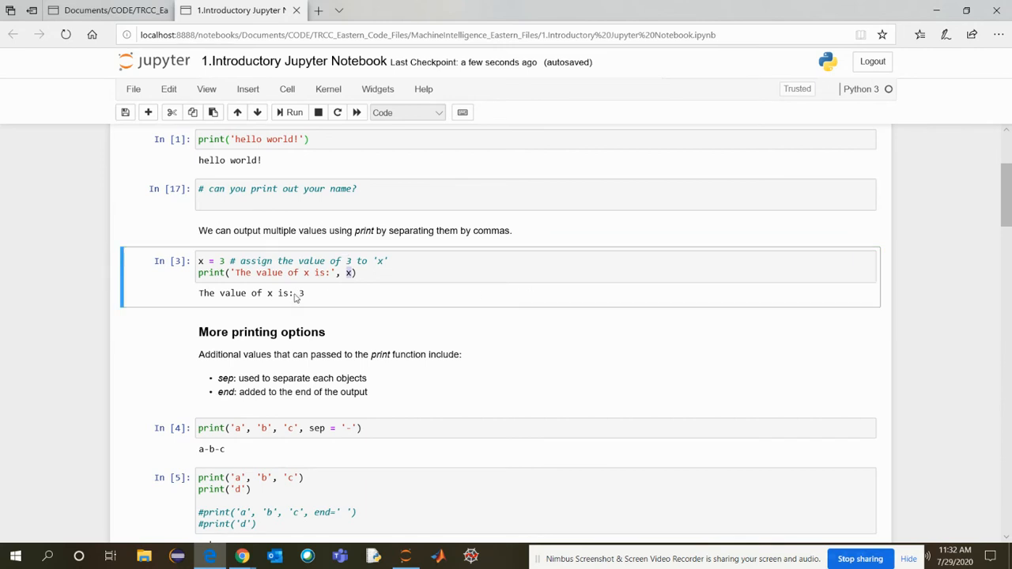
scroll("down", 3)
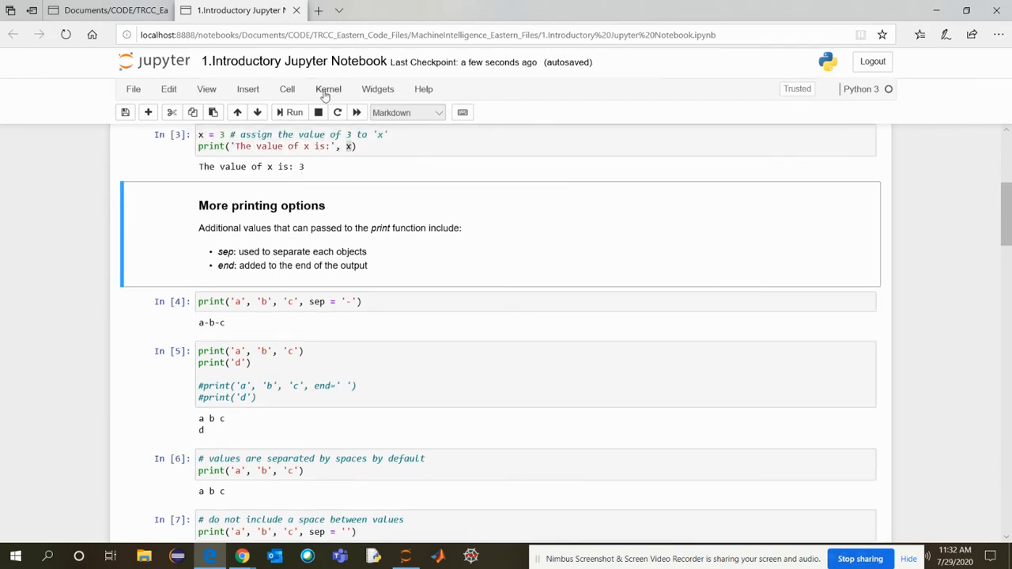
- Restart & Clear Output, then rerun the hello world cell
left_click(329, 89)
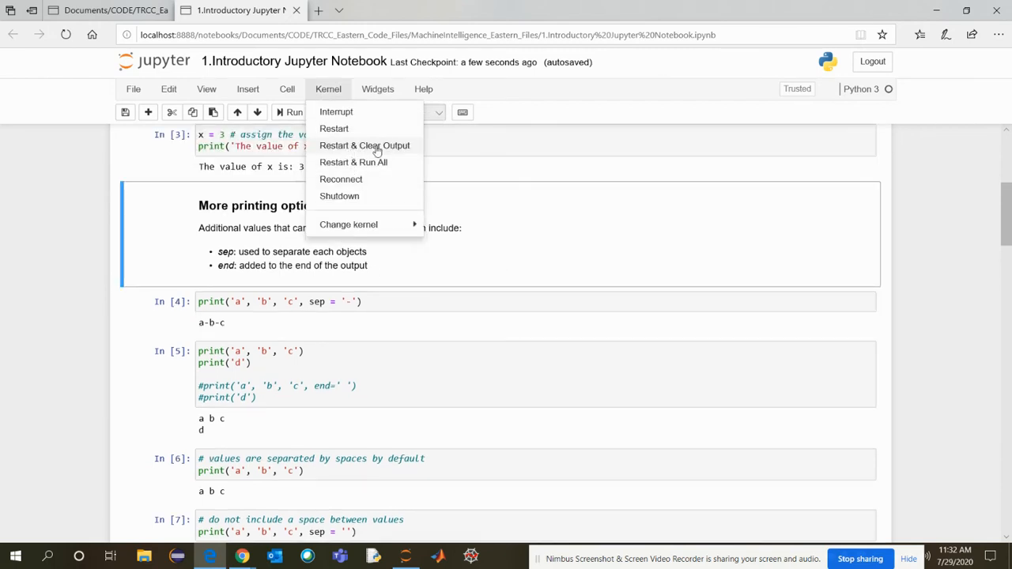
left_click(363, 145)
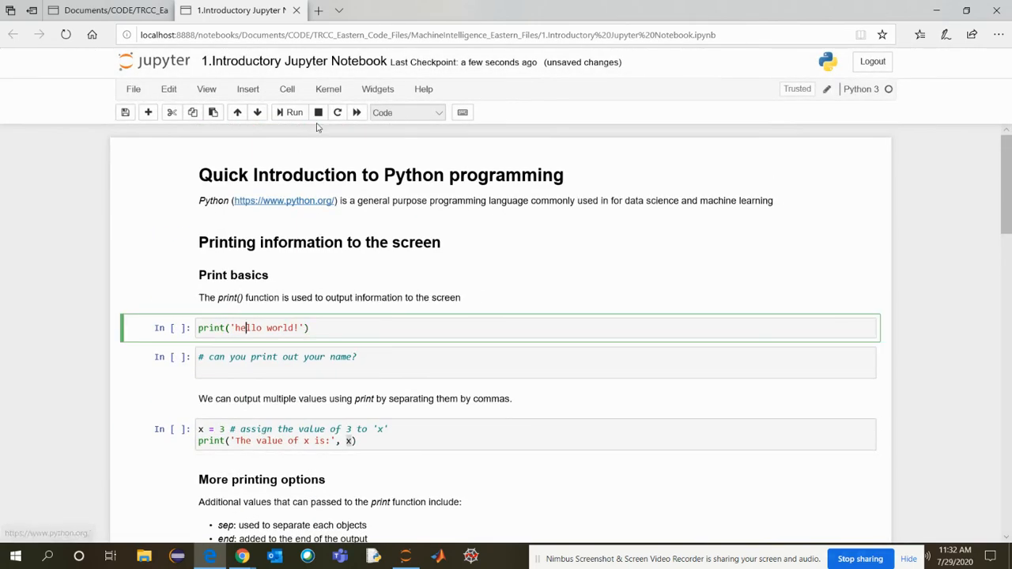
left_click(294, 111)
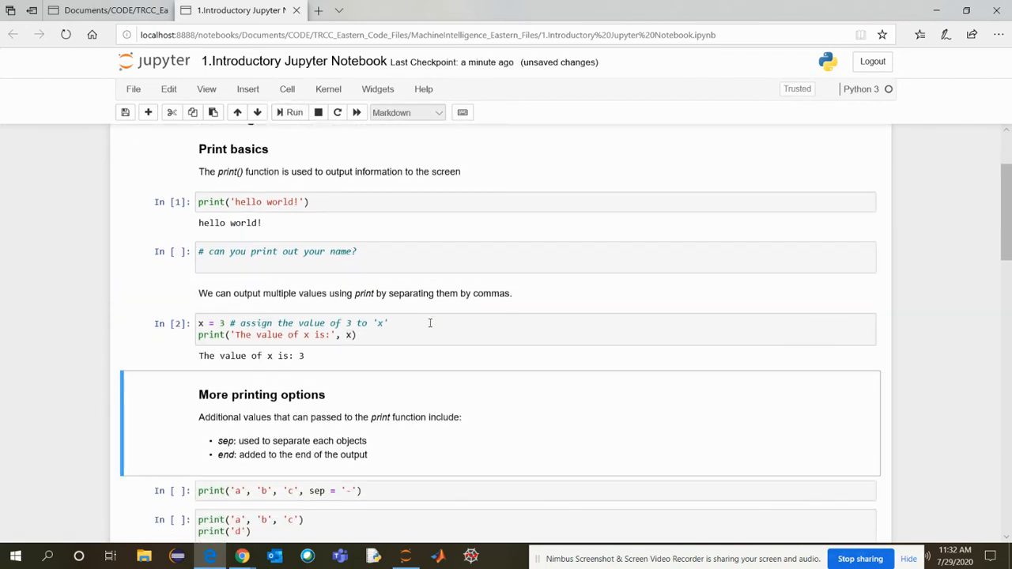
- Scroll to More printing options, run the sep cell printing a-b-c and enter the end example cell
scroll("down", 3)
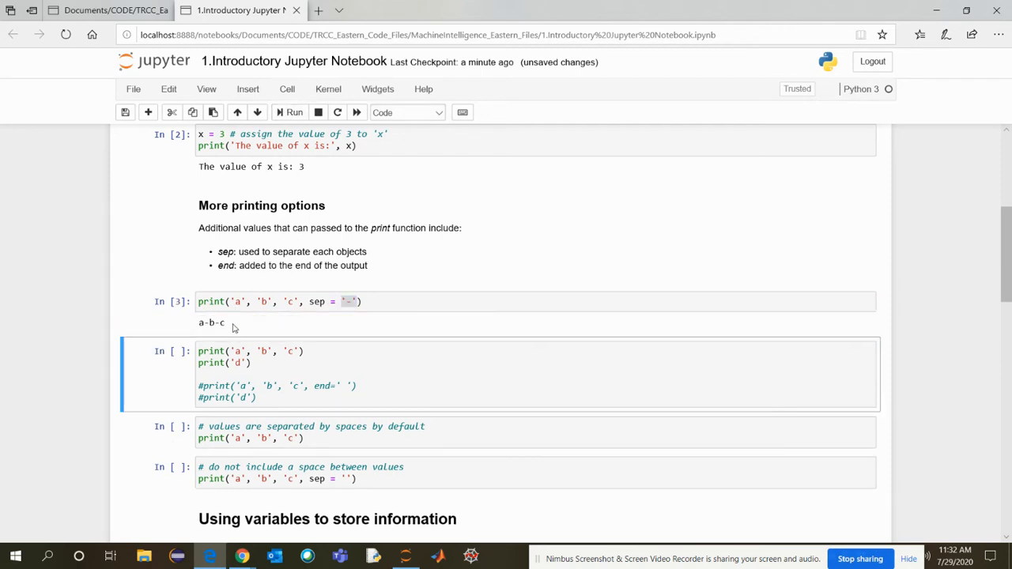
scroll("down", 3)
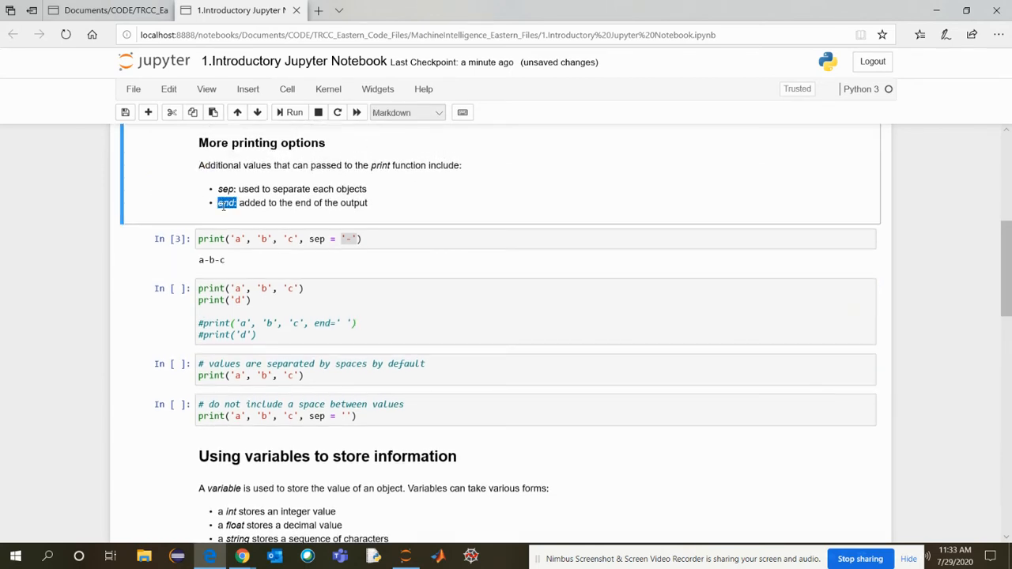
mouse_move(474, 215)
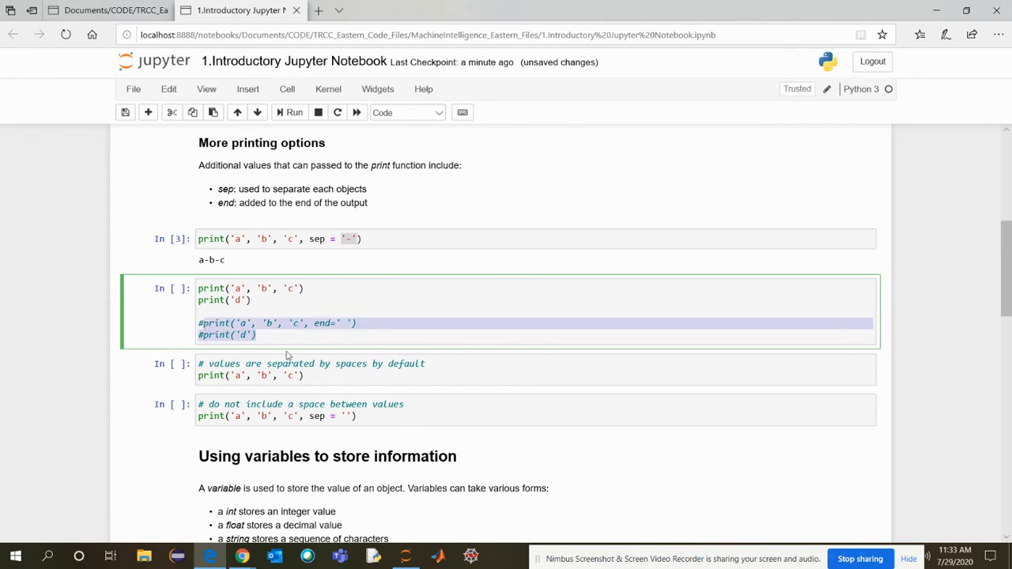
left_click(199, 323)
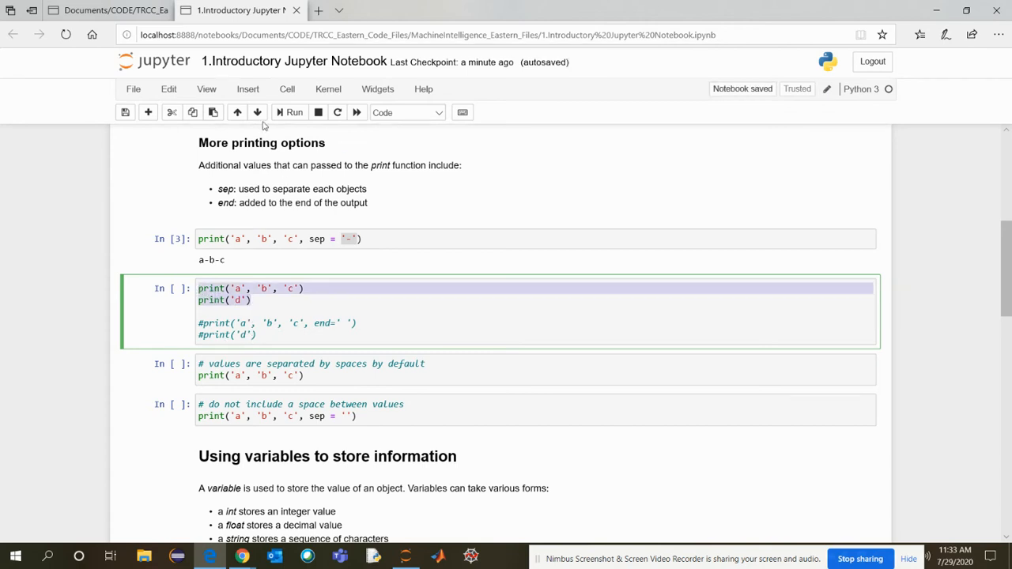
- Run the edited end=' ' example cell so a b c d prints on one line
left_click(294, 112)
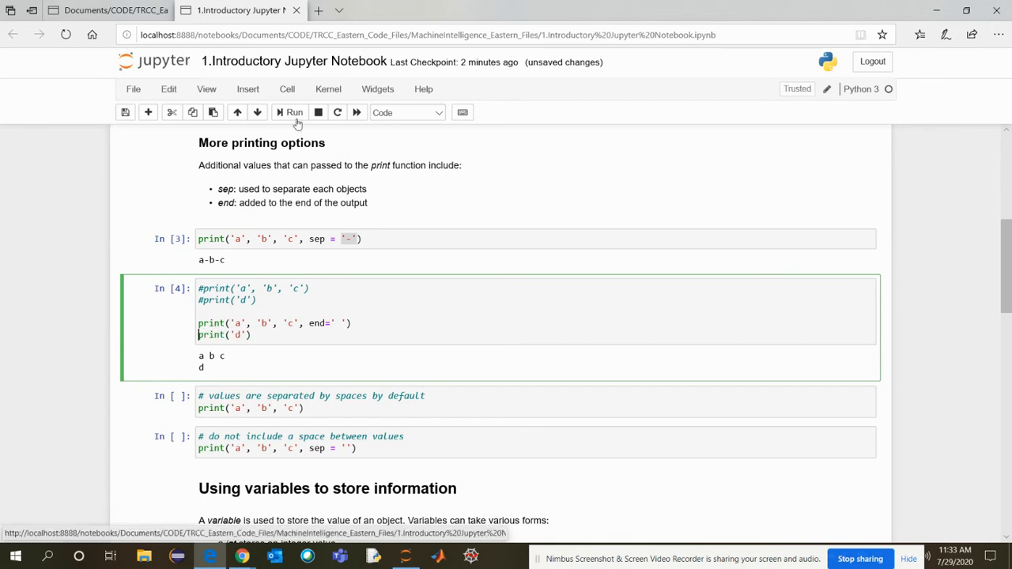
left_click(294, 111)
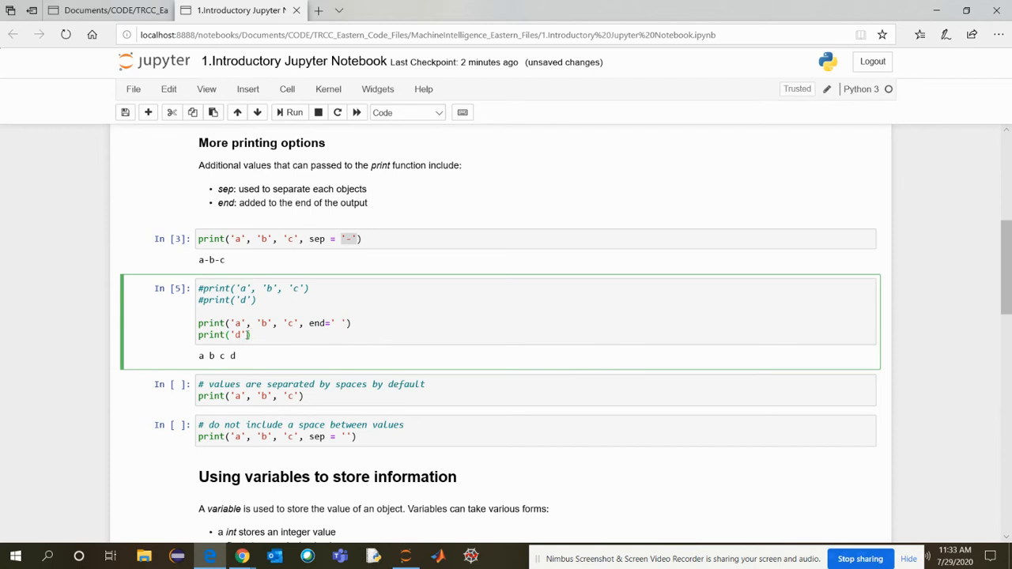
double_click(317, 322)
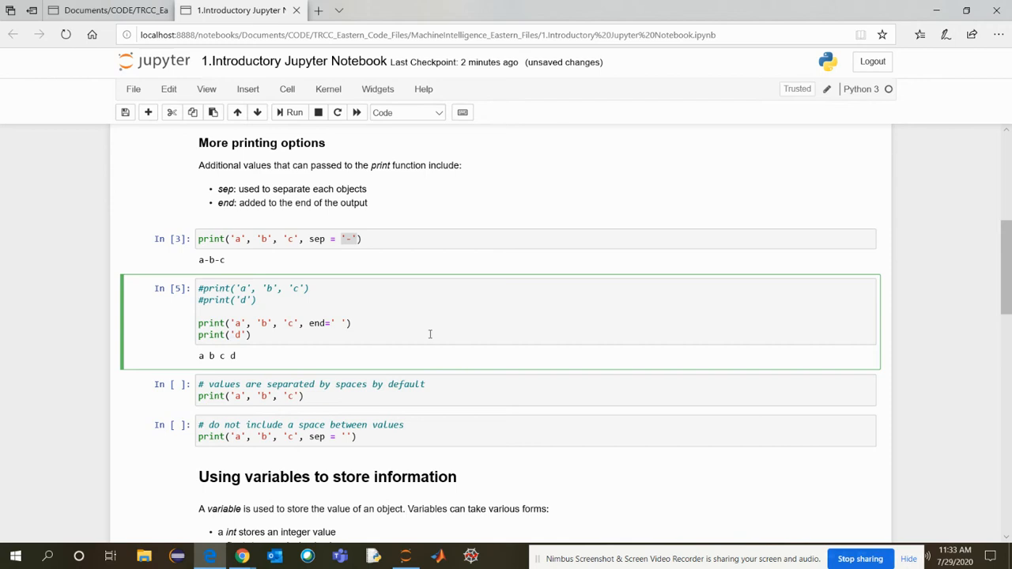
mouse_move(298, 378)
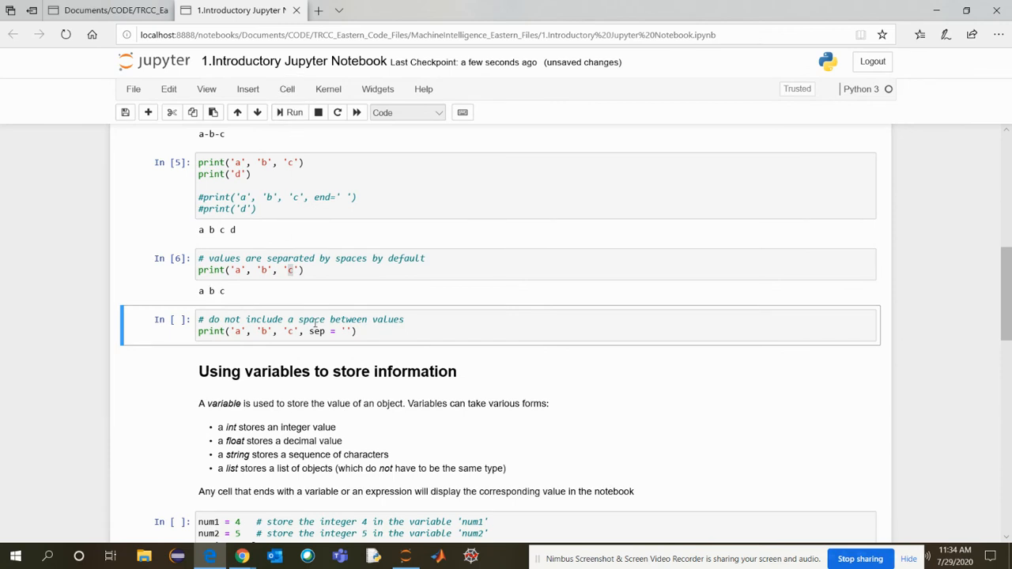
- Run the sep='' example cell so it prints abc with no spaces
left_click(453, 331)
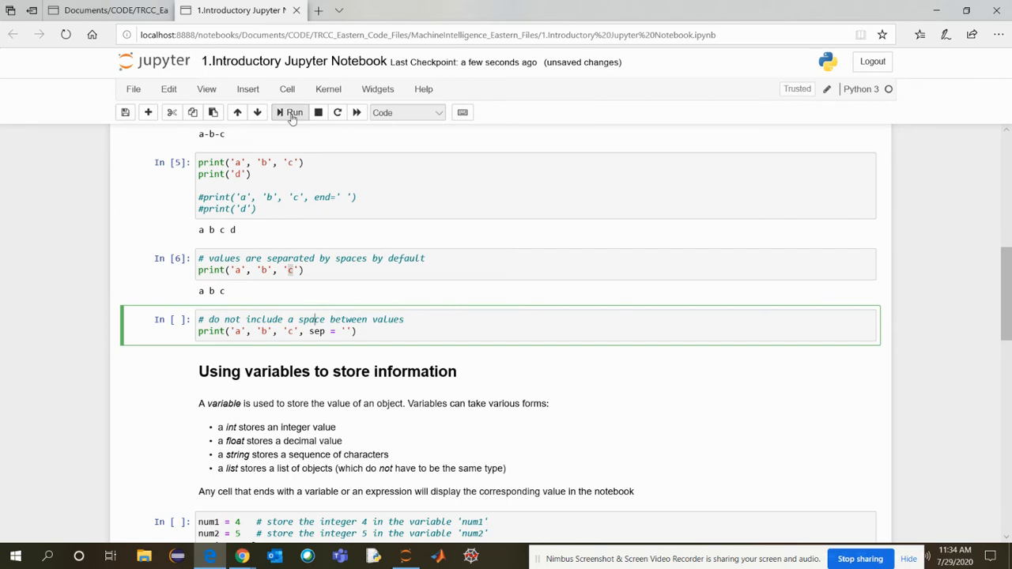
left_click(293, 112)
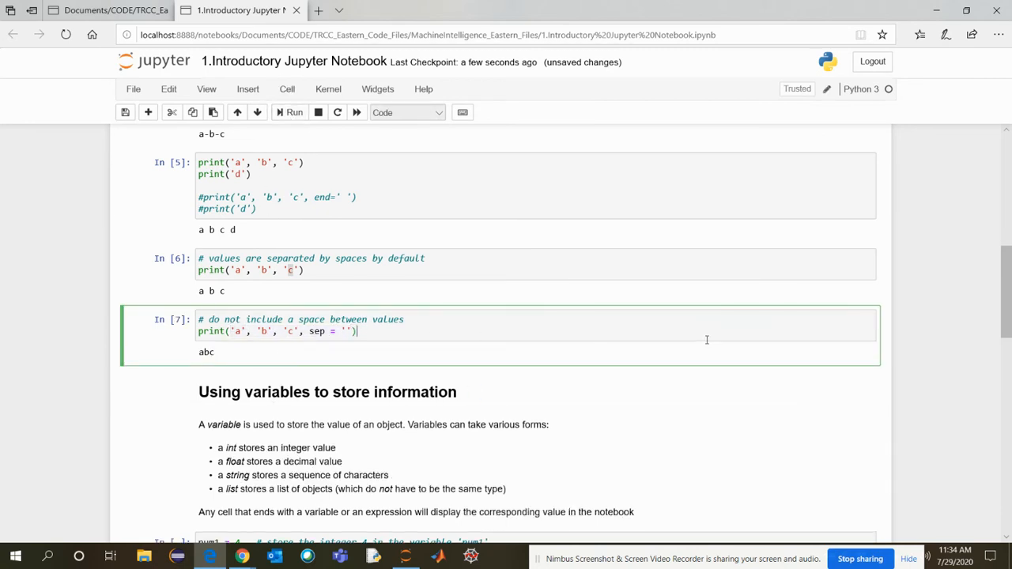
mouse_move(671, 386)
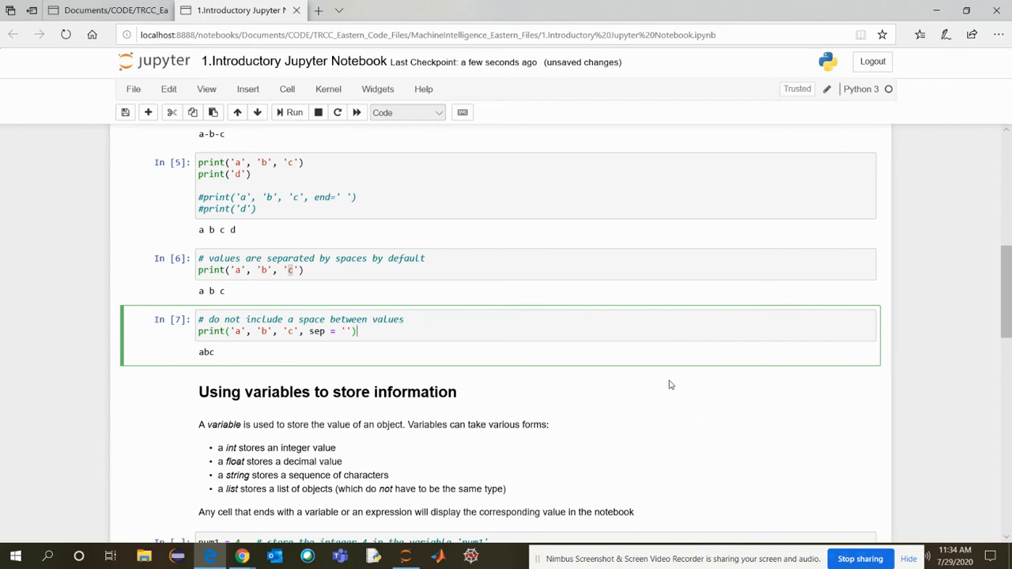
scroll("down", 3)
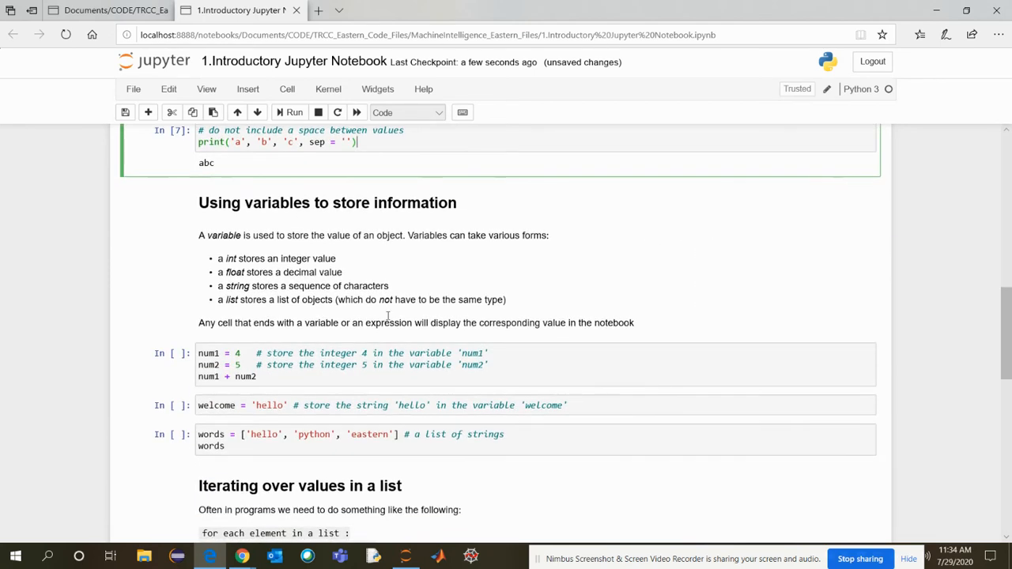
left_click(388, 277)
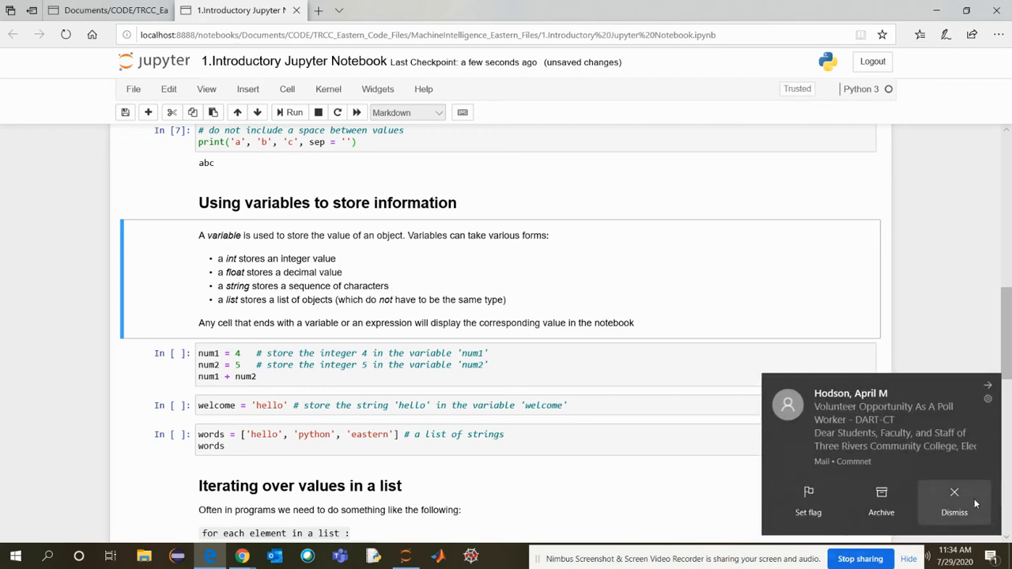
left_click(954, 512)
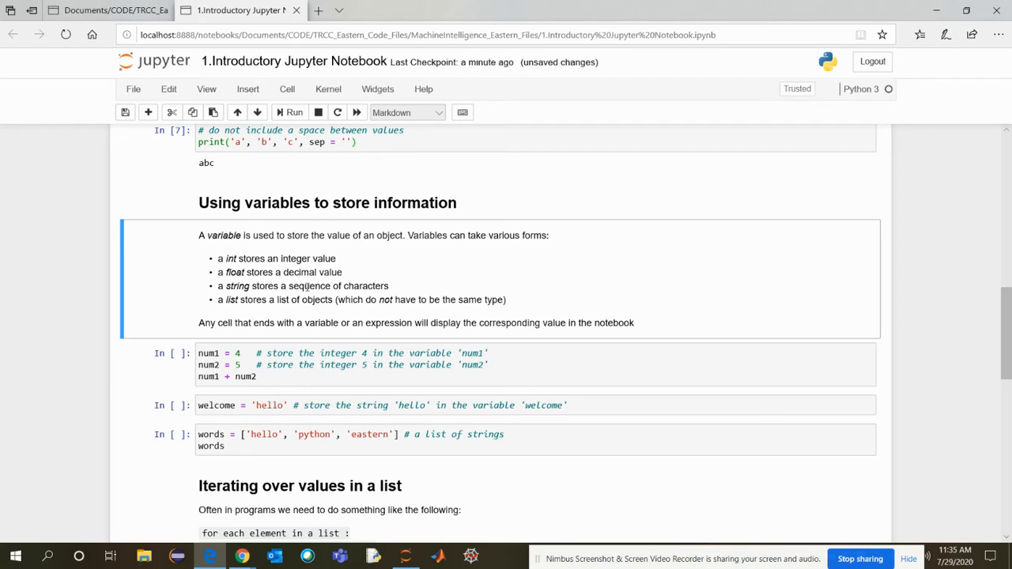
mouse_move(303, 340)
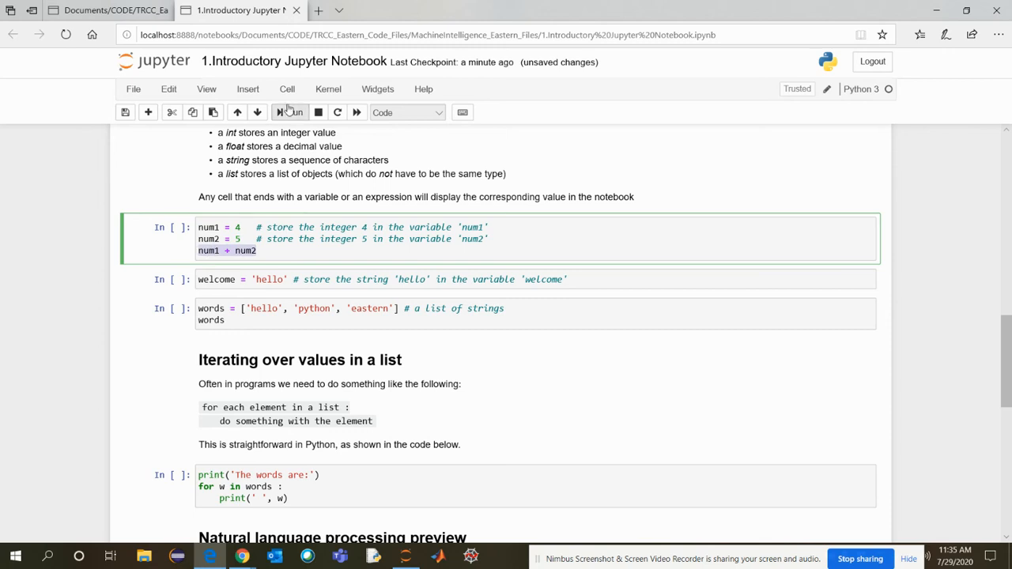
- Run the num1+num2 cell, the welcome string assignment and the words list cell
left_click(290, 110)
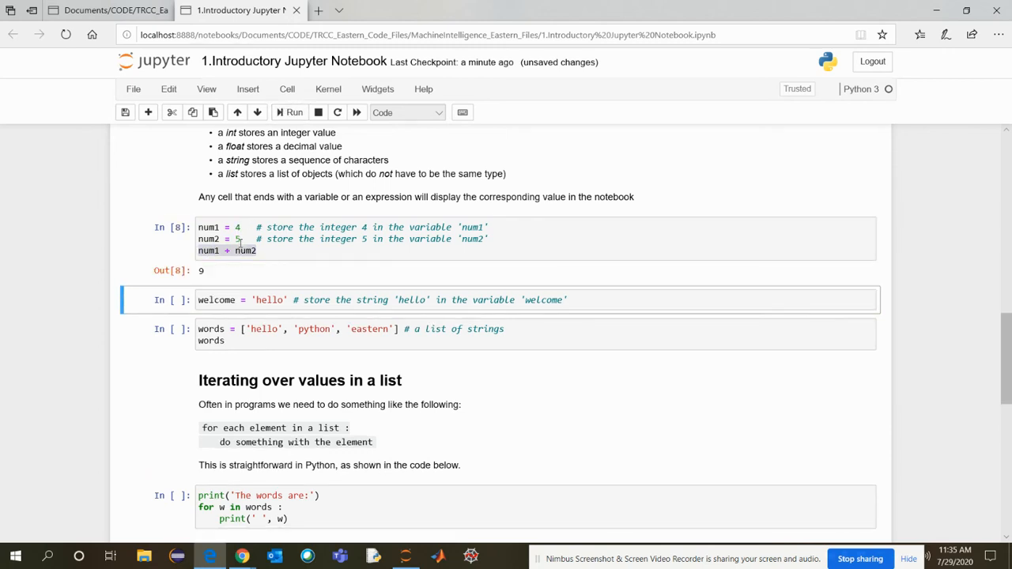
left_click(221, 250)
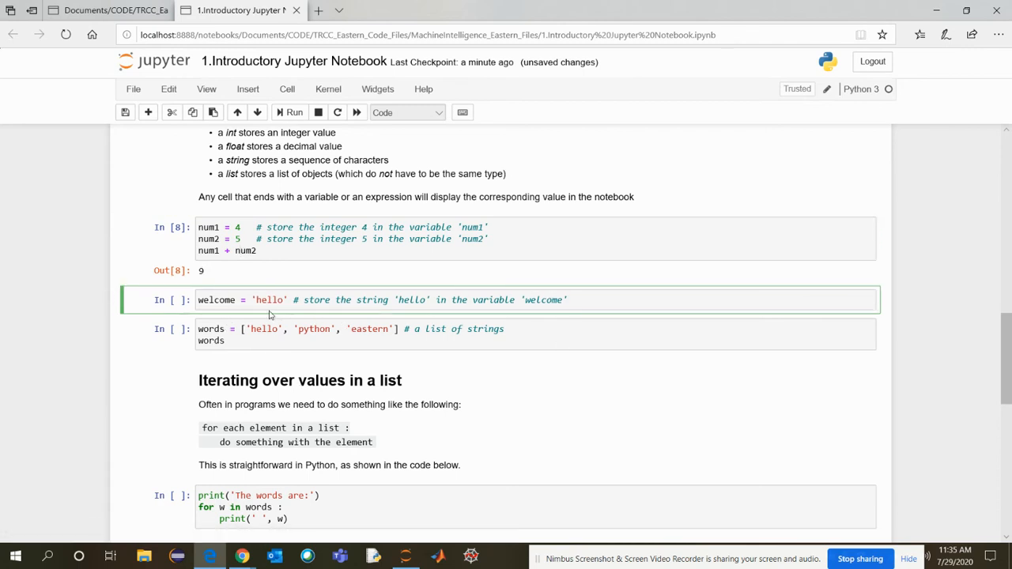
left_click(291, 112)
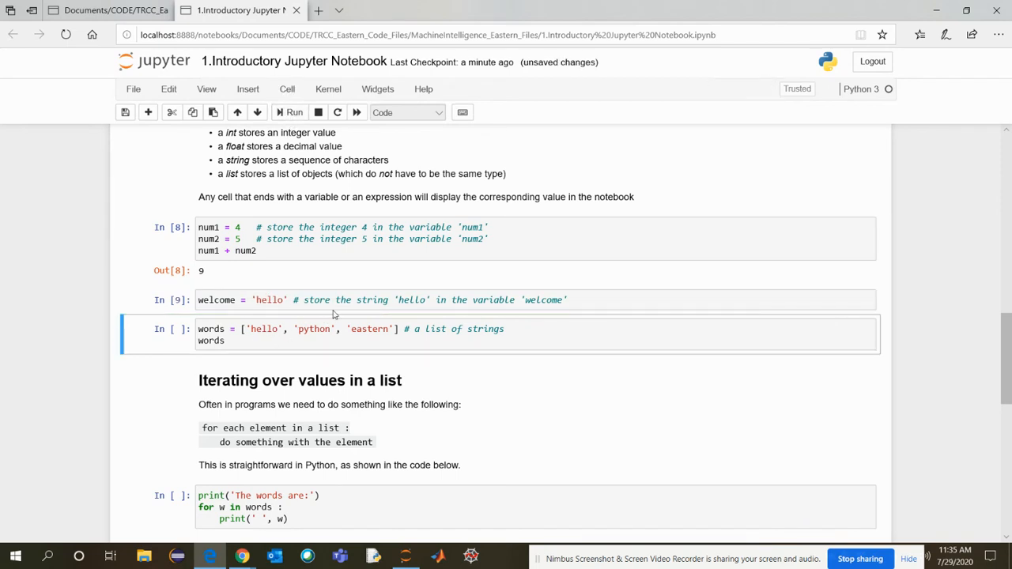
left_click(332, 301)
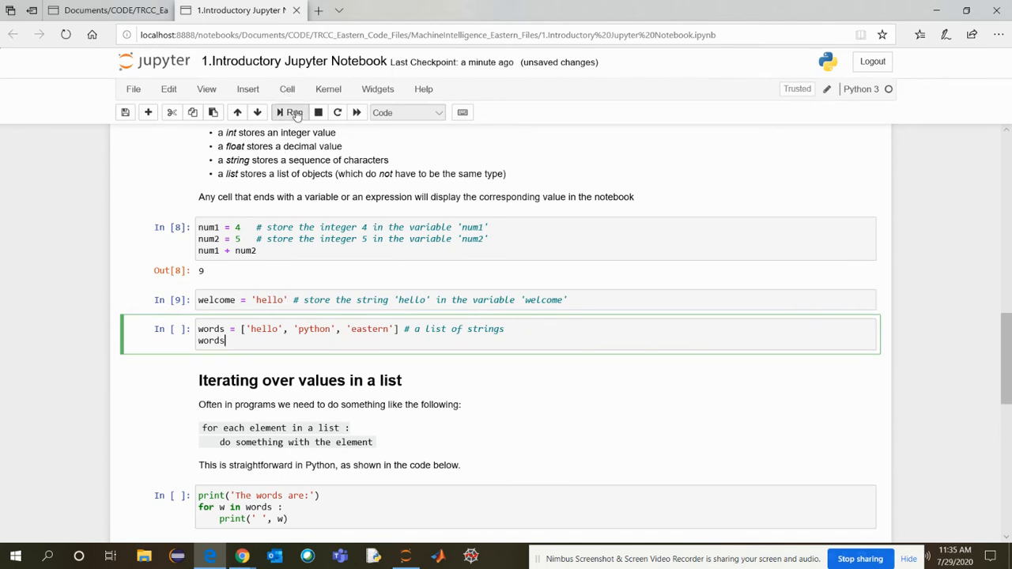
left_click(290, 113)
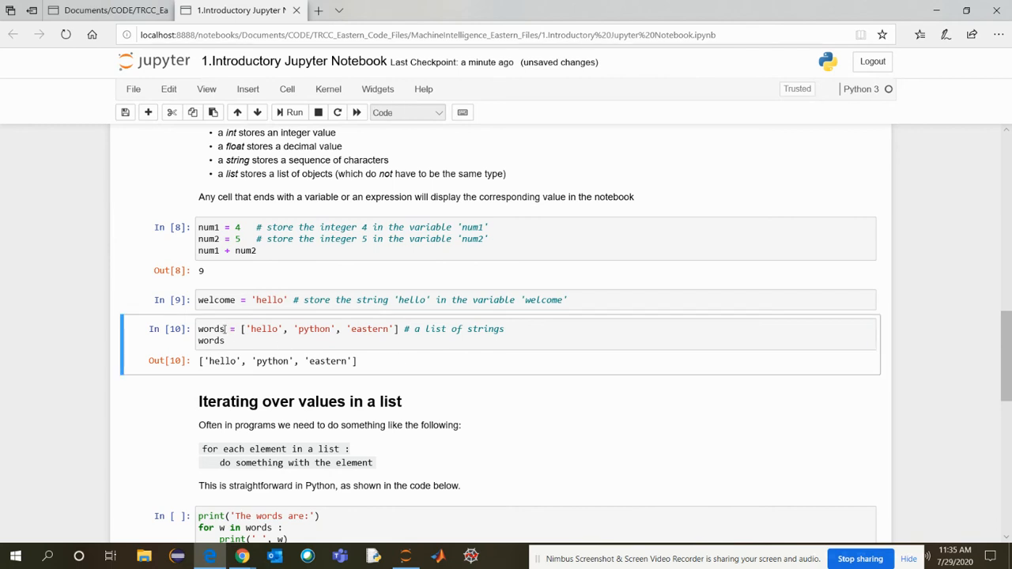
double_click(215, 300)
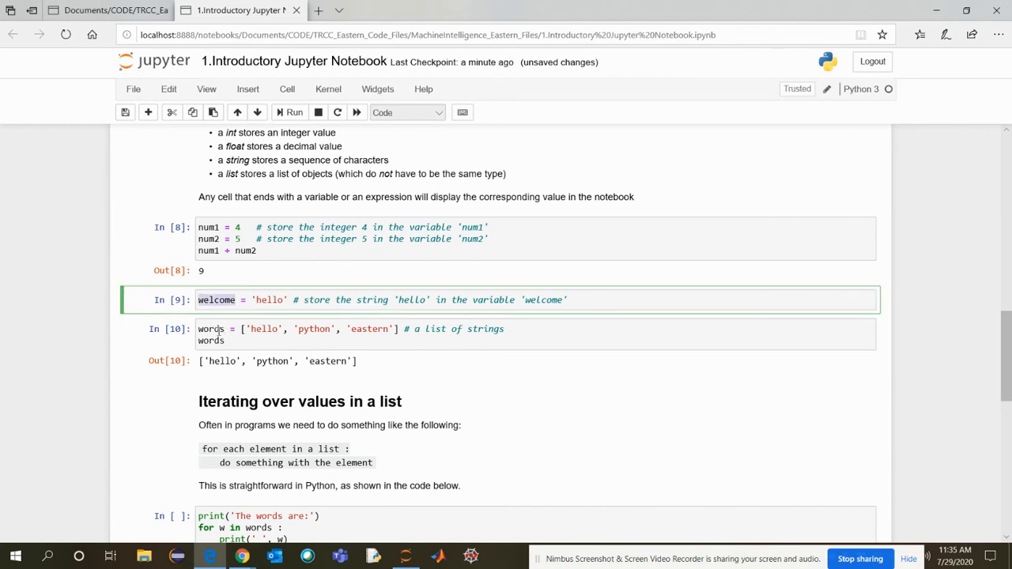
left_click(253, 329)
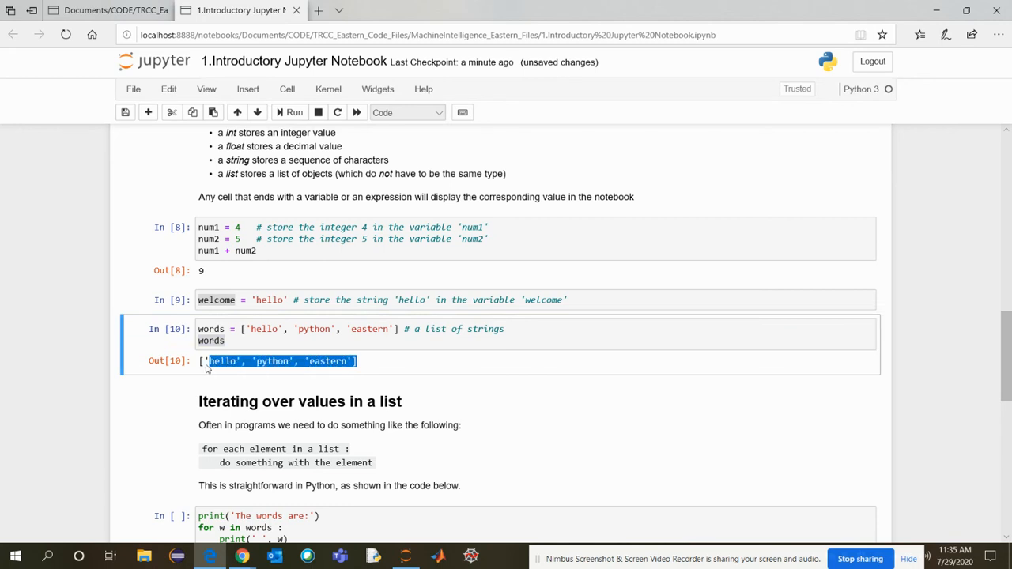
mouse_move(506, 357)
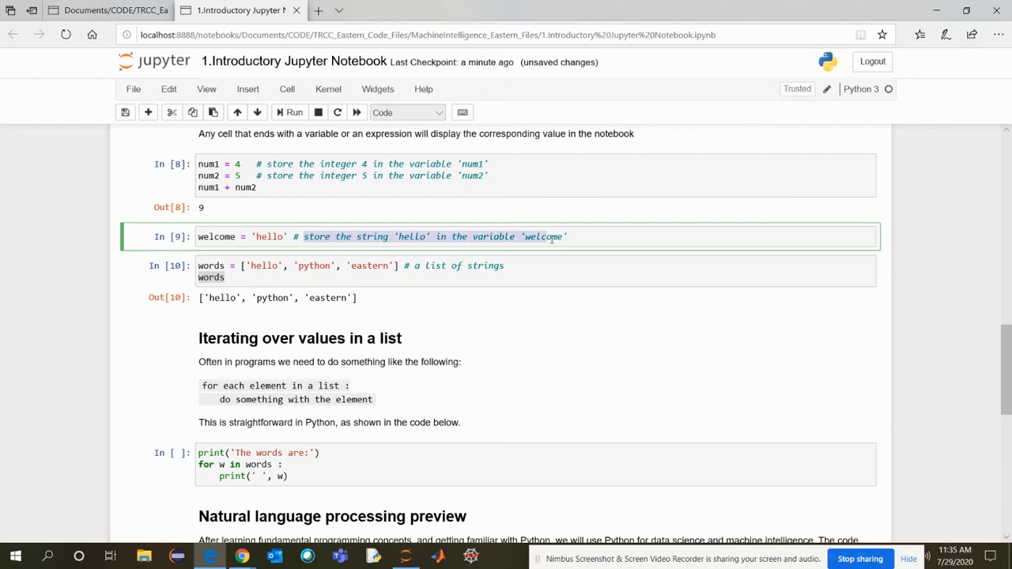
scroll("down", 3)
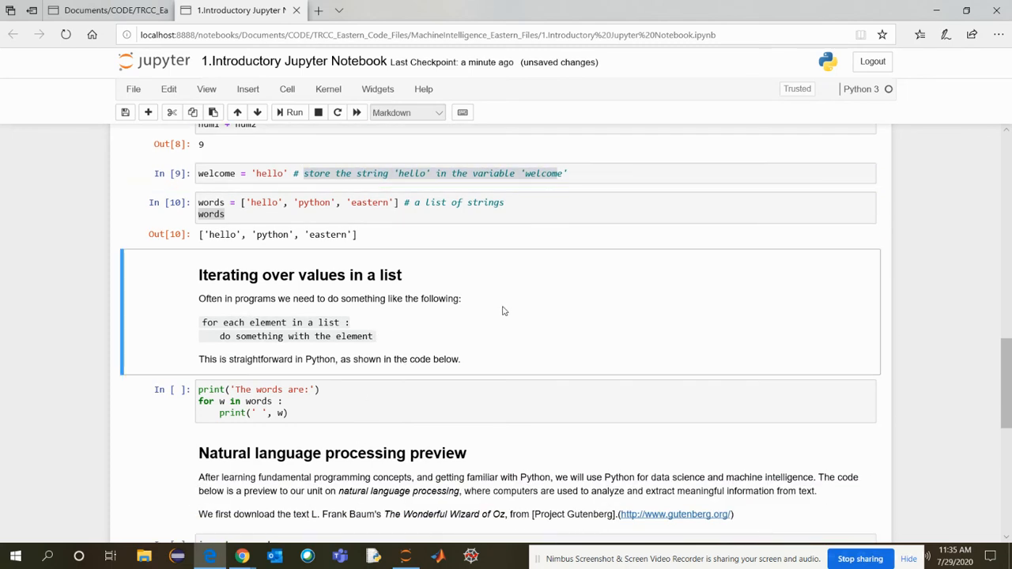
mouse_move(443, 355)
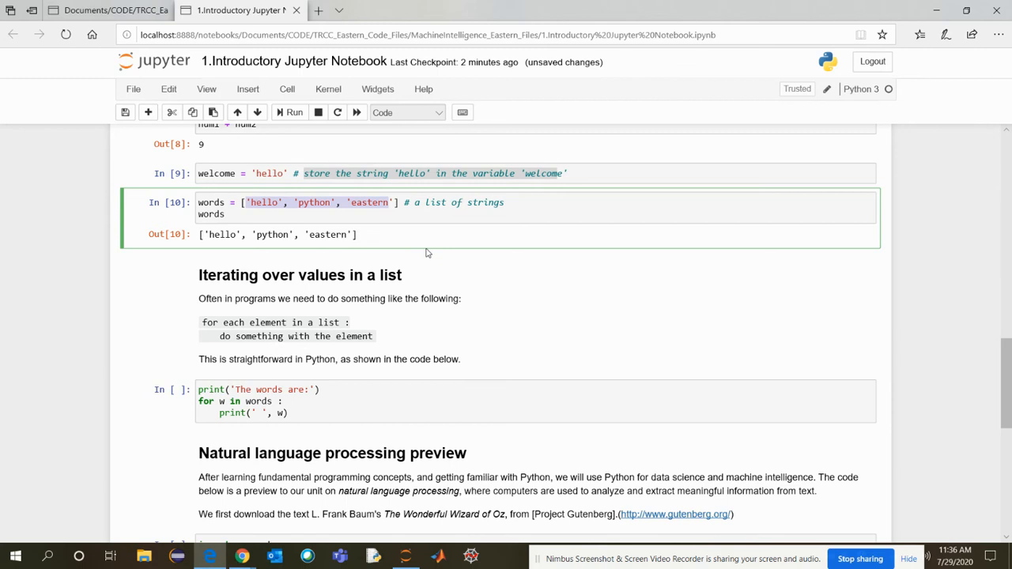
mouse_move(382, 356)
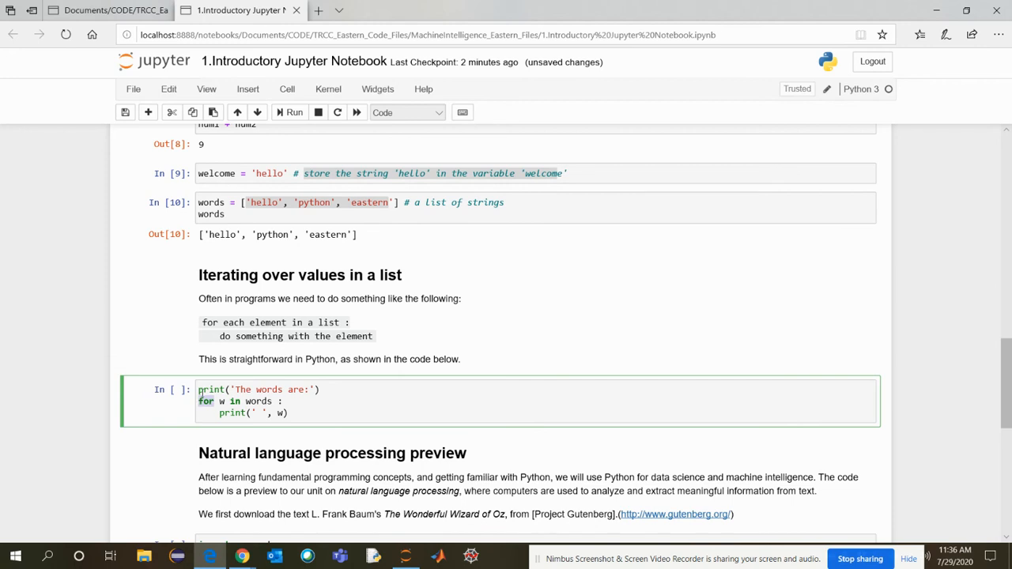
mouse_move(351, 414)
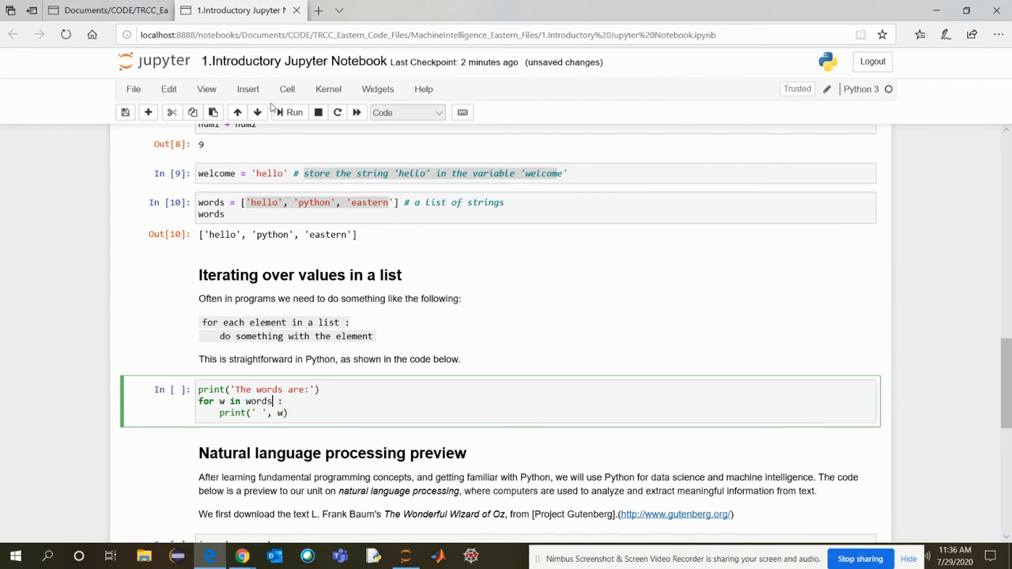
- Run the loop over words, printing hello, python and eastern
left_click(294, 111)
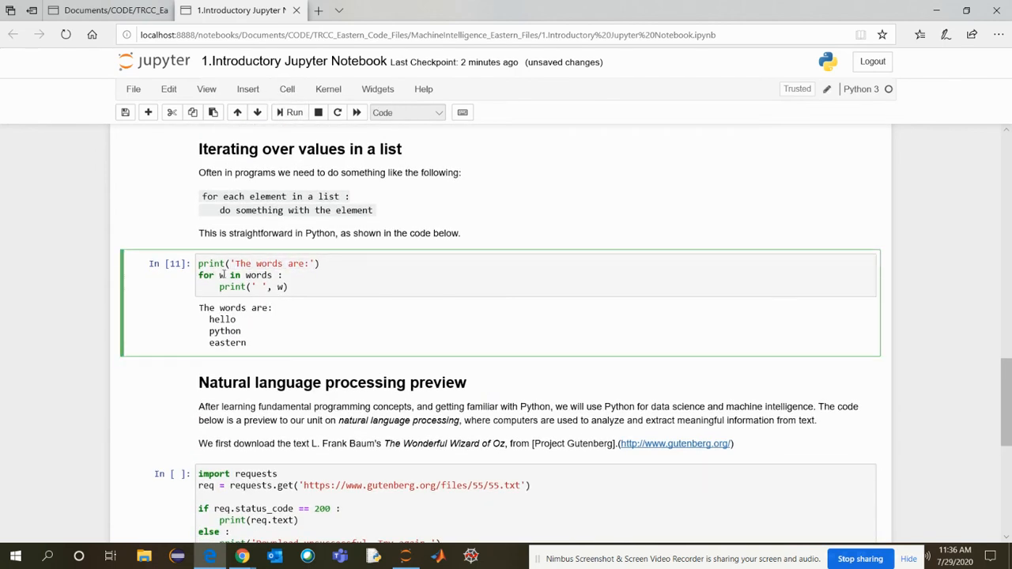
double_click(256, 275)
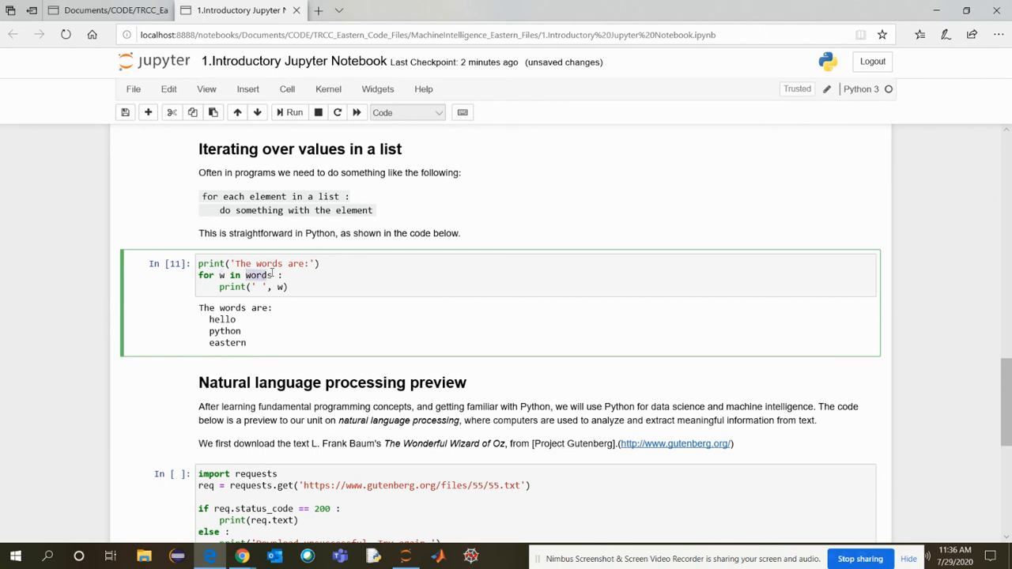
scroll("up", 3)
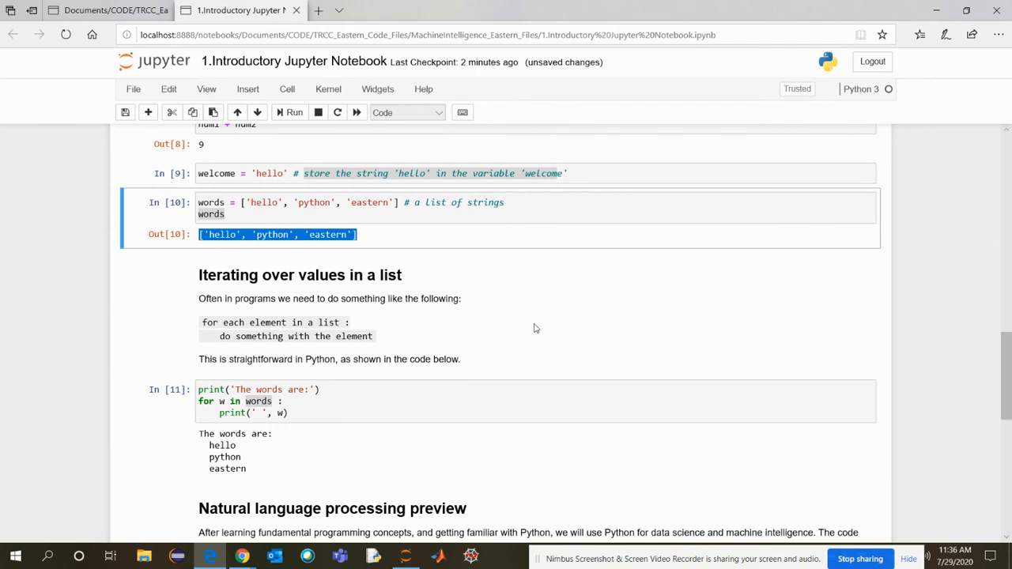
scroll("down", 3)
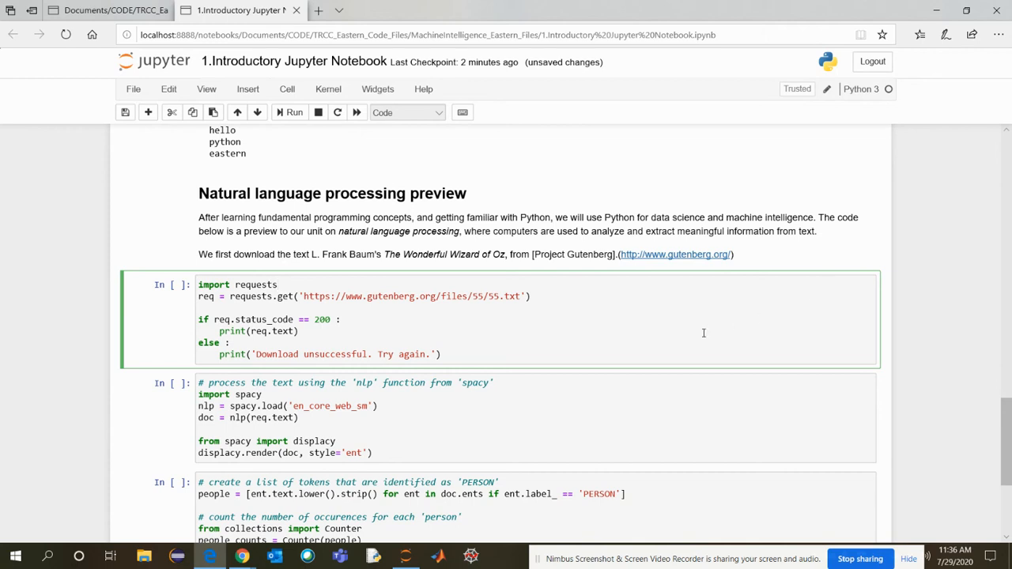
- Select the requests download cell and highlight its import and get lines
left_click(278, 284)
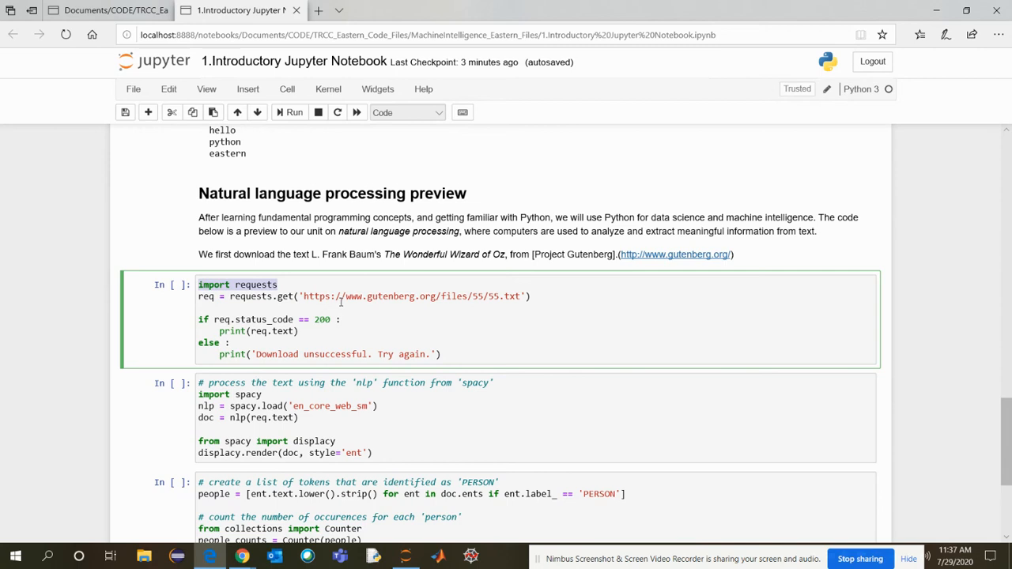
double_click(257, 285)
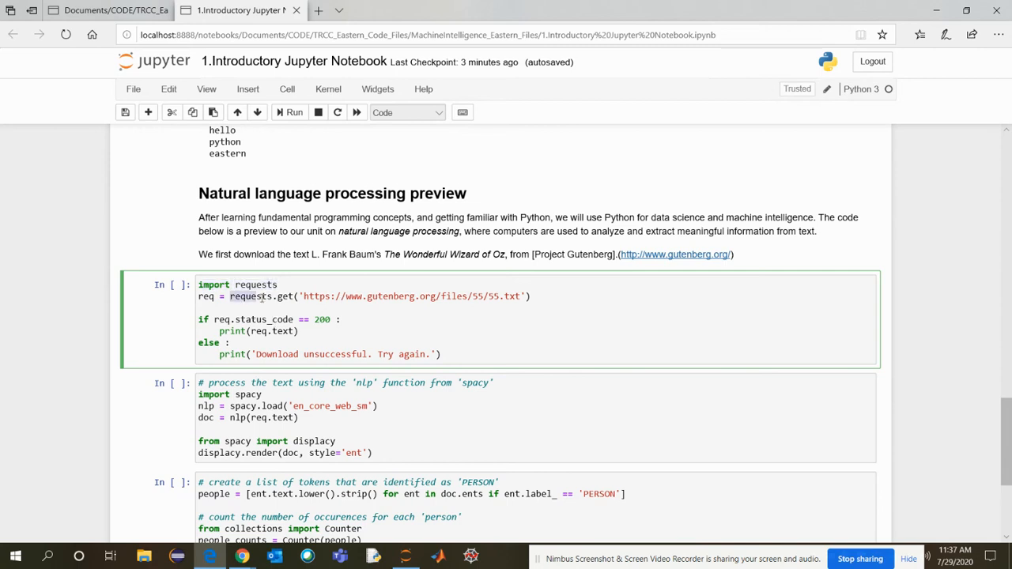
double_click(285, 296)
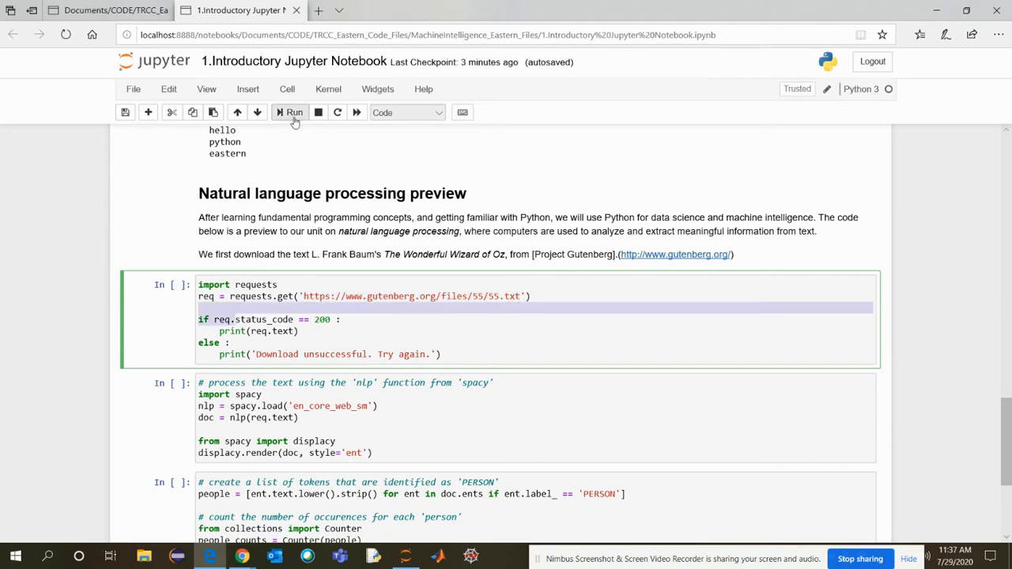
- Run the requests cell, printing the Gutenberg Wizard of Oz text, and reach the spaCy cell
left_click(294, 112)
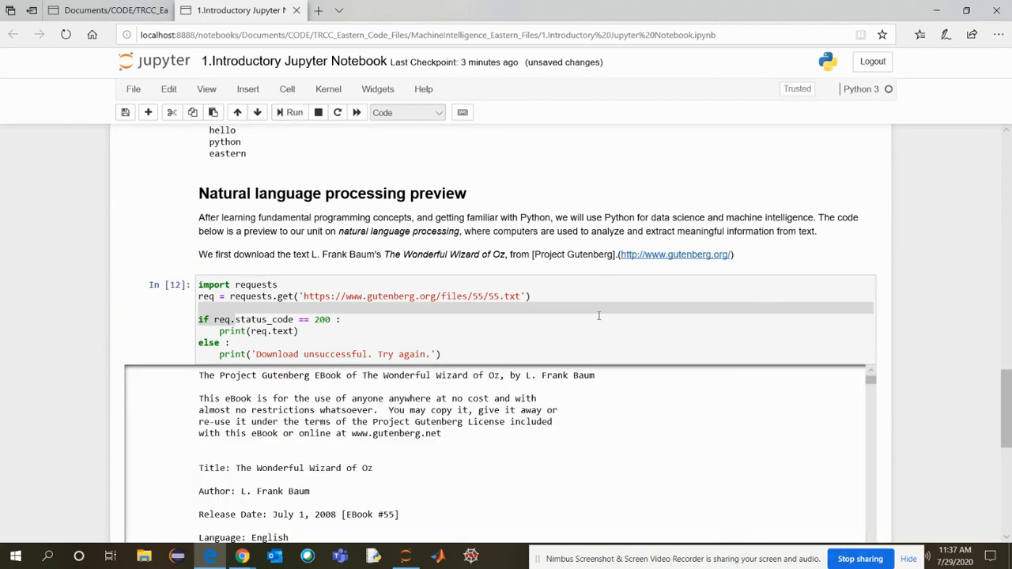
scroll("down", 3)
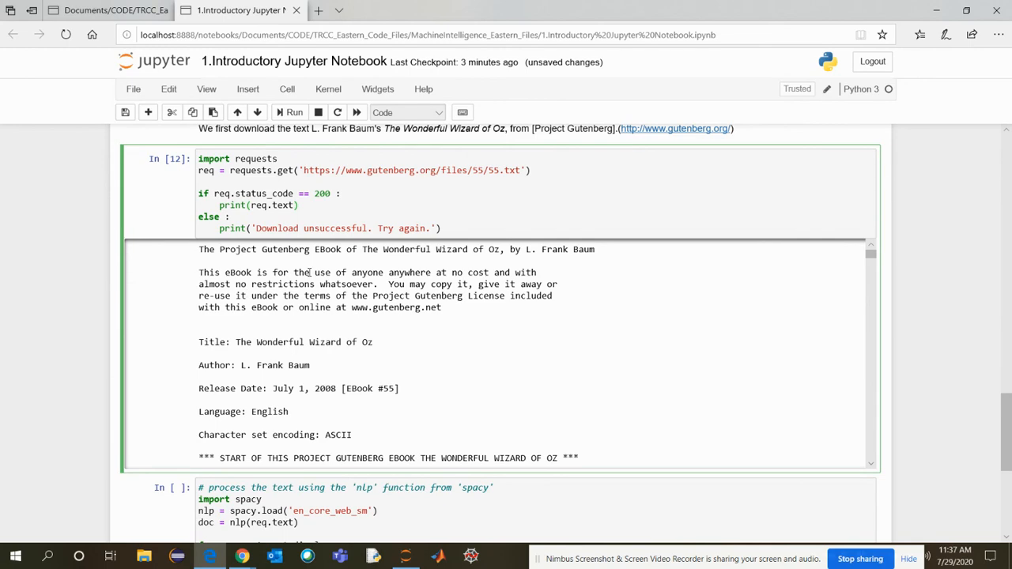
mouse_move(278, 432)
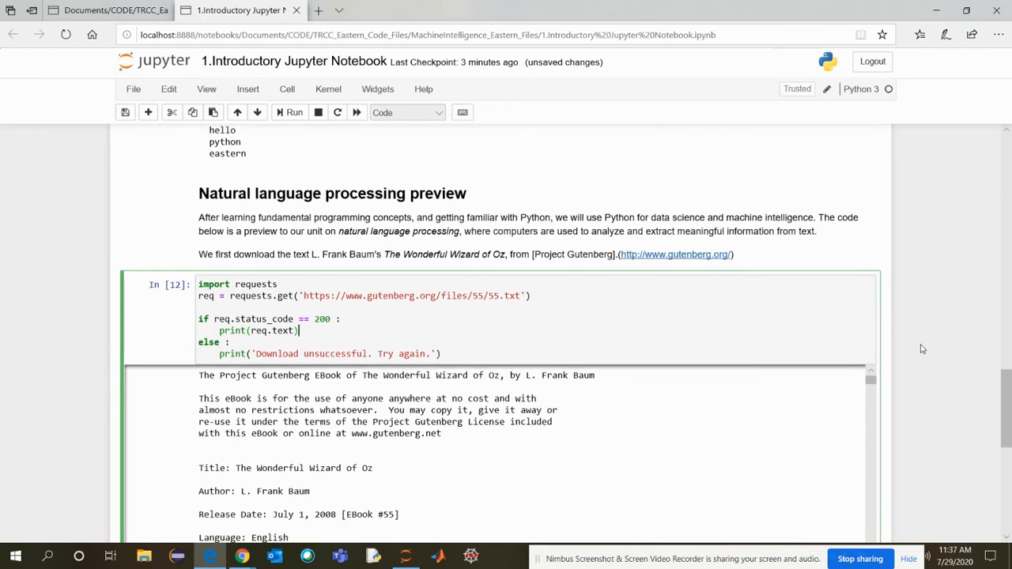
scroll("down", 3)
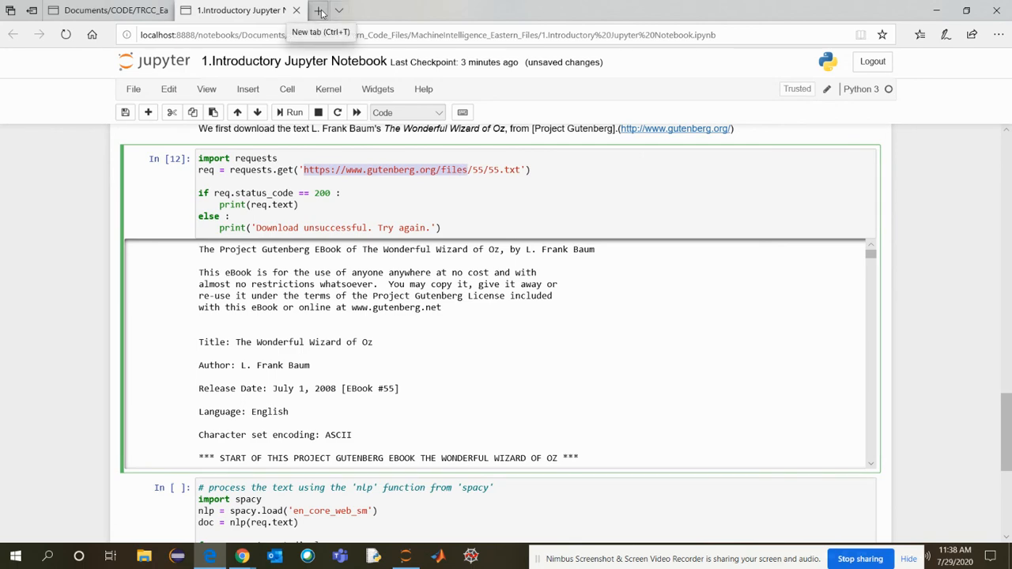
mouse_move(308, 411)
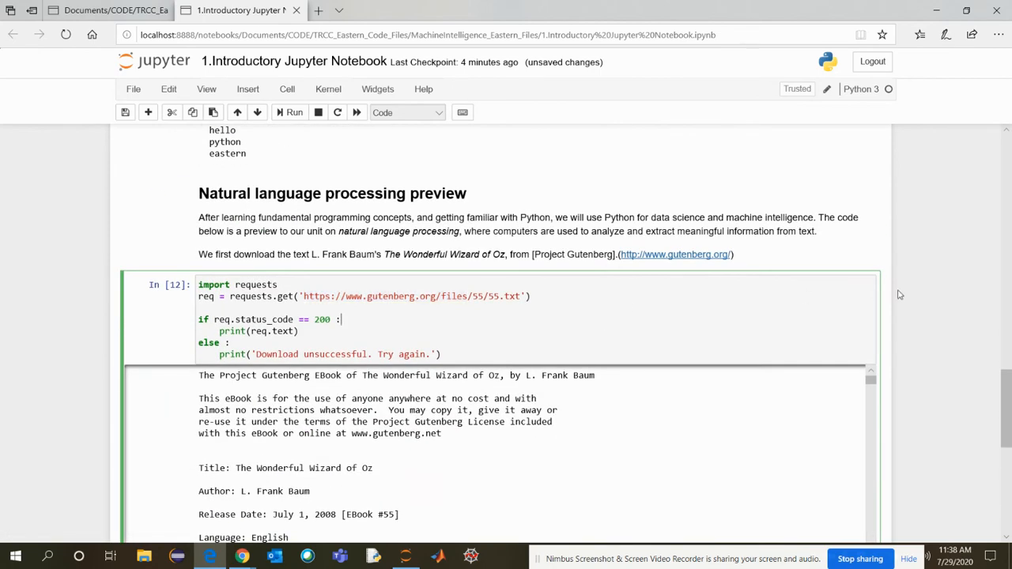
scroll("down", 3)
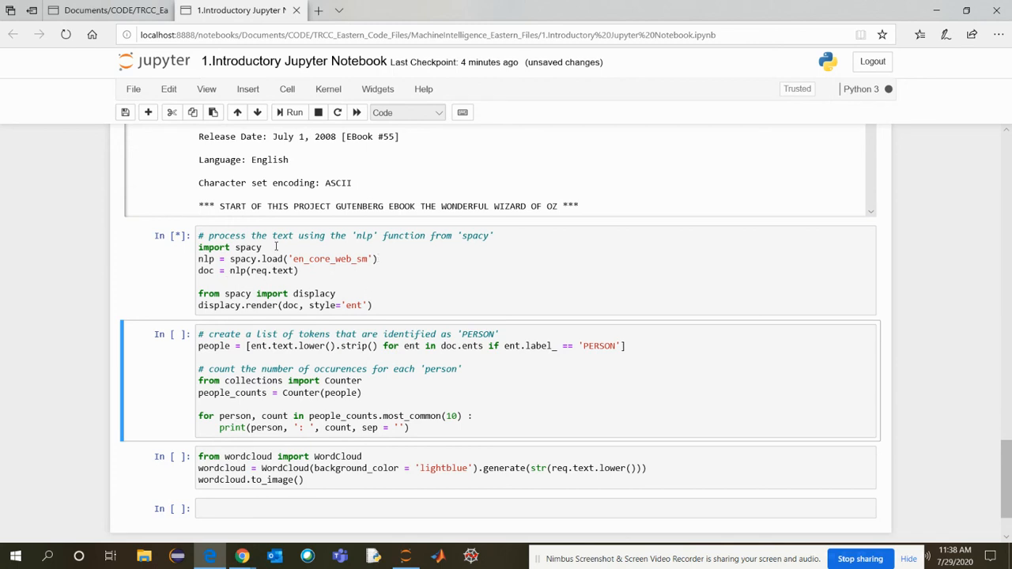
mouse_move(321, 288)
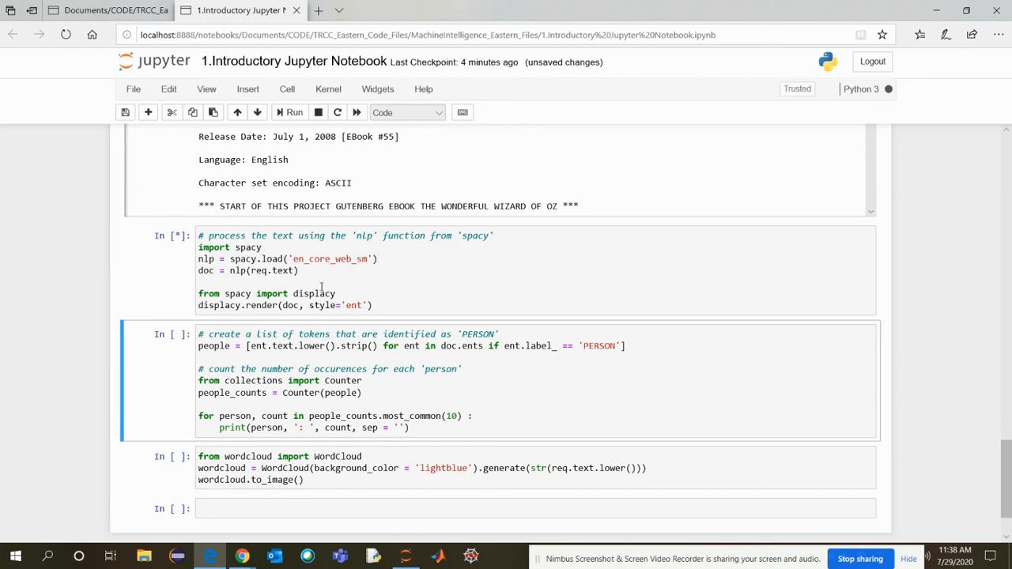
- Run the spaCy displacy cell and scroll its entity-highlighted Oz text (Dorothy, Toto, Uncle Henry)
left_click(392, 305)
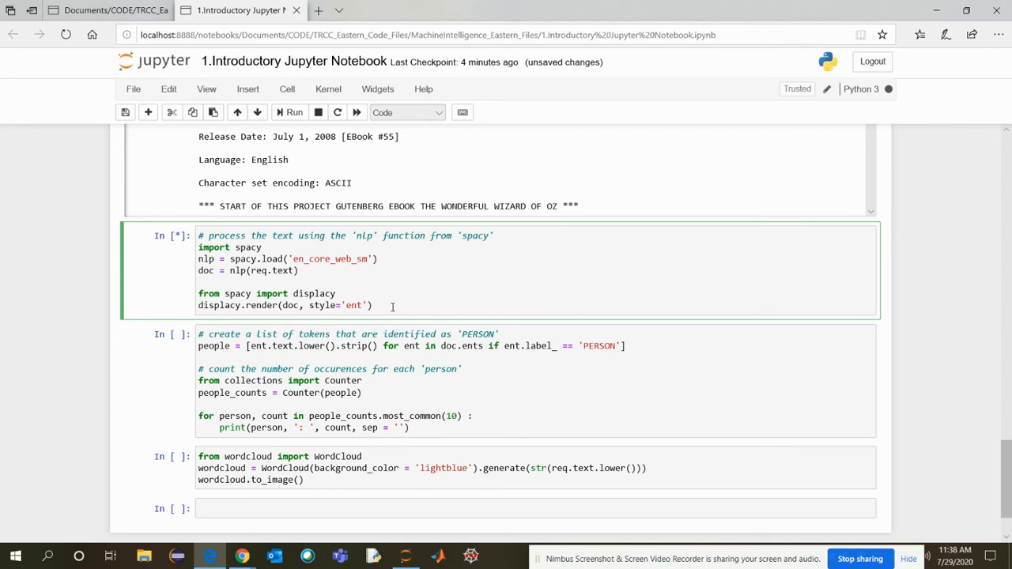
left_click(289, 112)
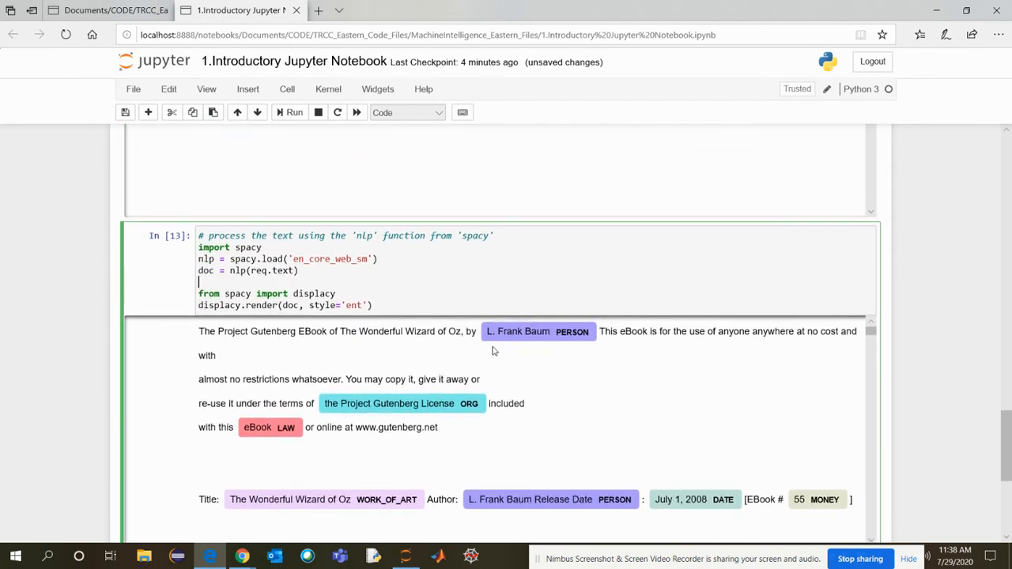
scroll("down", 3)
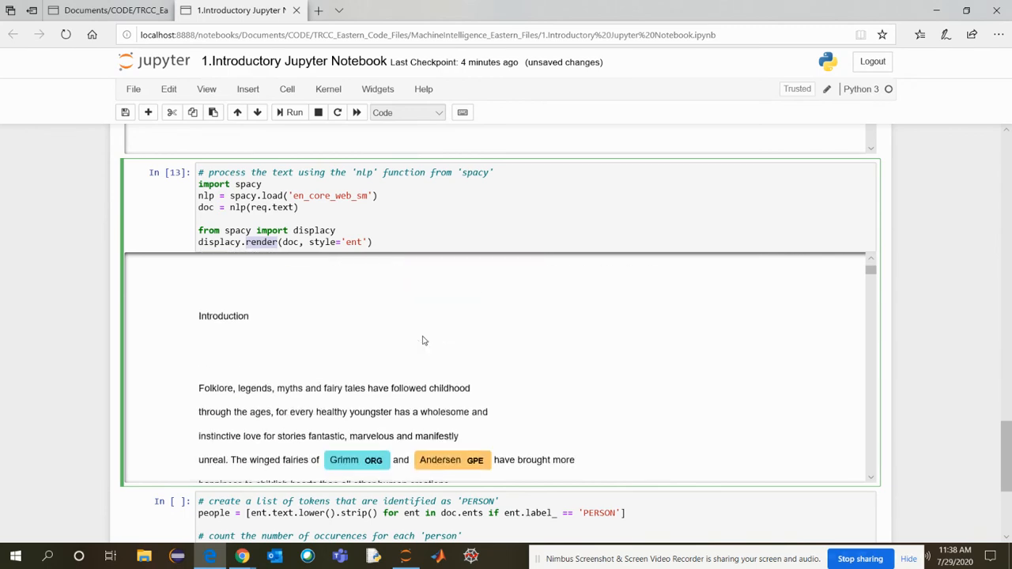
scroll("down", 3)
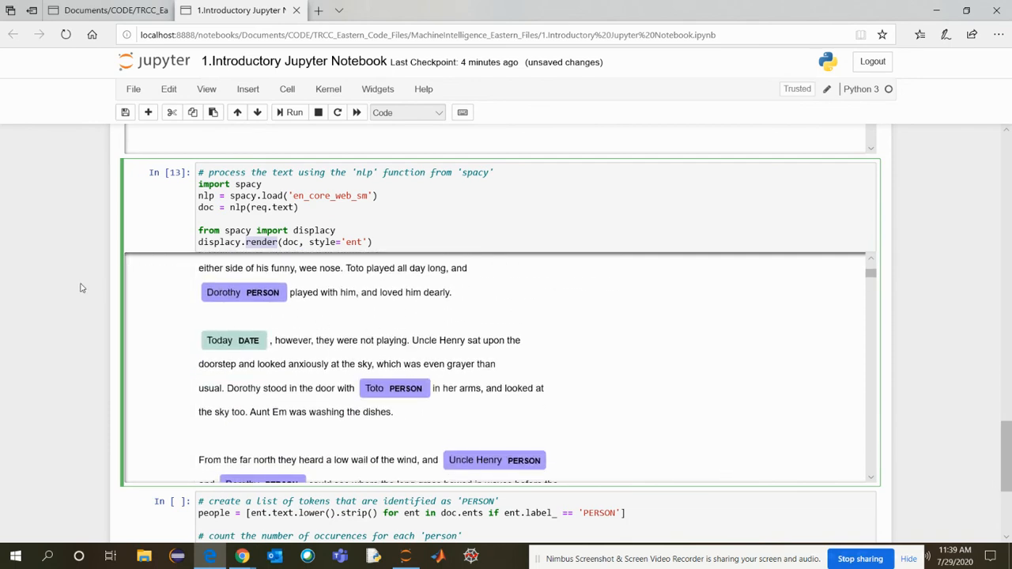
scroll("down", 3)
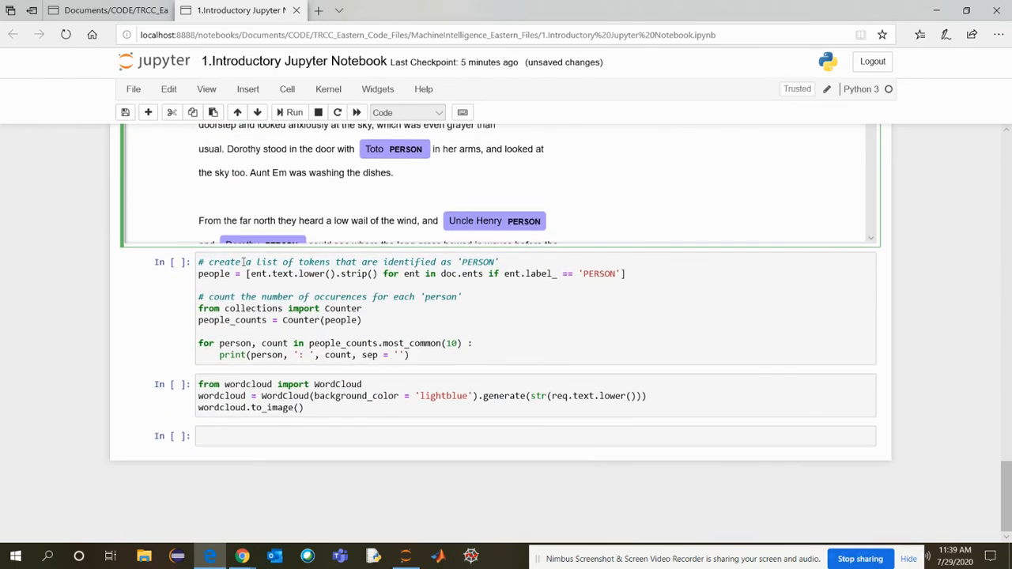
- Run the PERSON Counter cell, listing dorothy 313, toto 68, woodman 57
left_click(317, 274)
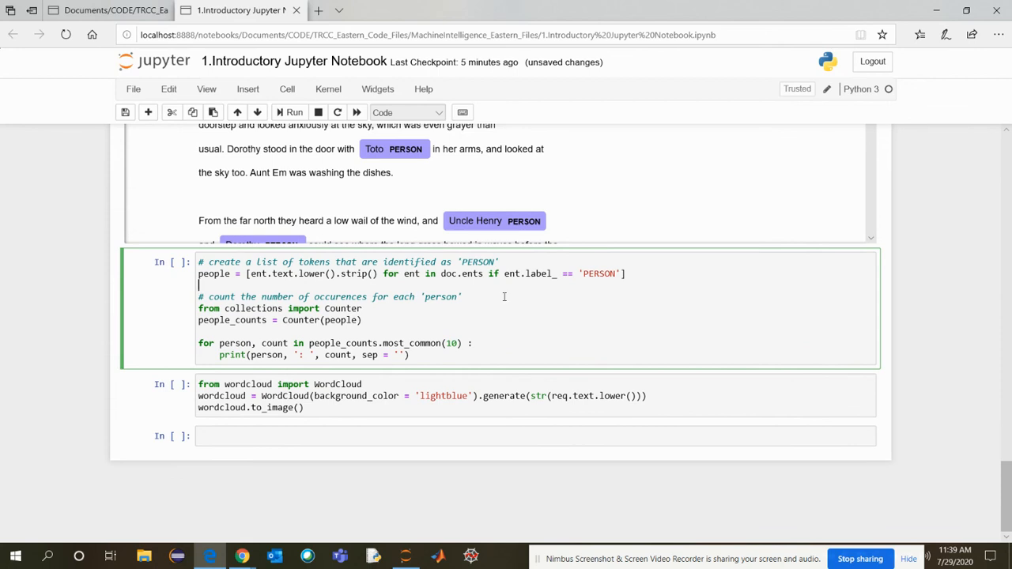
mouse_move(461, 318)
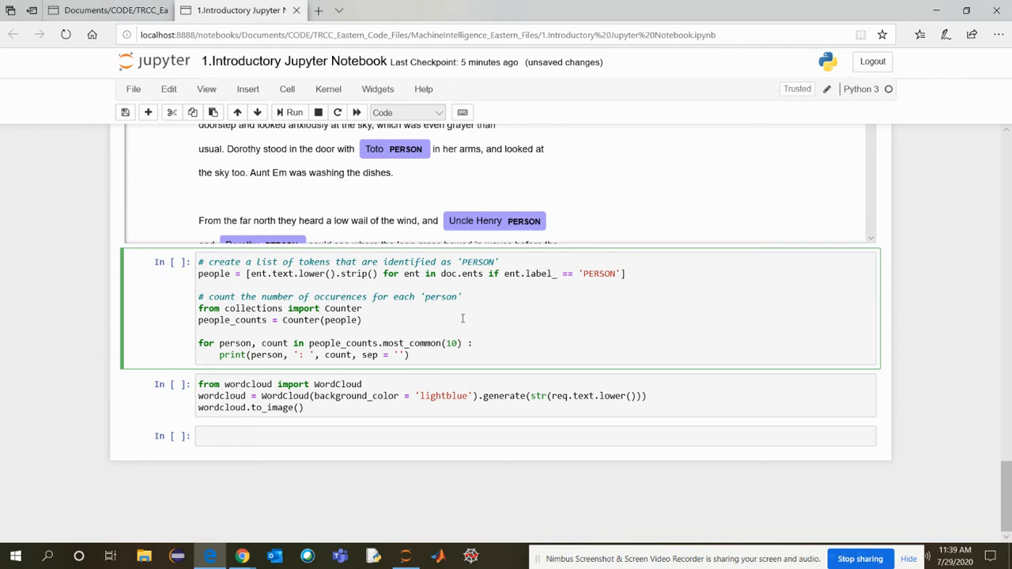
mouse_move(449, 315)
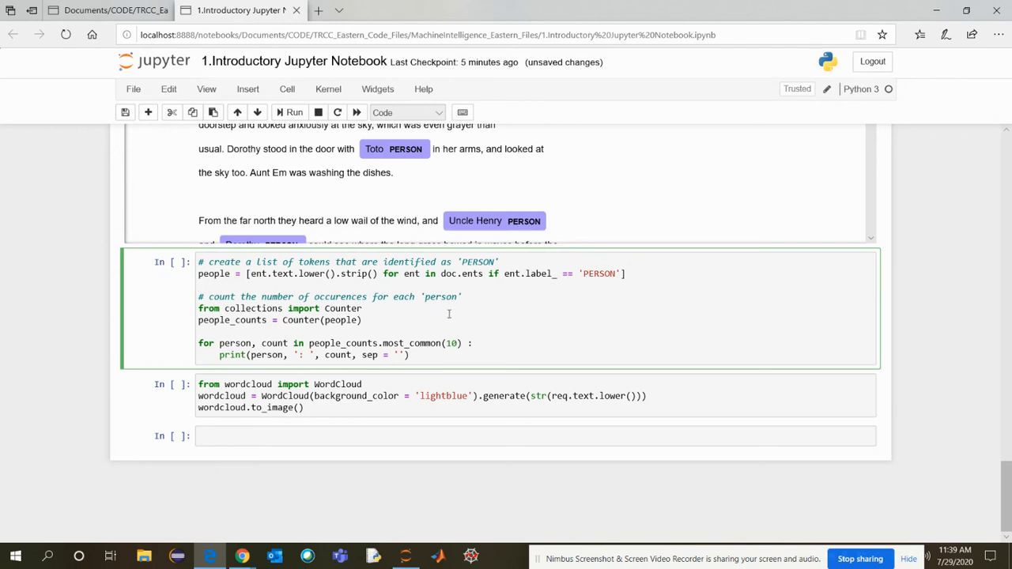
mouse_move(399, 282)
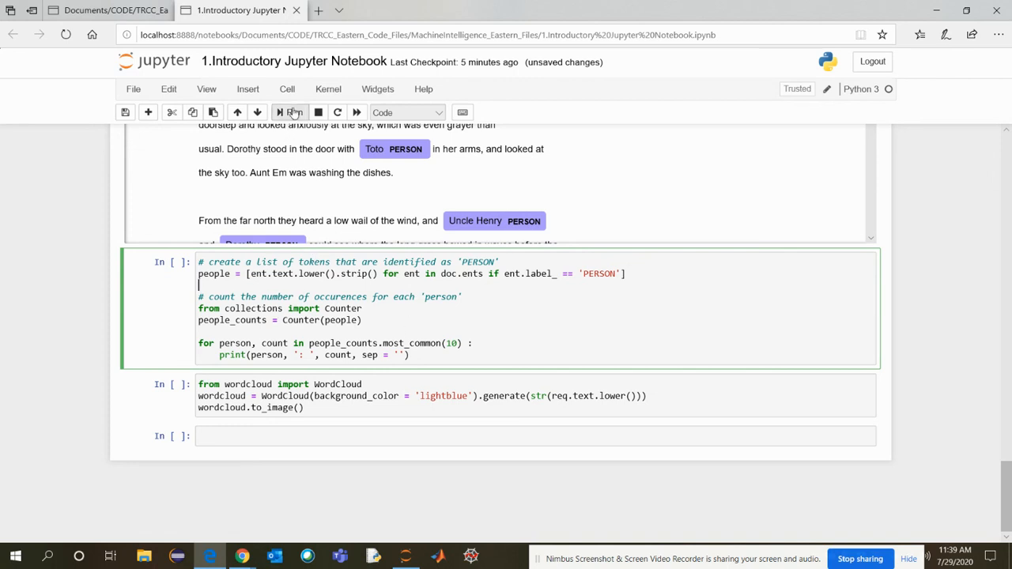
left_click(295, 110)
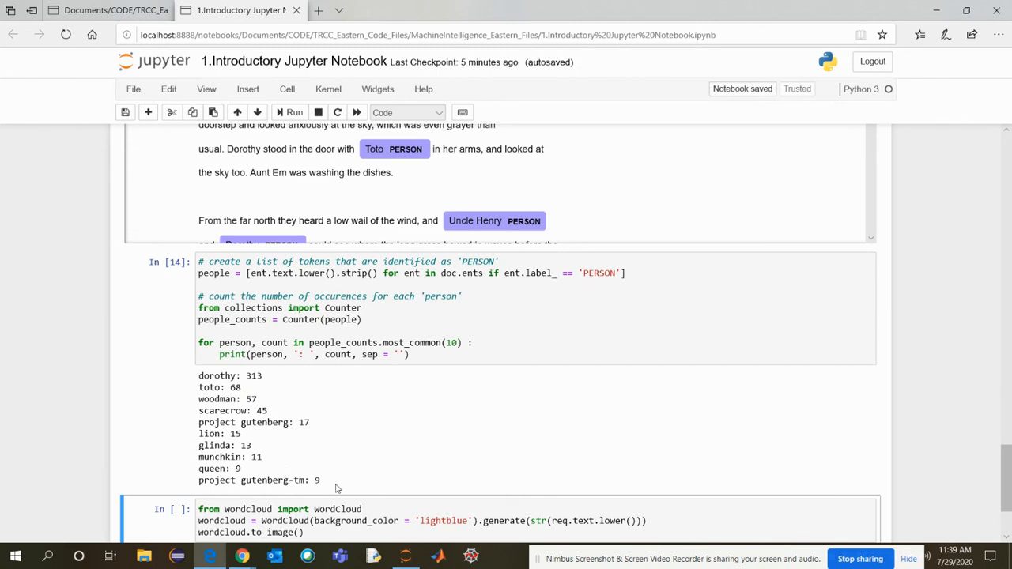
left_click(443, 433)
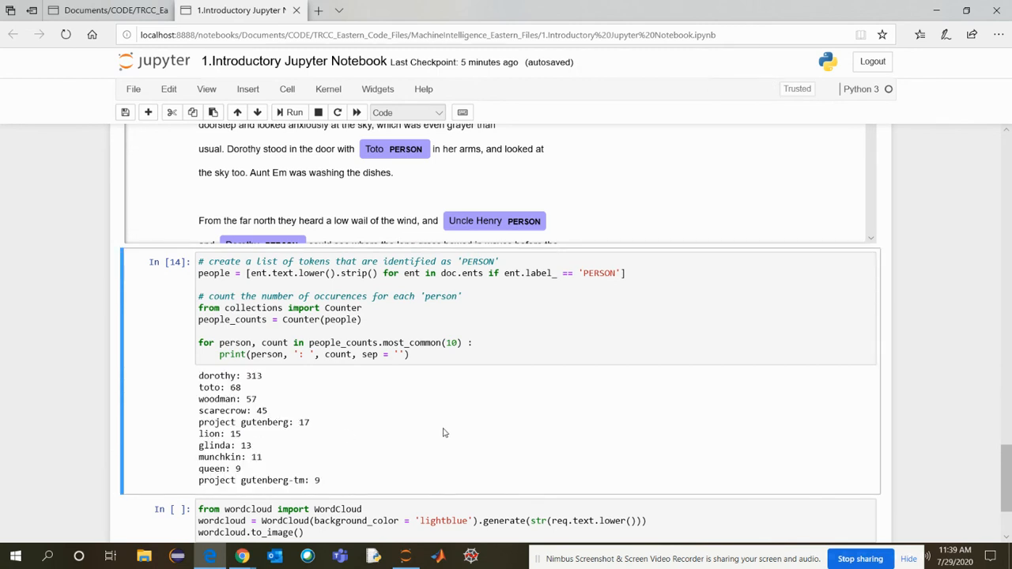
mouse_move(402, 438)
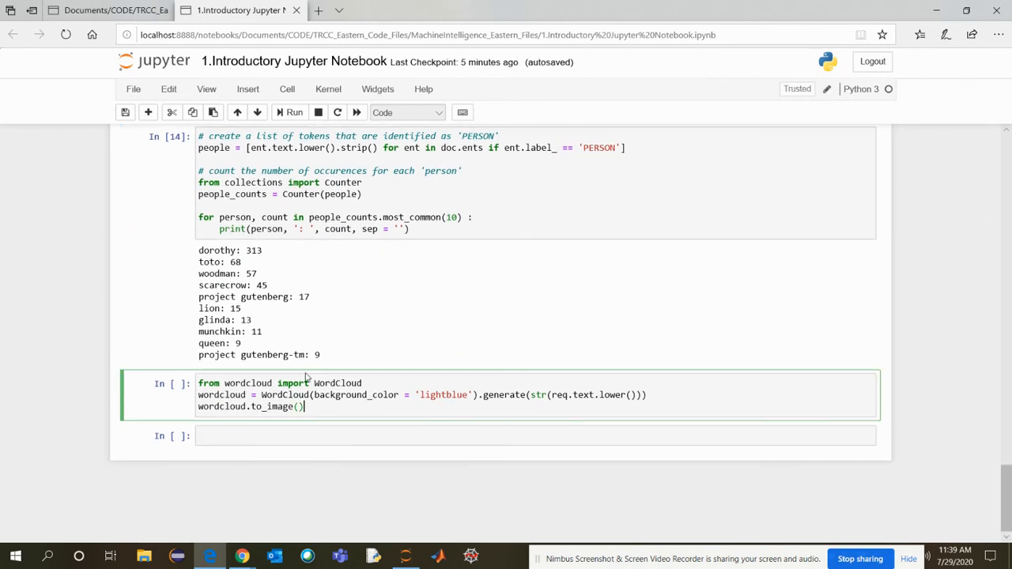
mouse_move(323, 342)
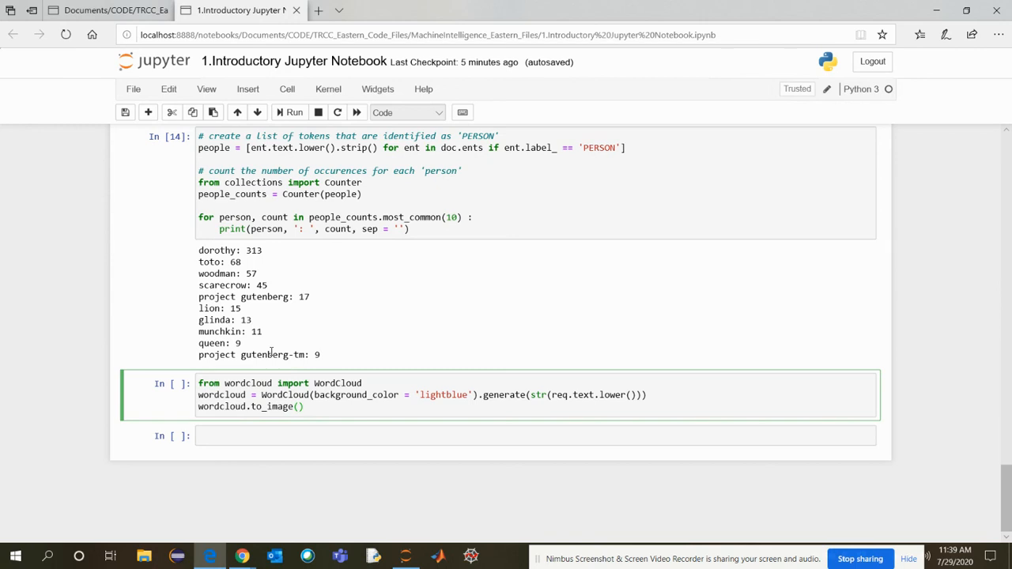
mouse_move(348, 380)
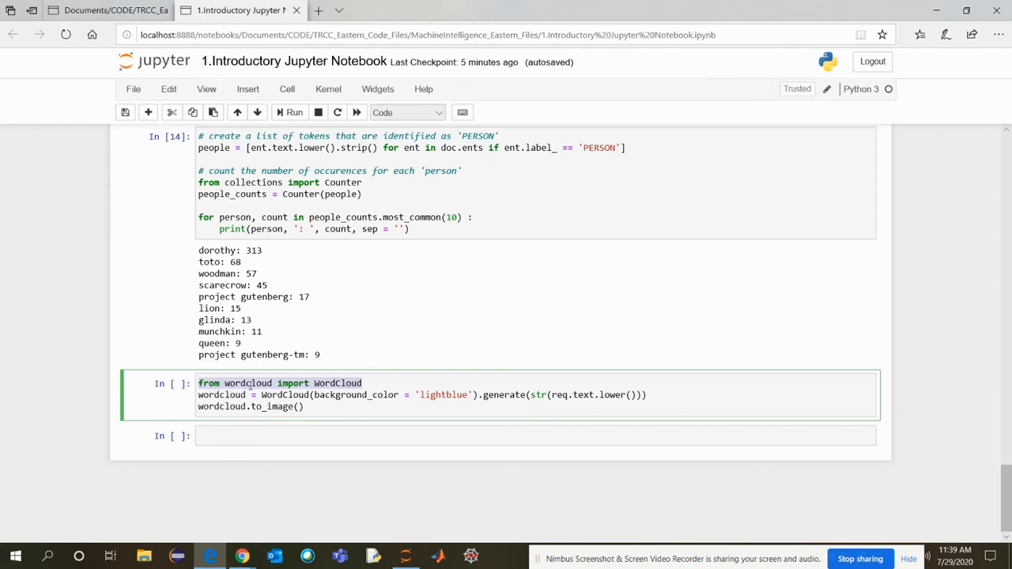
- Run the WordCloud cell to render the cloud dominated by dorothy and said
left_click(295, 111)
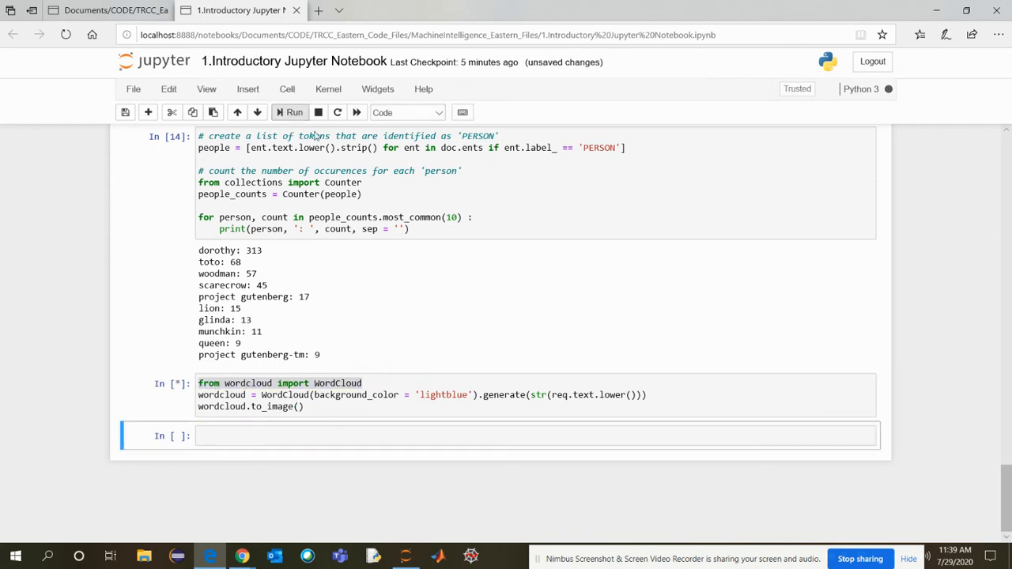
left_click(294, 110)
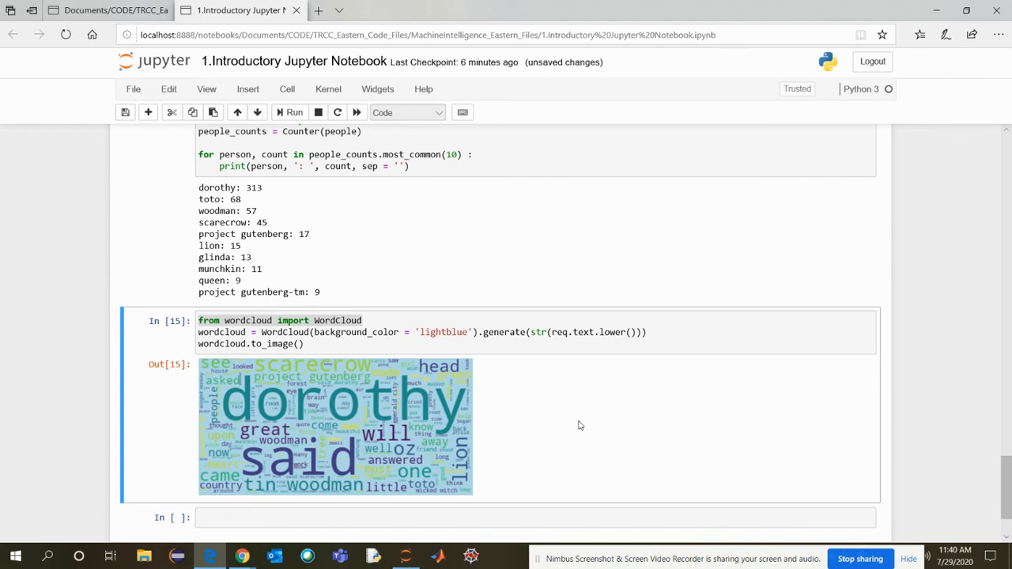
mouse_move(556, 373)
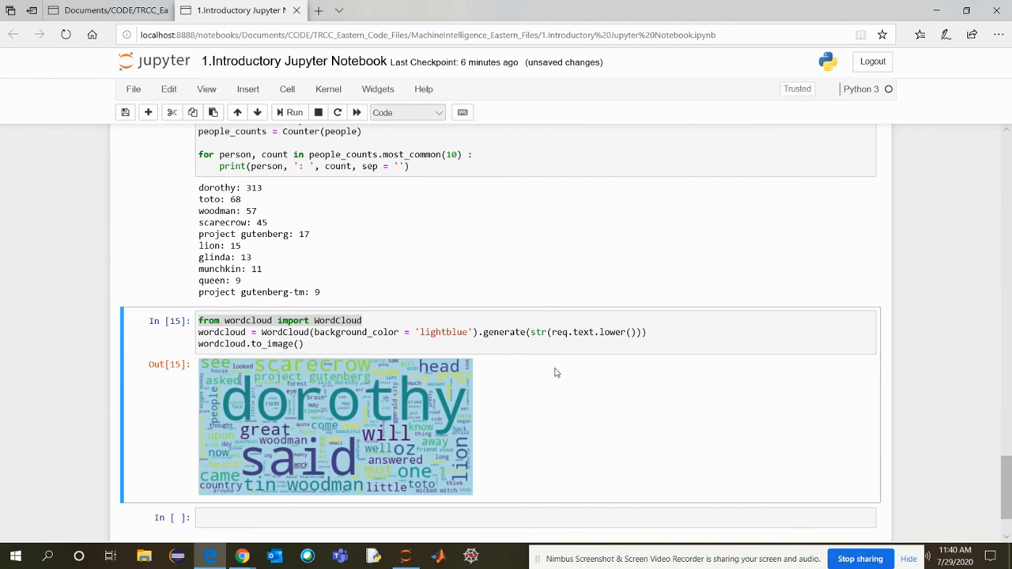